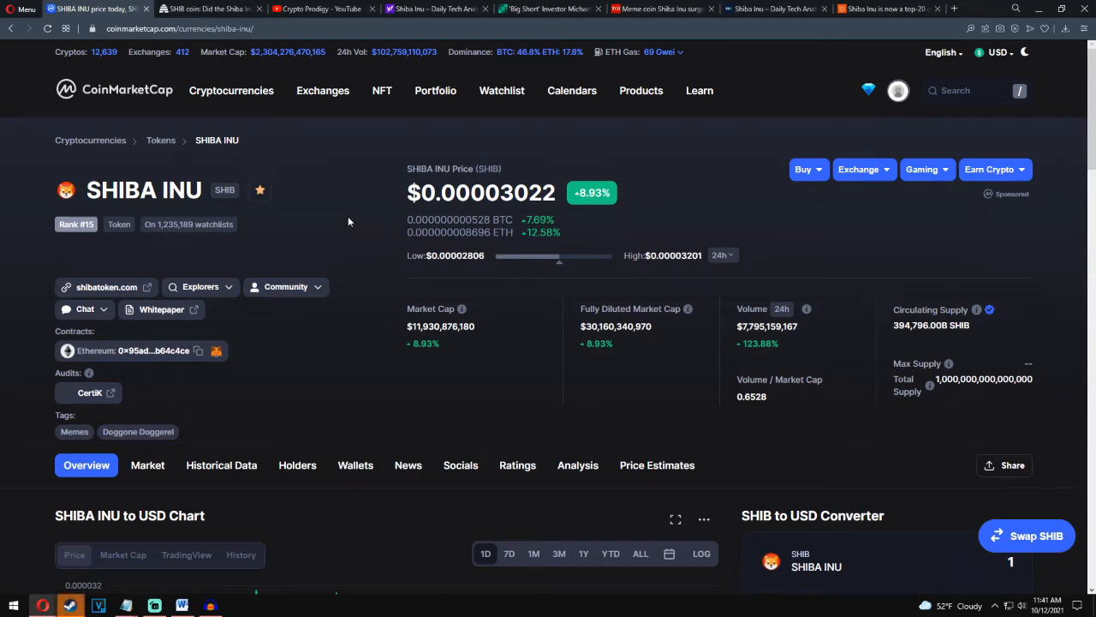
- Glance at the Crypto Prodigy YouTube channel, then return to and scroll the Shiba Inu page
left_click(321, 9)
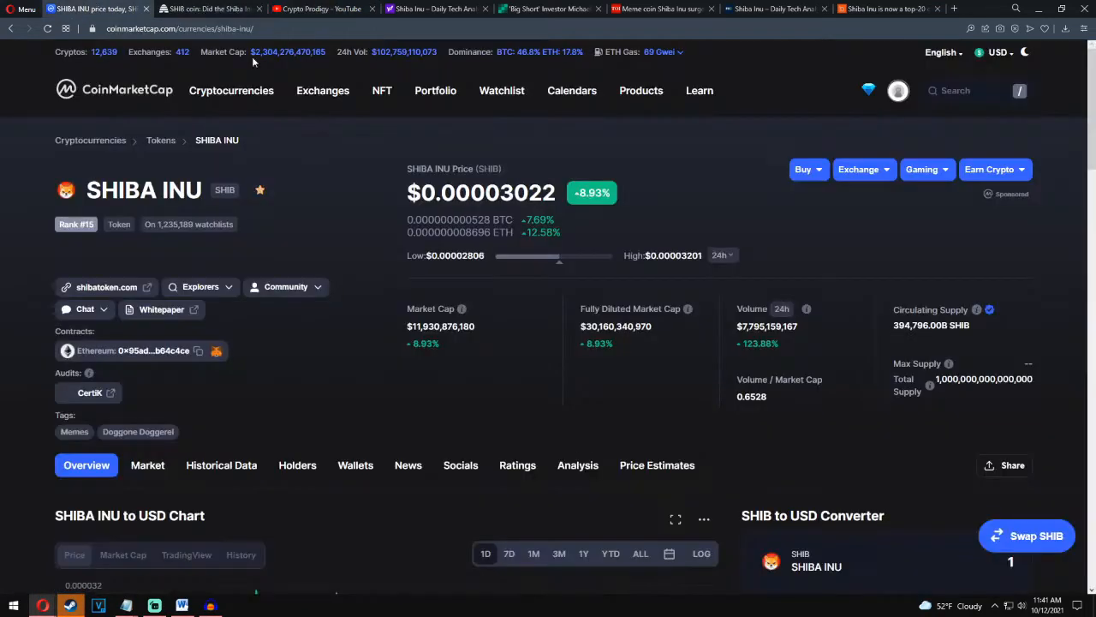
mouse_move(303, 193)
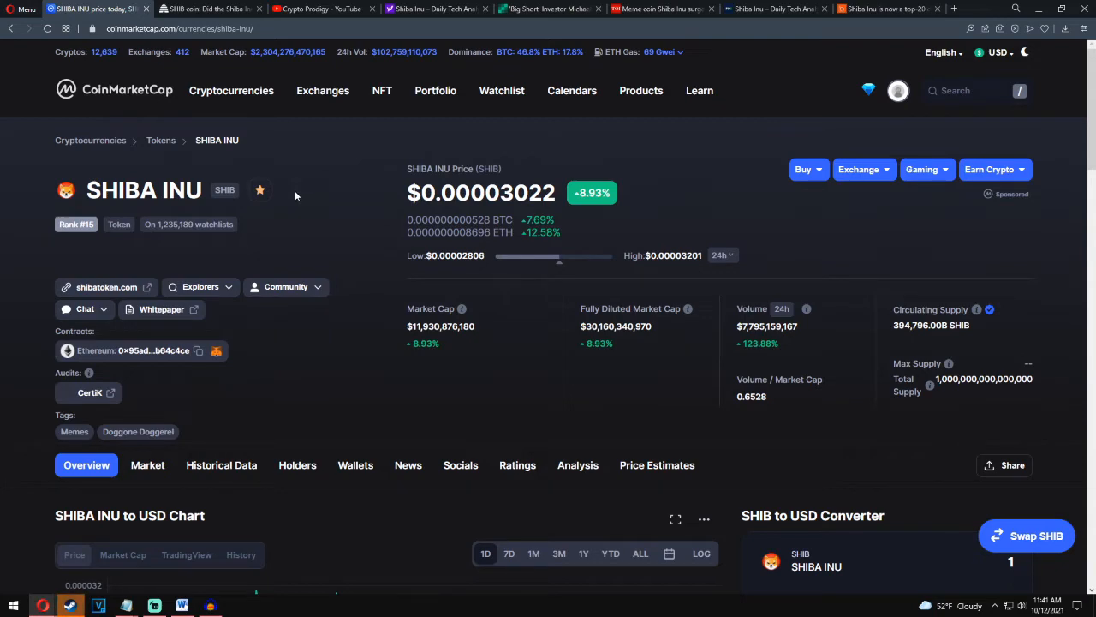
left_click(322, 9)
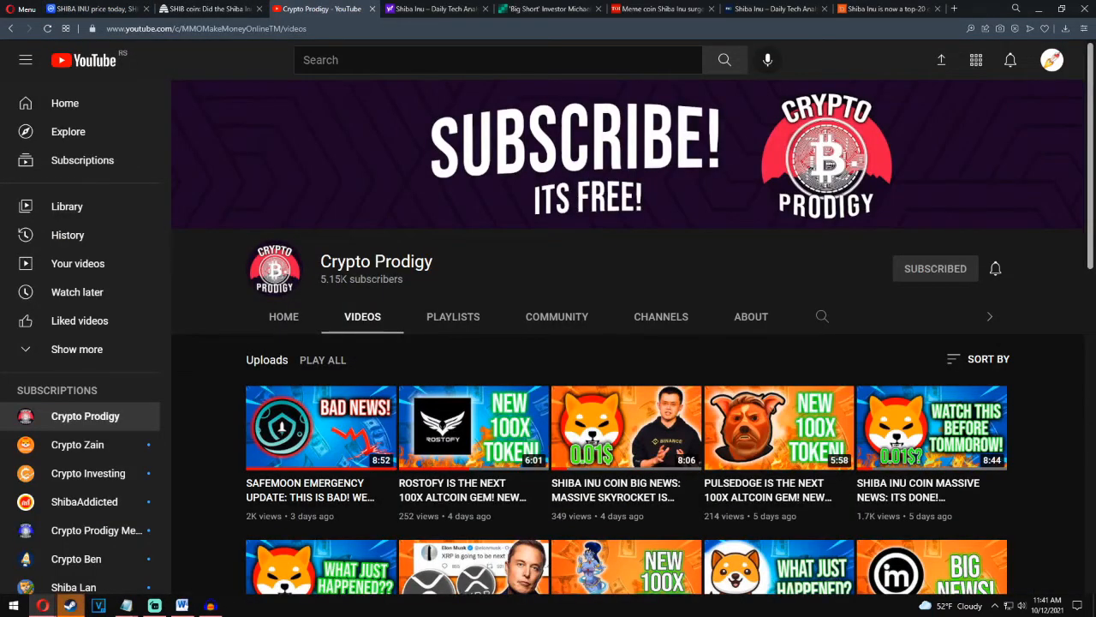
left_click(94, 8)
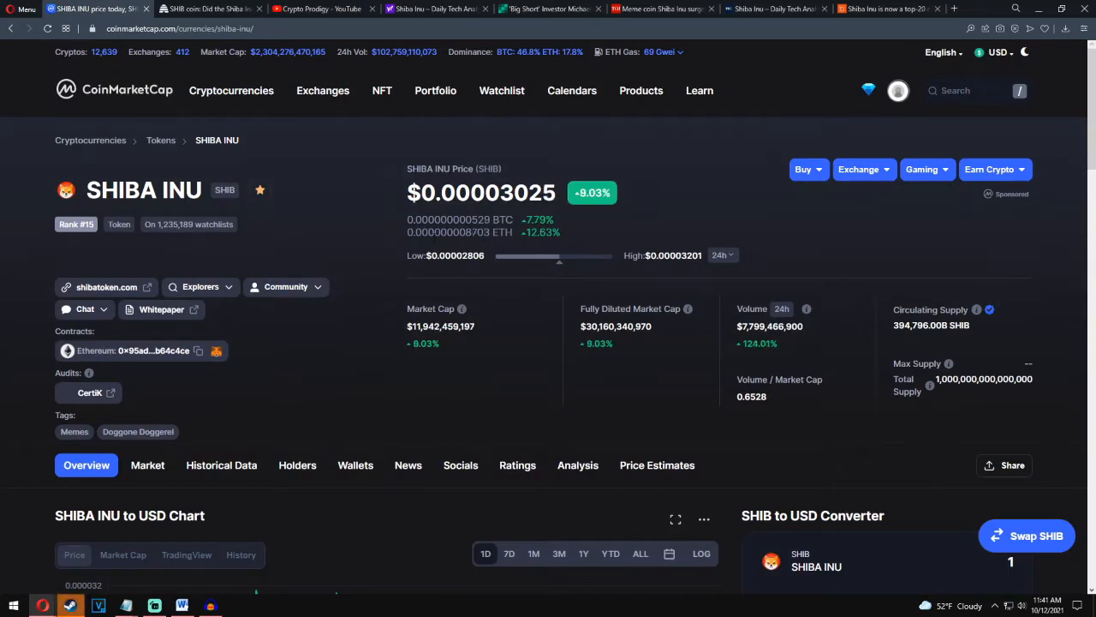
mouse_move(341, 213)
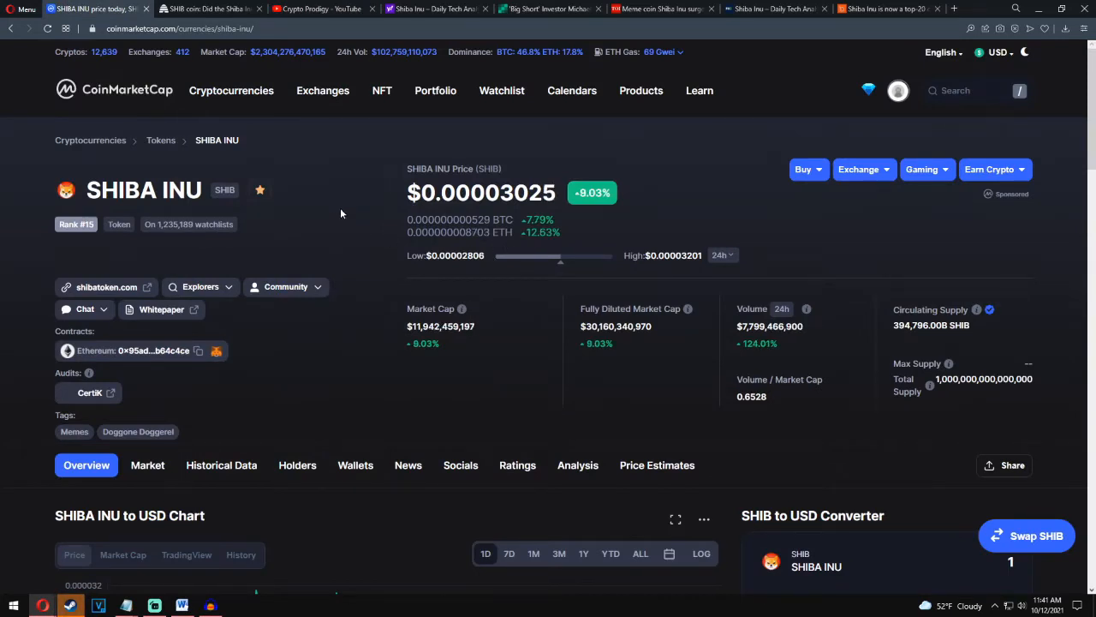
mouse_move(144, 214)
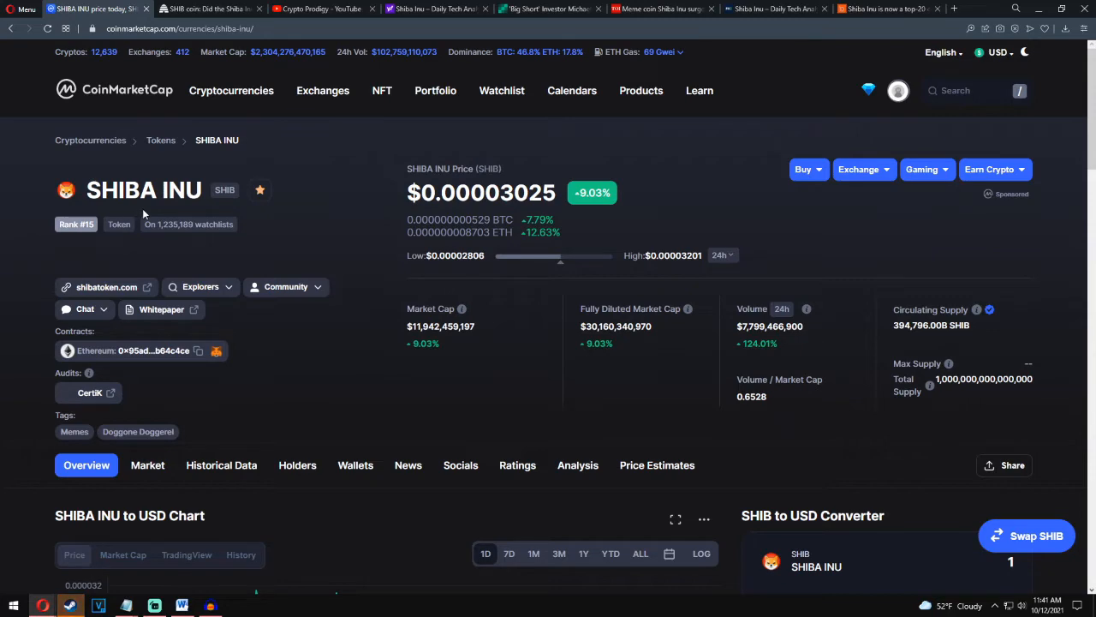
mouse_move(325, 262)
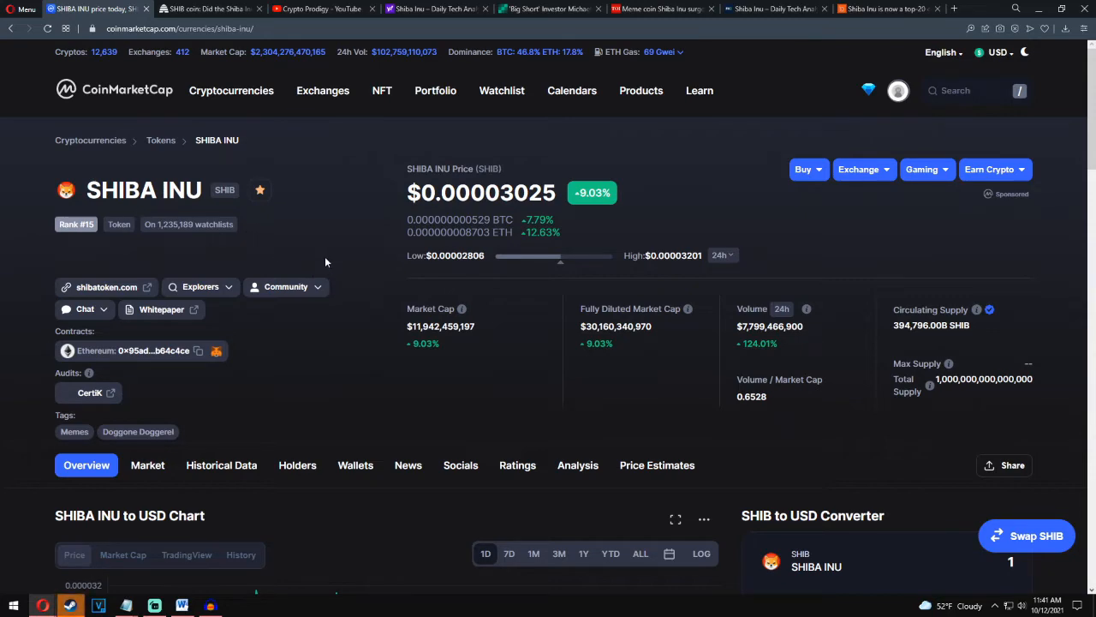
scroll("down", 3)
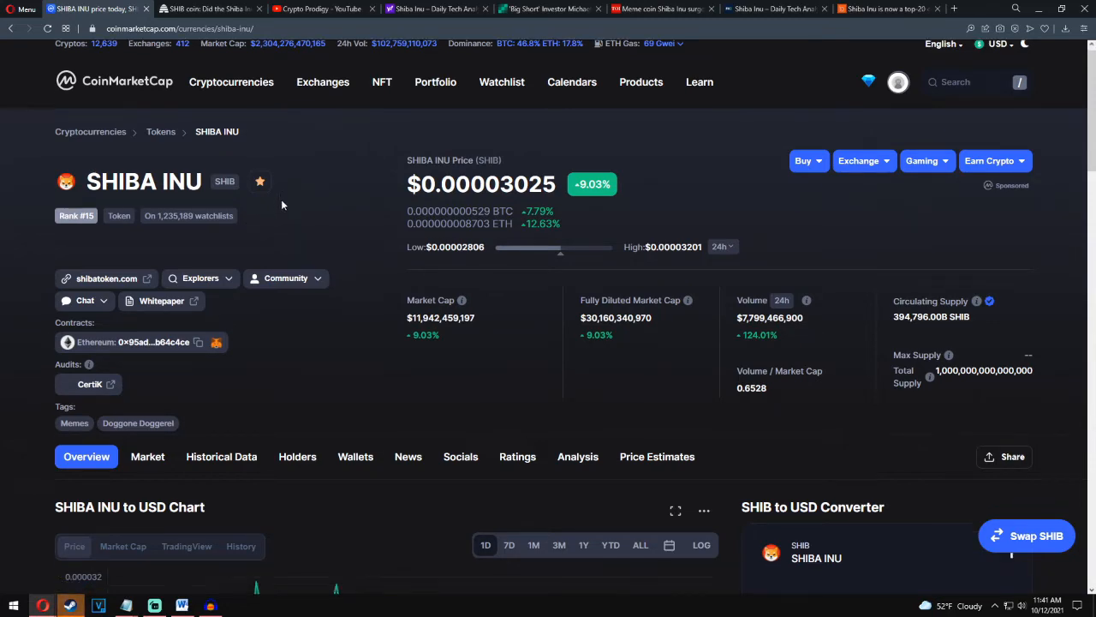
scroll("down", 3)
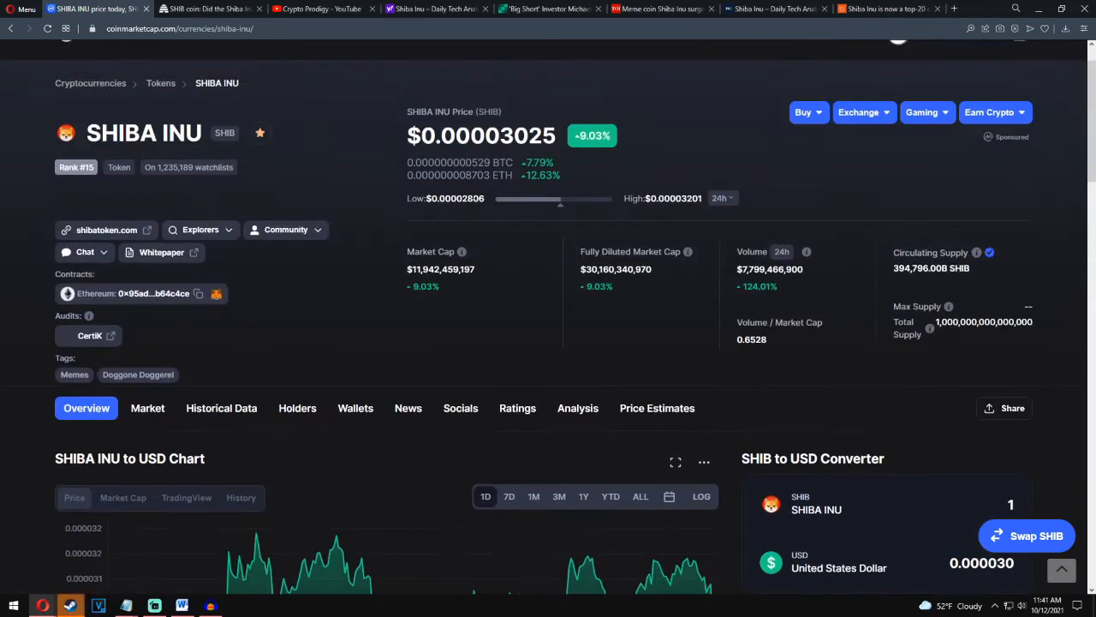
scroll("up", 3)
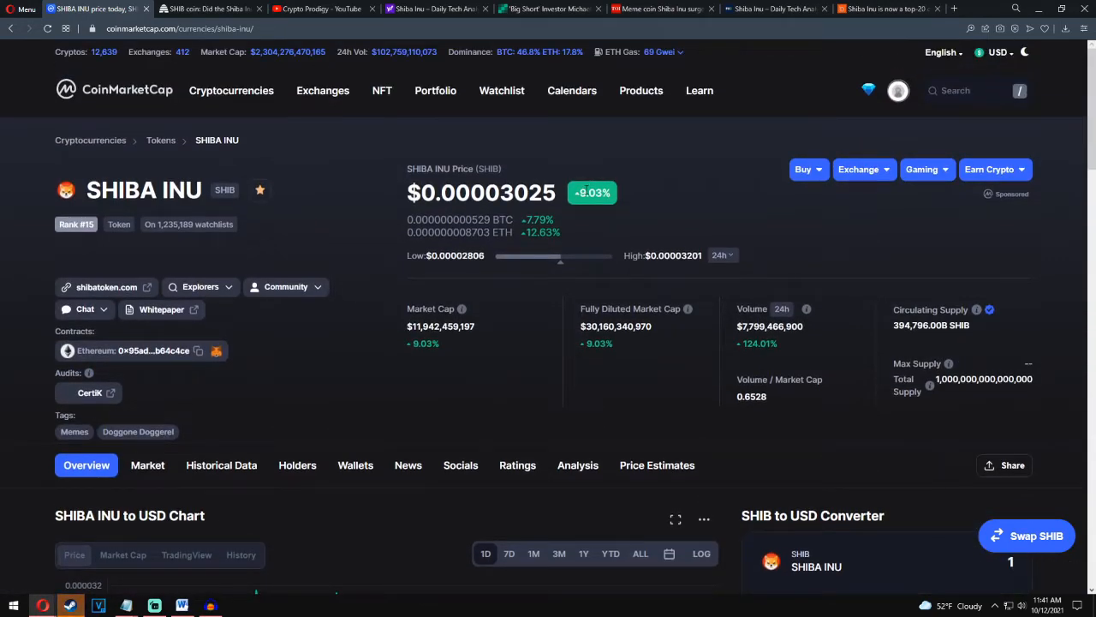
scroll("down", 3)
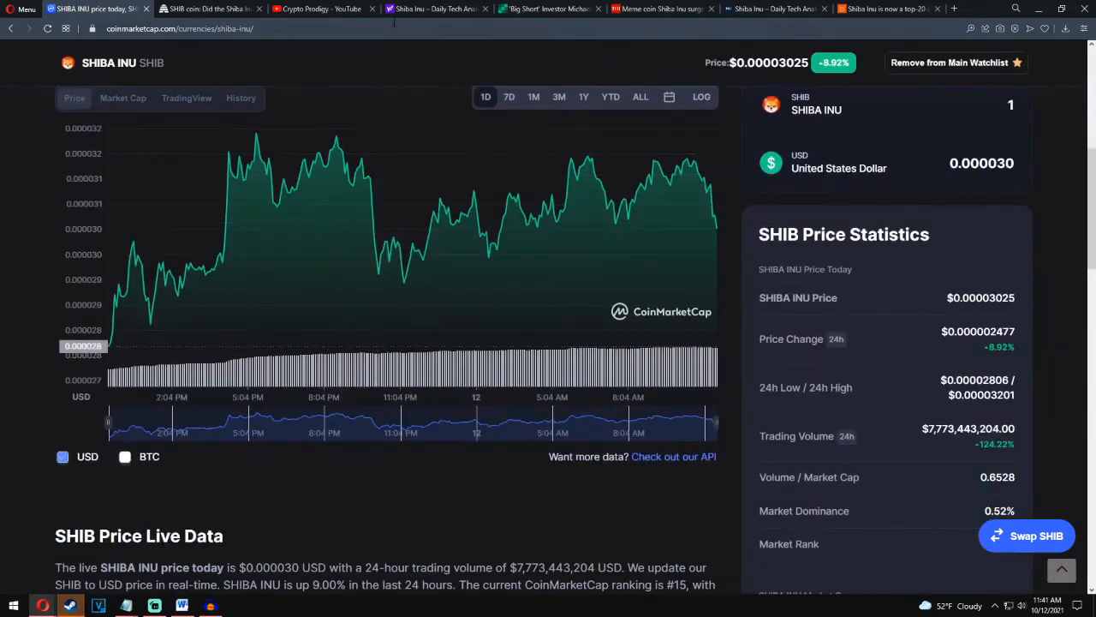
scroll("down", 3)
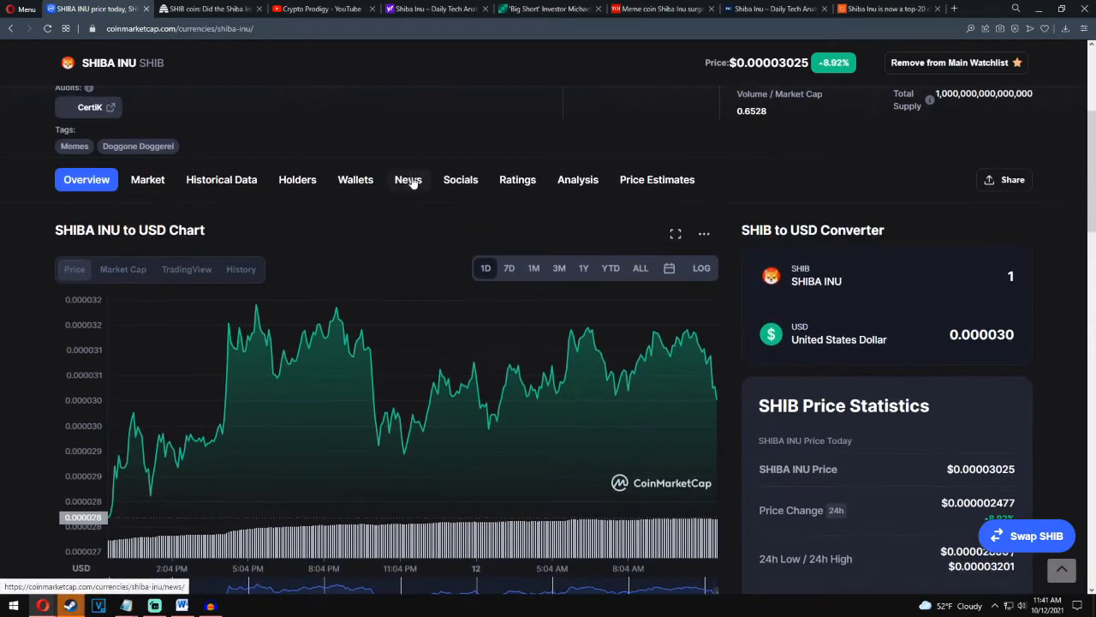
- Recheck the YouTube channel, then scroll to the SHIB 24-hour chart and price statistics ($0.00003034)
left_click(771, 8)
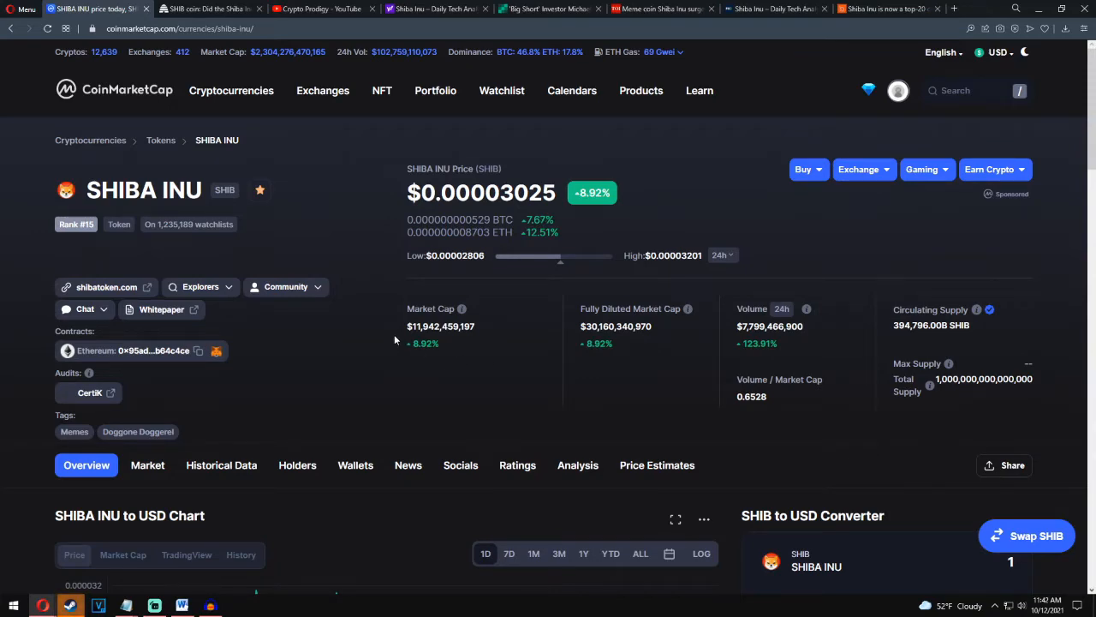
scroll("down", 3)
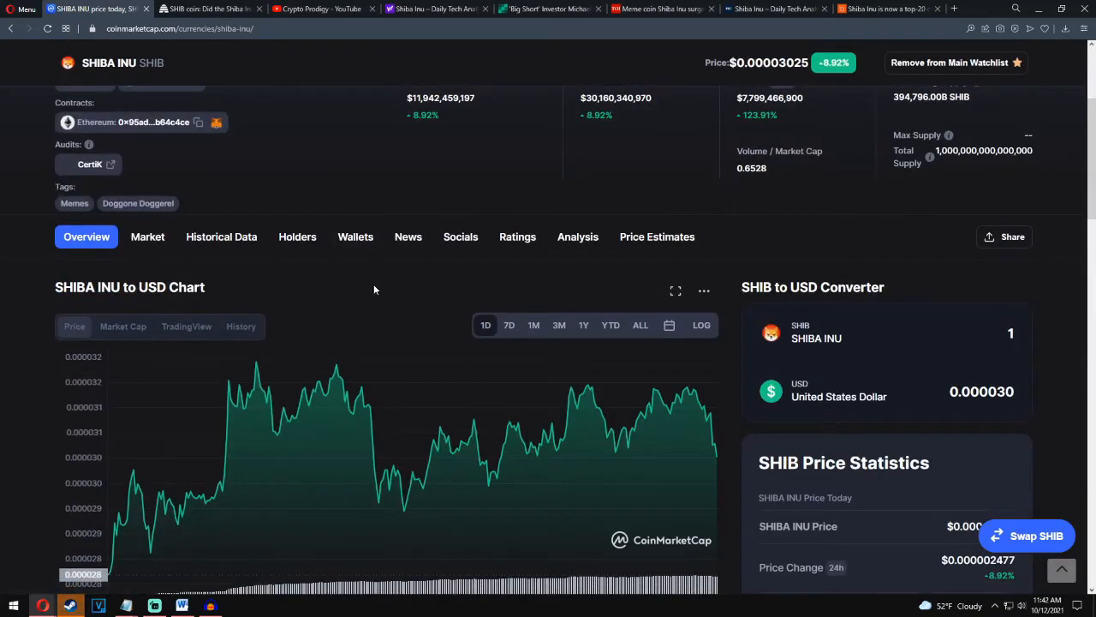
mouse_move(408, 241)
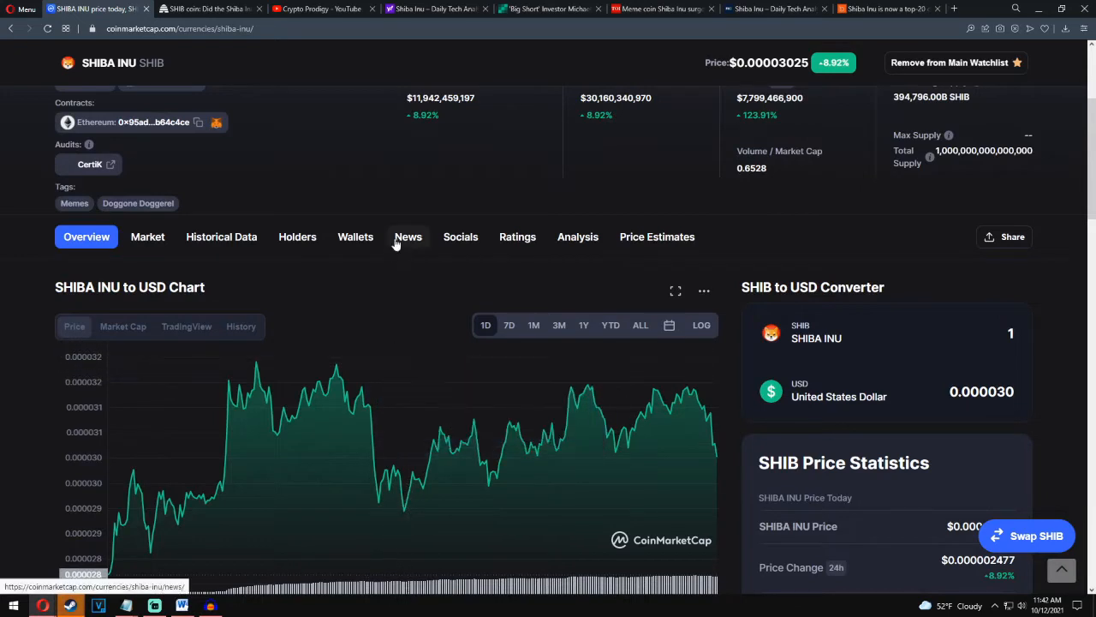
mouse_move(395, 265)
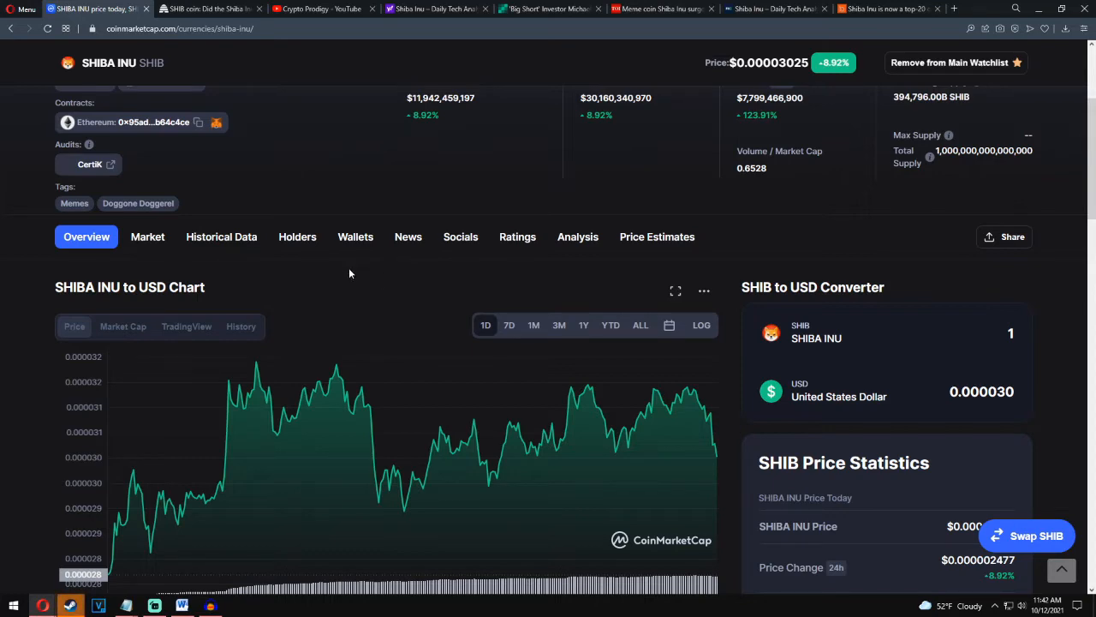
scroll("up", 3)
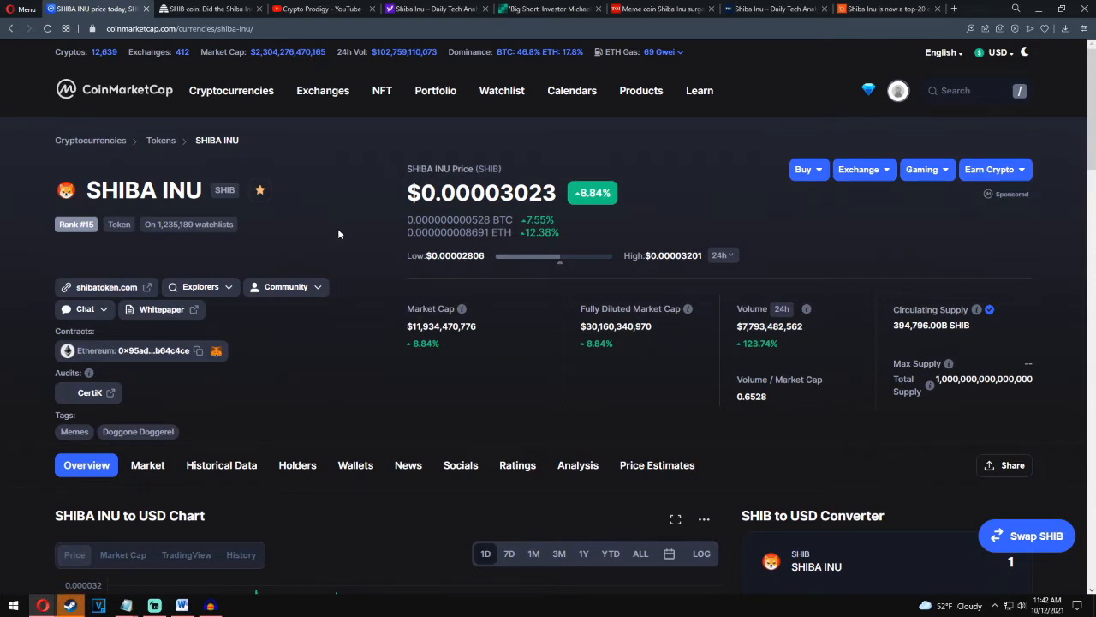
left_click(321, 9)
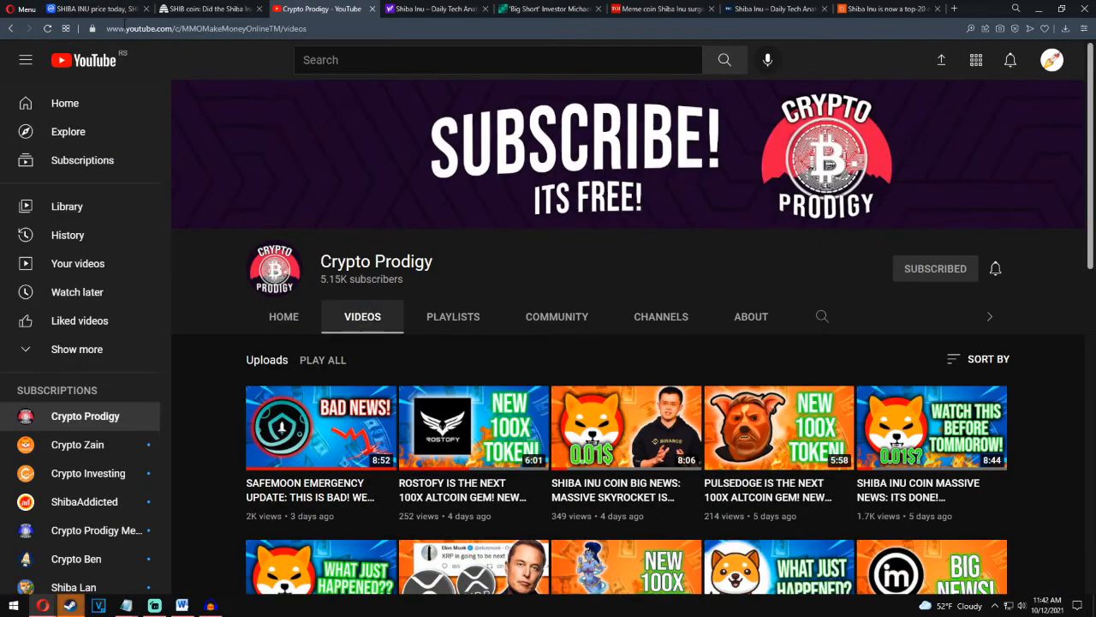
left_click(90, 8)
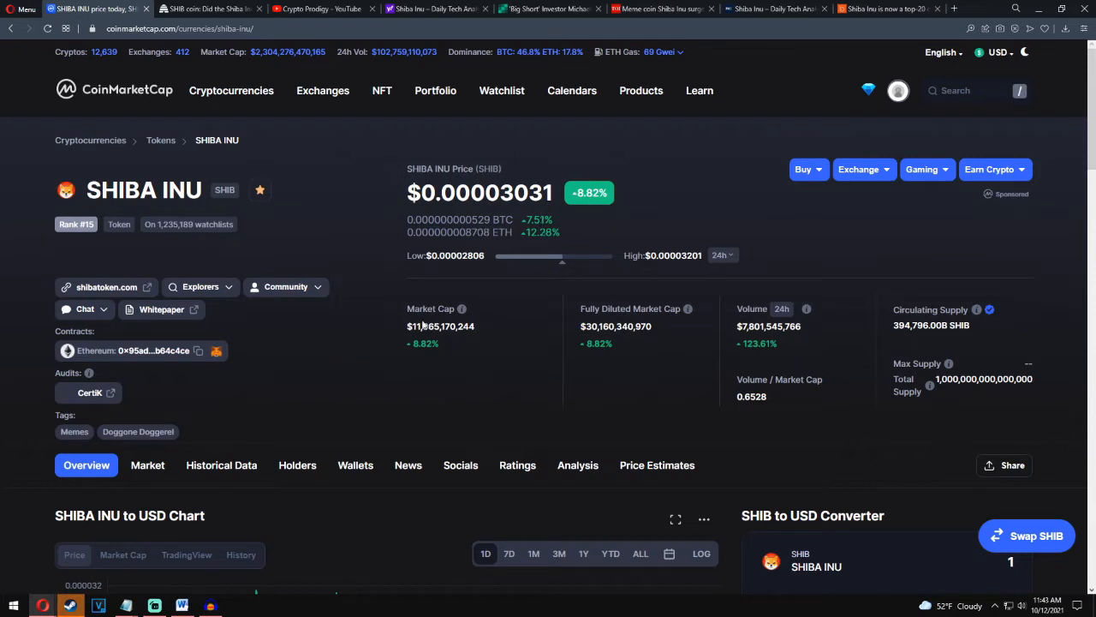
mouse_move(424, 339)
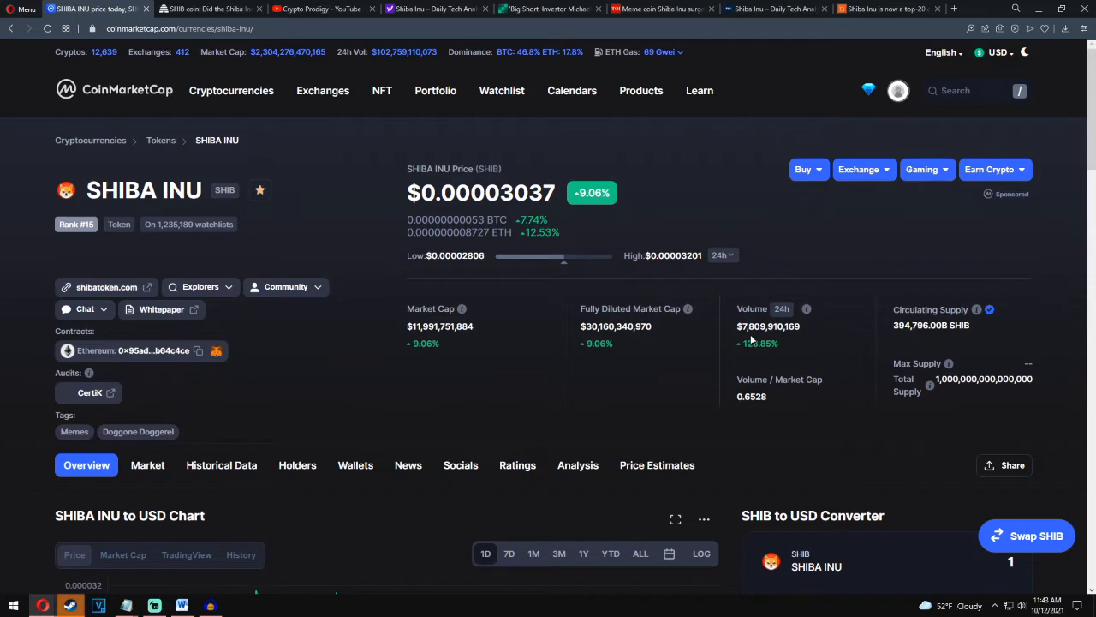
scroll("down", 3)
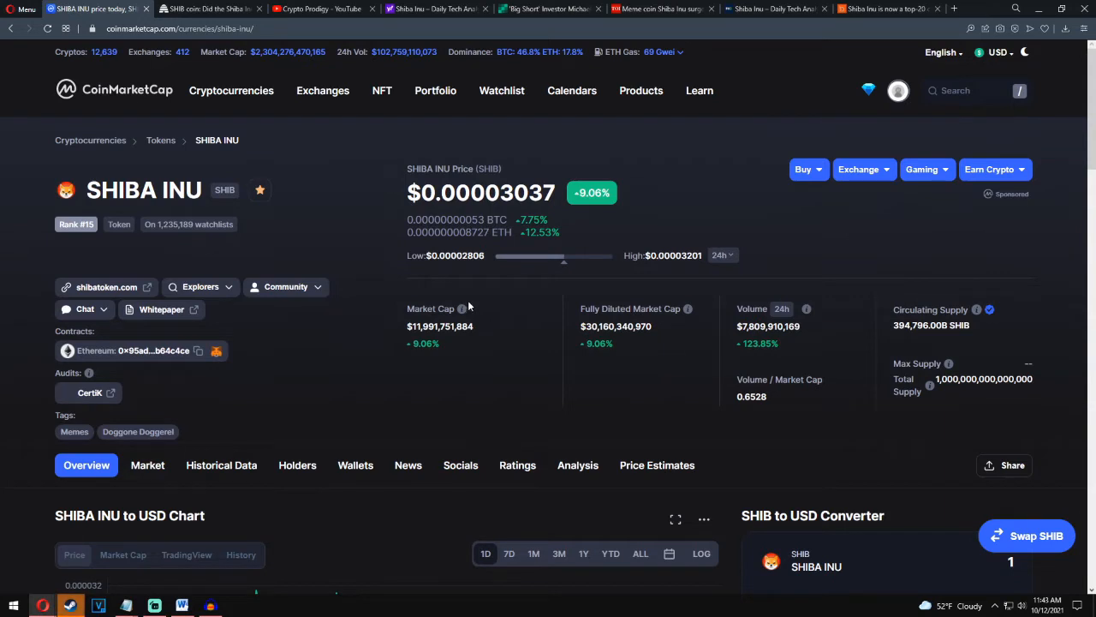
mouse_move(466, 282)
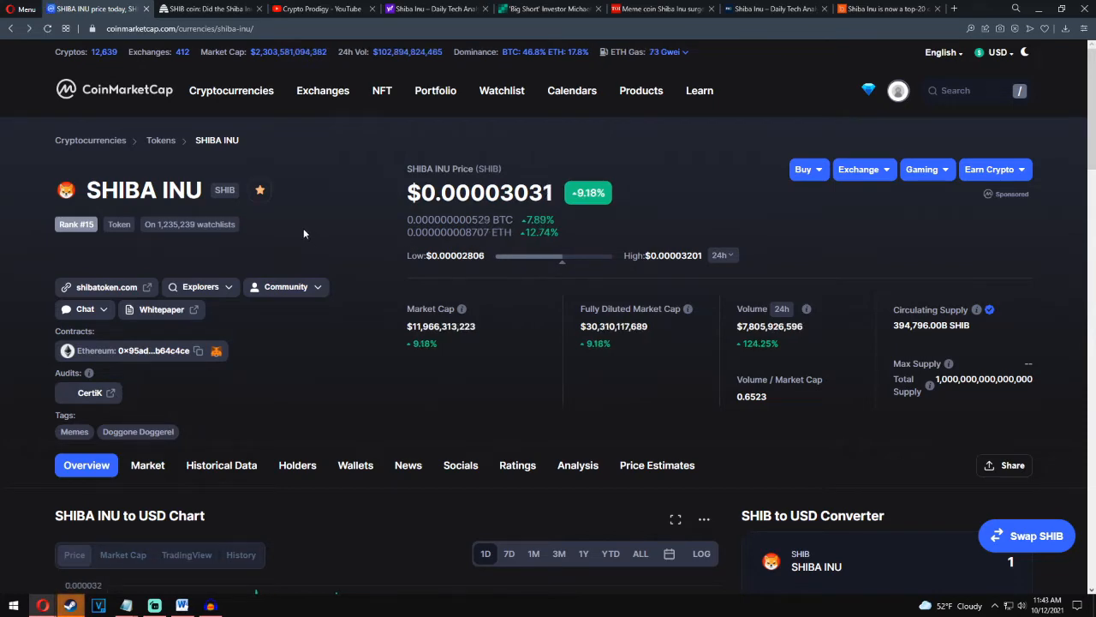
mouse_move(329, 231)
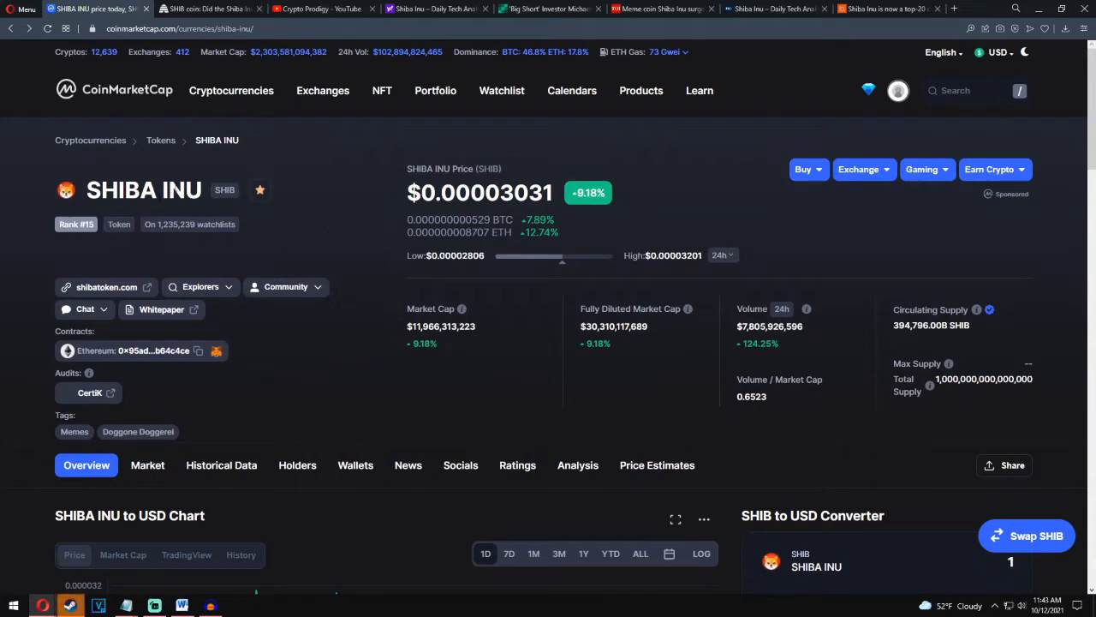
scroll("down", 3)
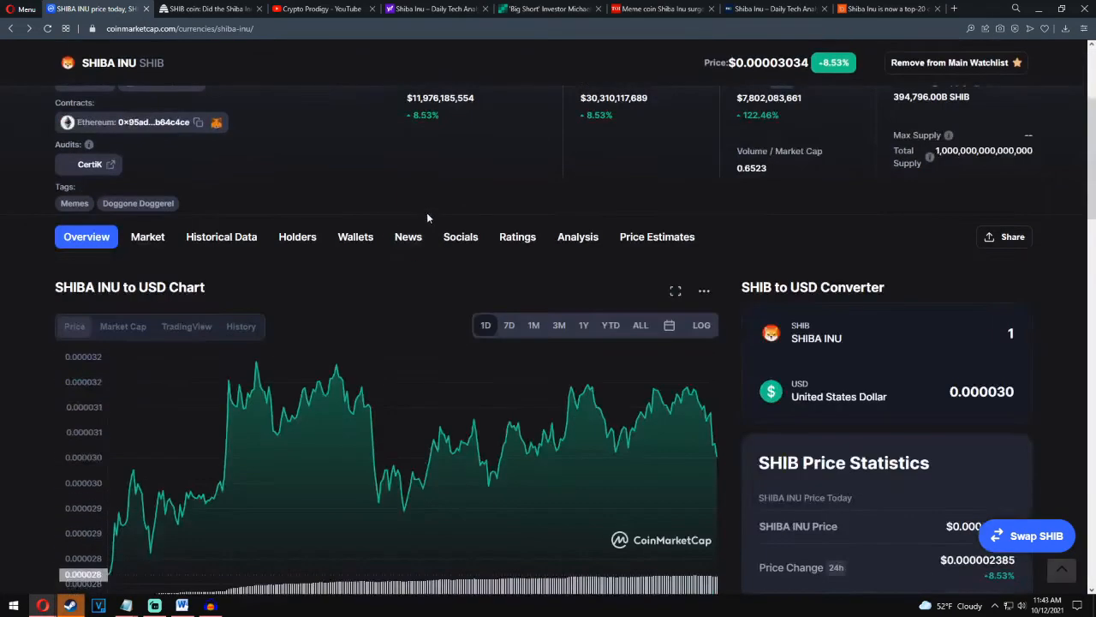
scroll("down", 3)
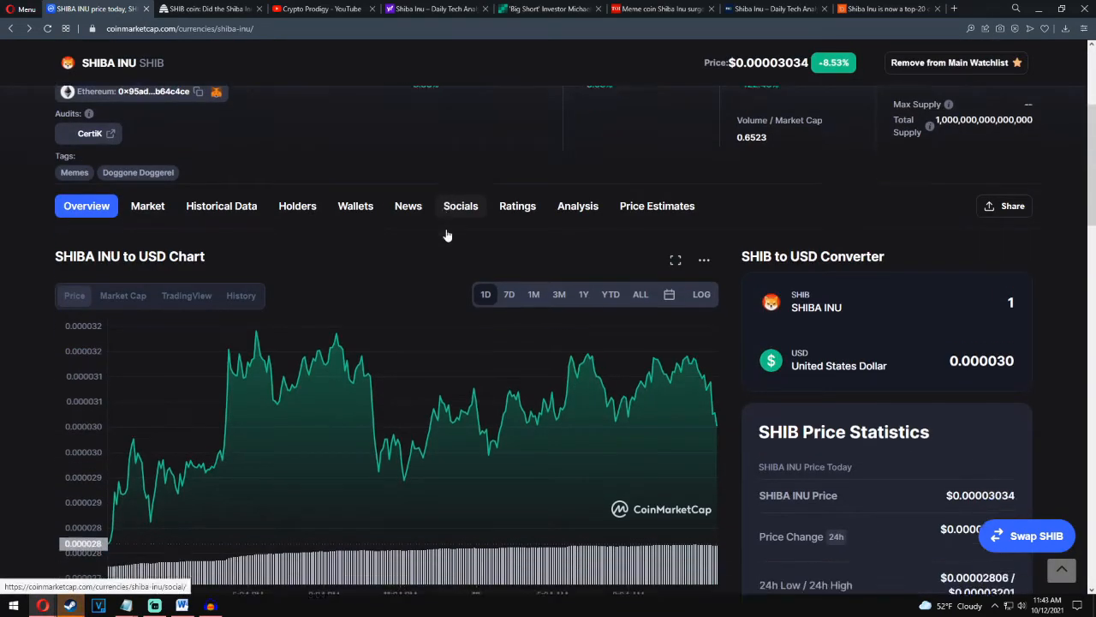
scroll("down", 3)
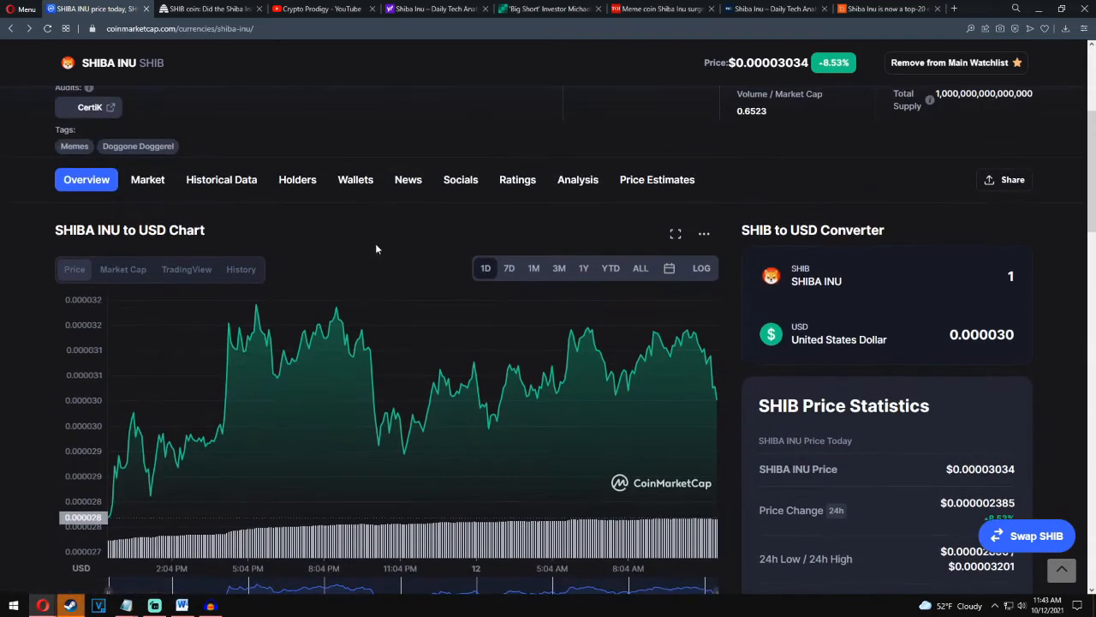
- Read Deseret News' 'Did Shiba Inu coin crash again?' down to 'Why did Shiba Inu coin rise recently?'
left_click(210, 8)
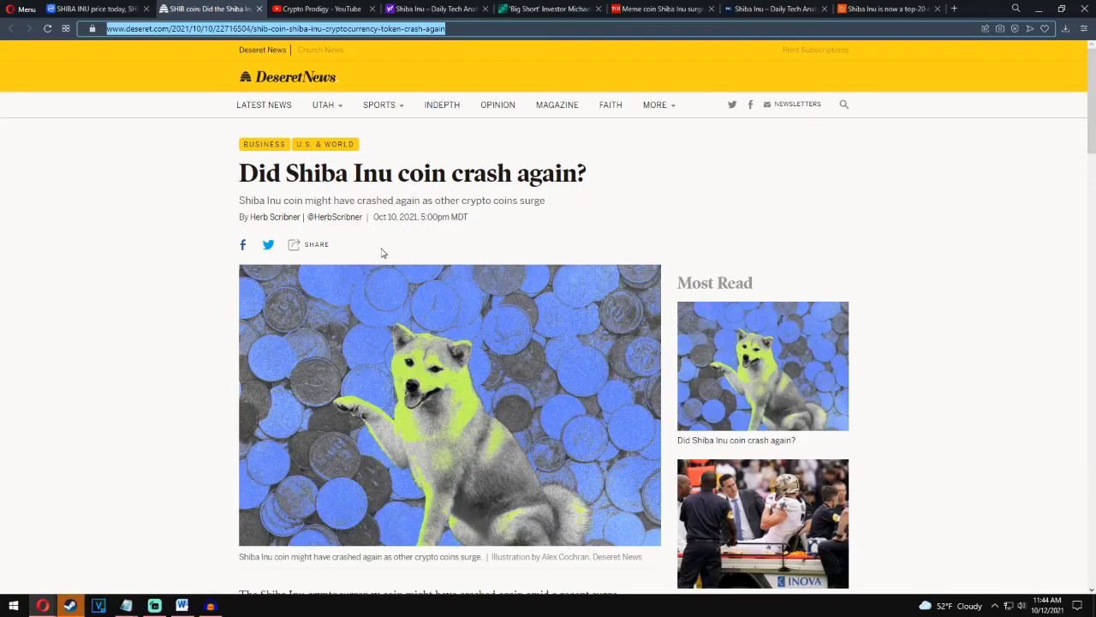
scroll("down", 3)
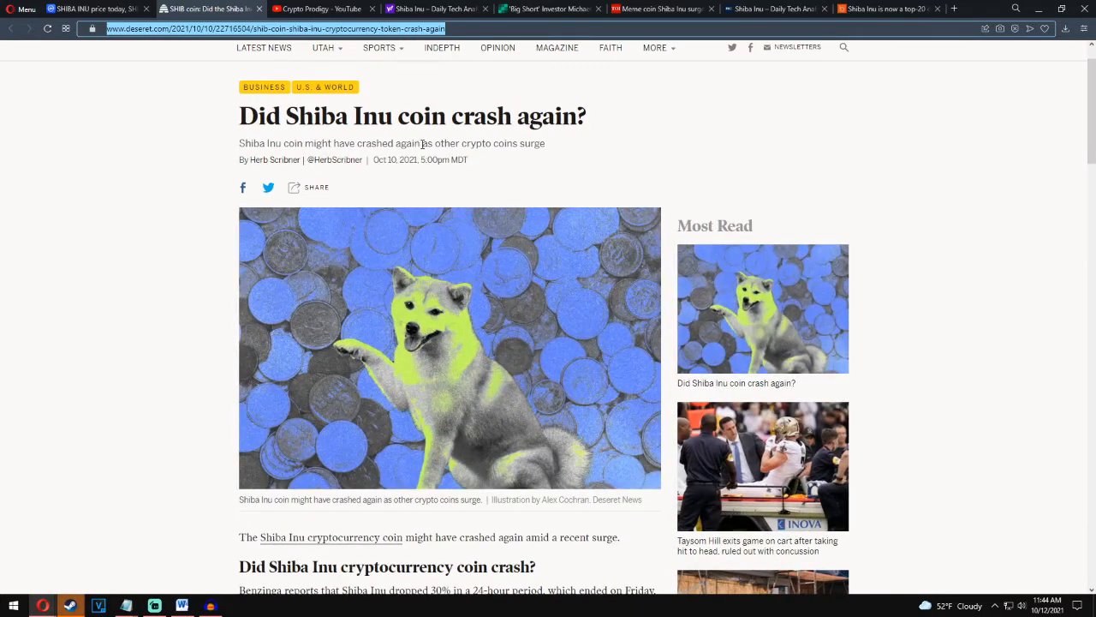
scroll("down", 3)
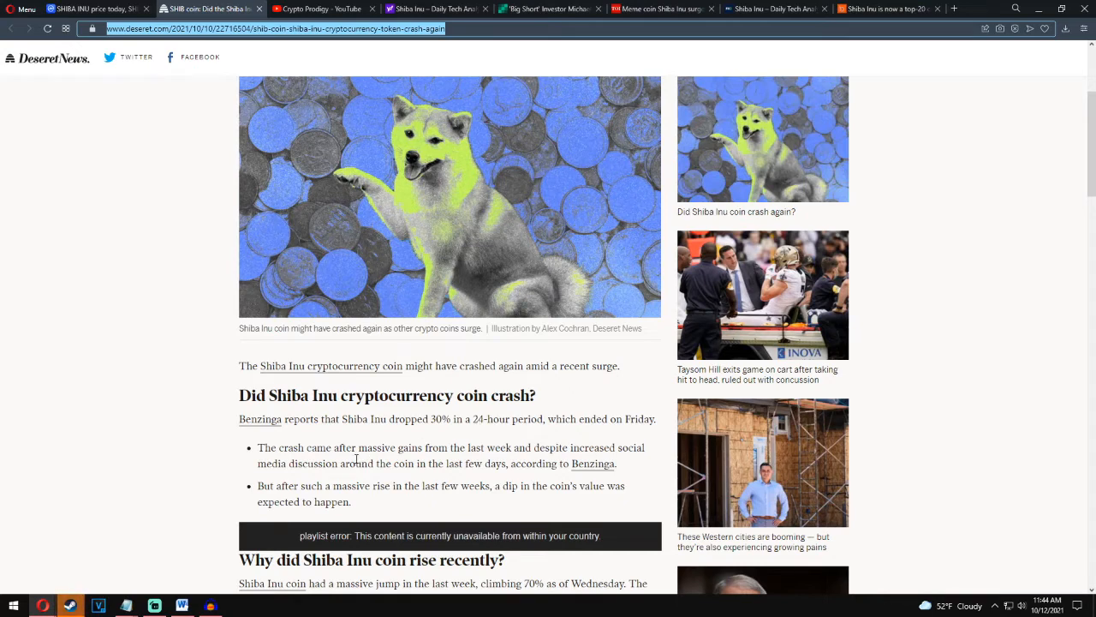
mouse_move(514, 463)
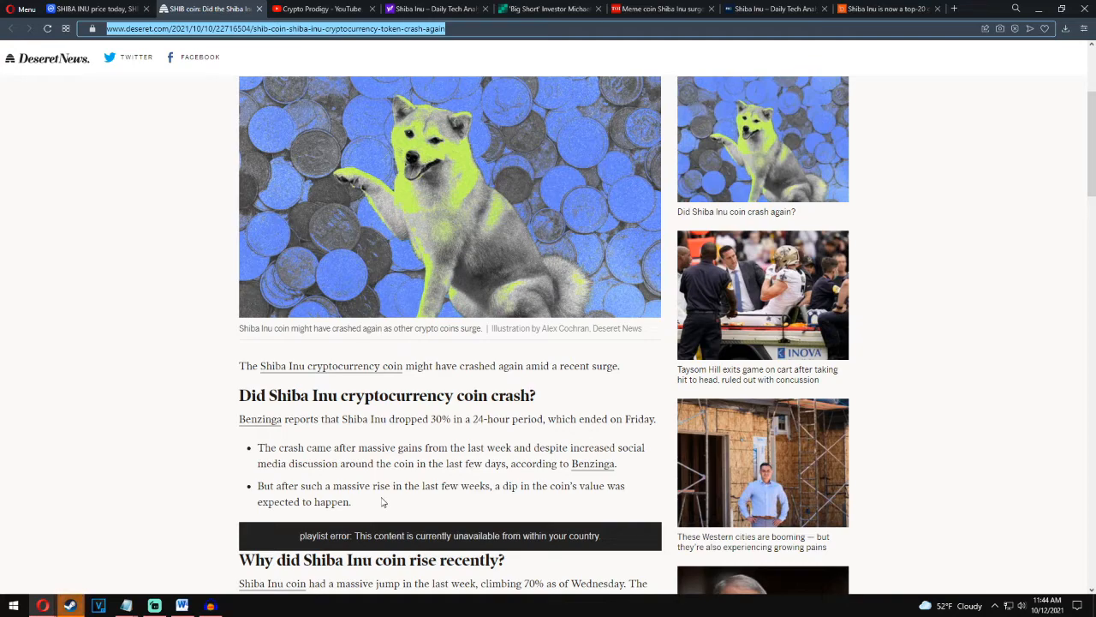
mouse_move(568, 505)
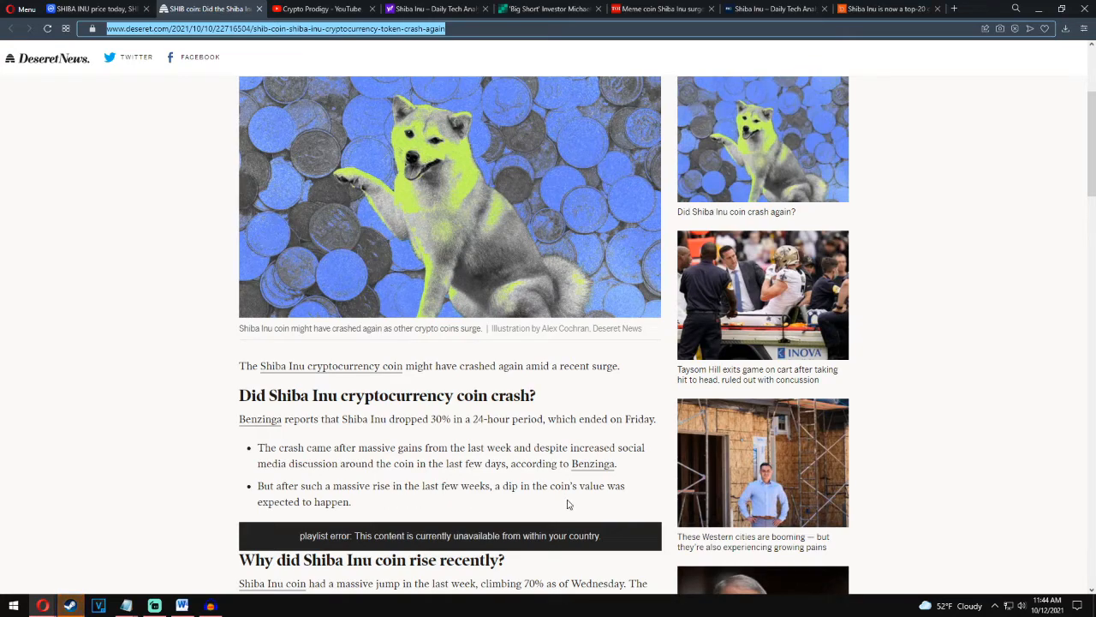
scroll("down", 3)
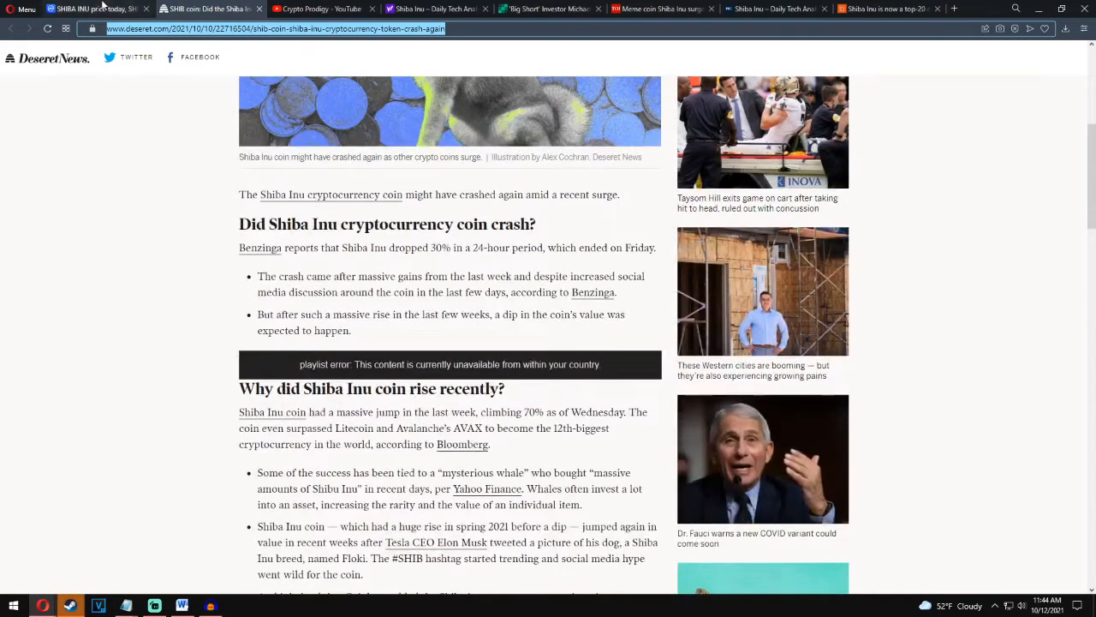
- Review the SHIB 7D chart, then the 1D chart at $0.00003022, and return to the Deseret article
left_click(97, 8)
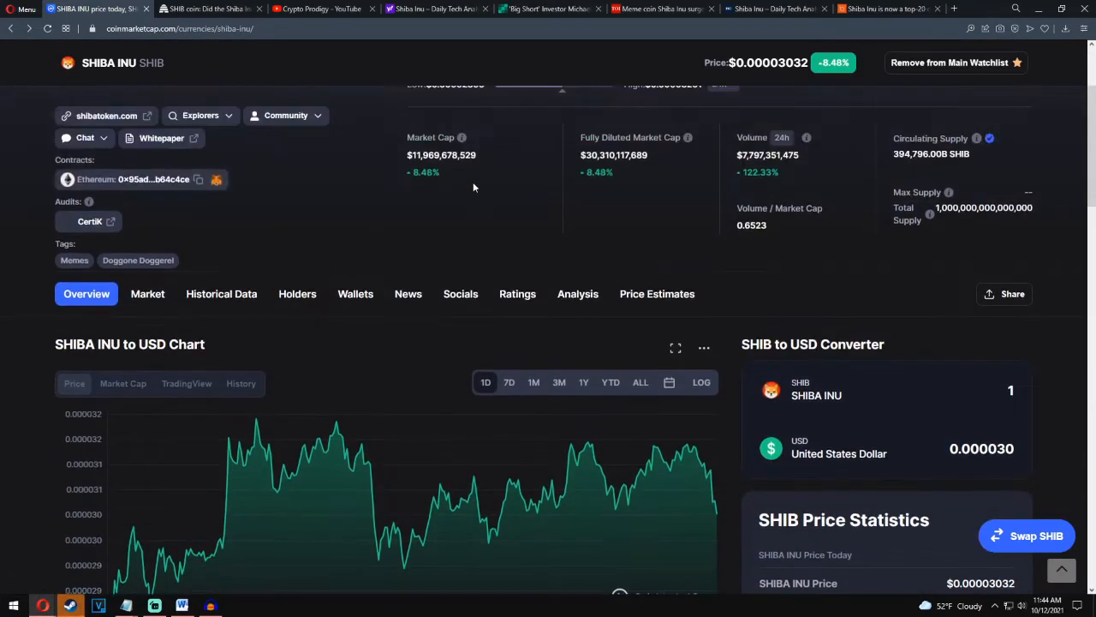
scroll("up", 3)
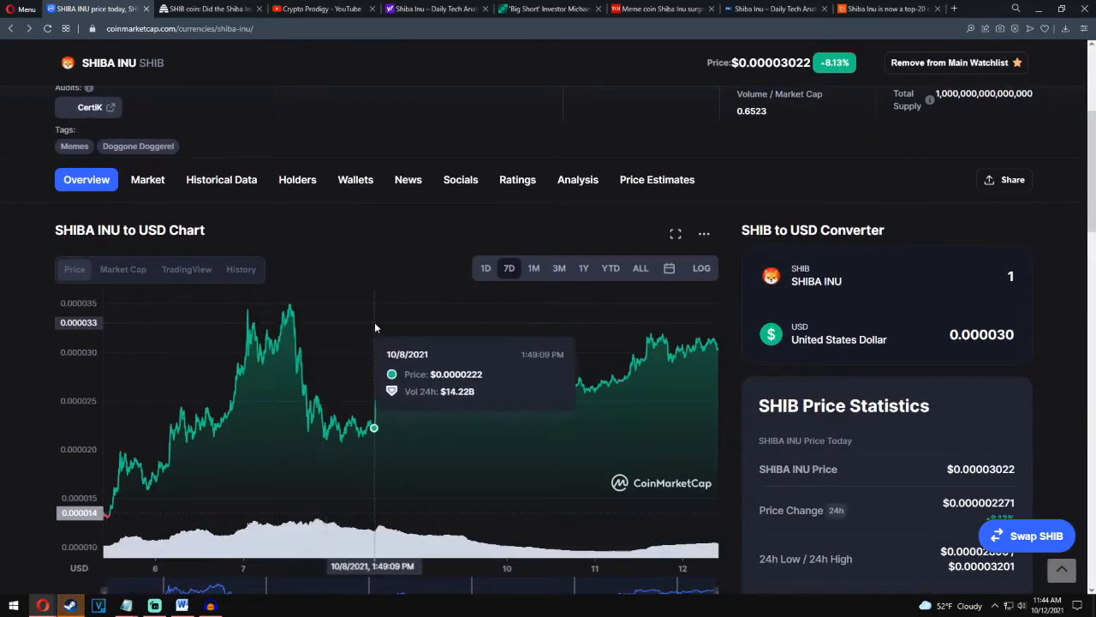
mouse_move(692, 313)
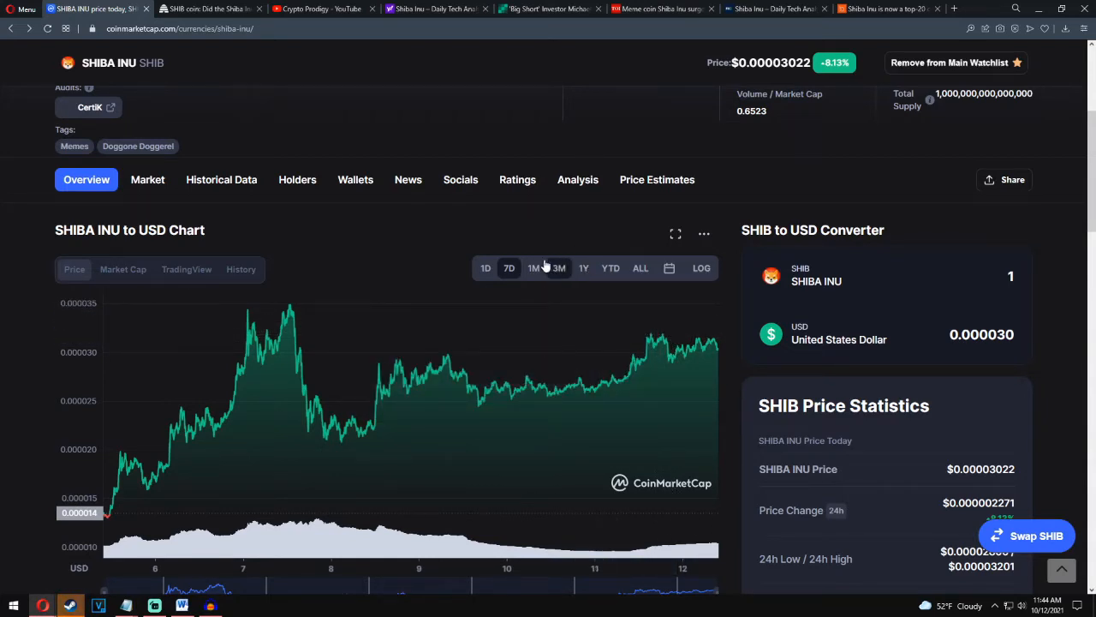
left_click(485, 267)
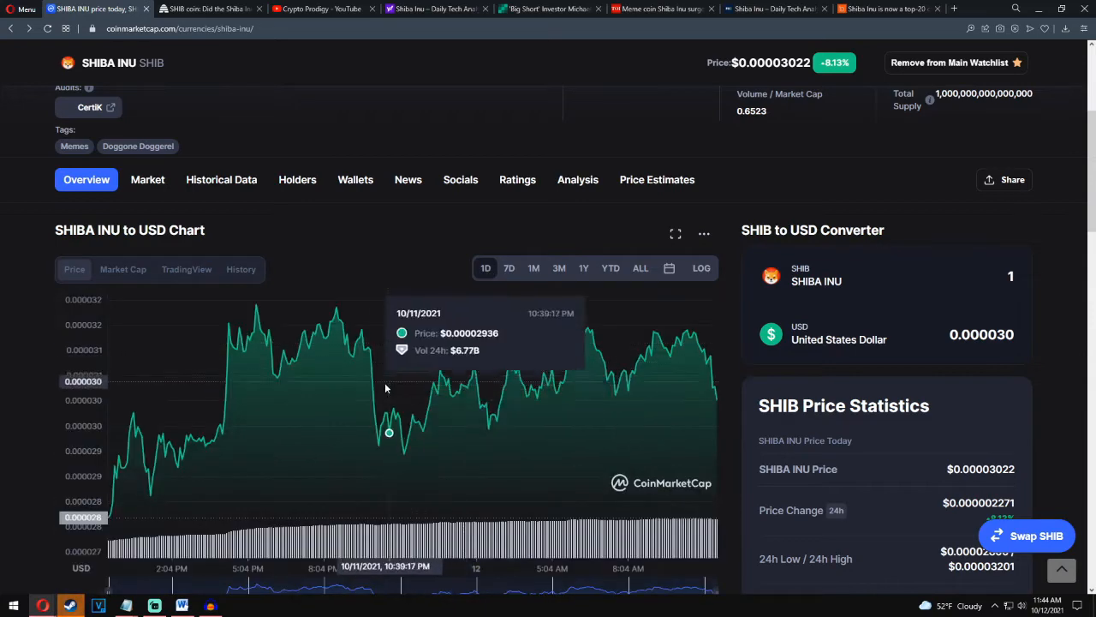
mouse_move(382, 213)
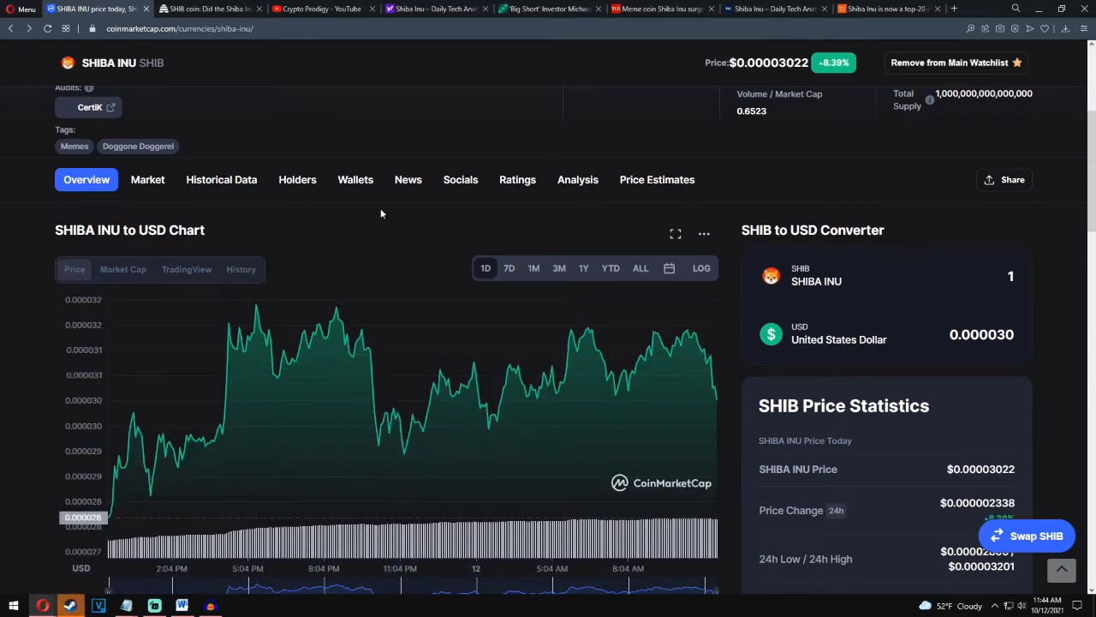
mouse_move(387, 325)
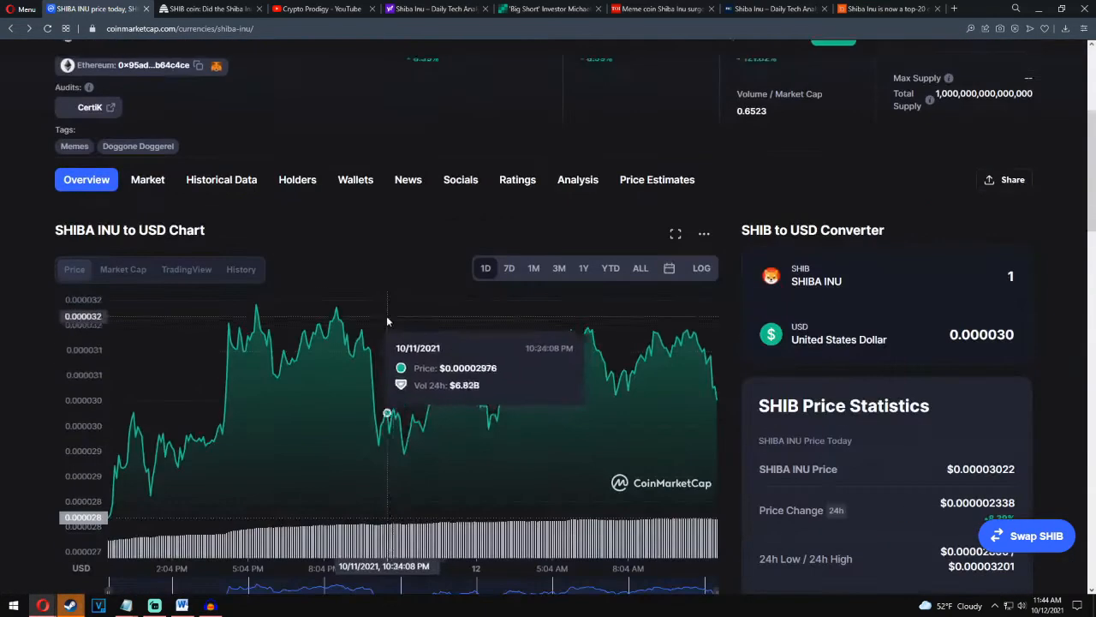
mouse_move(514, 425)
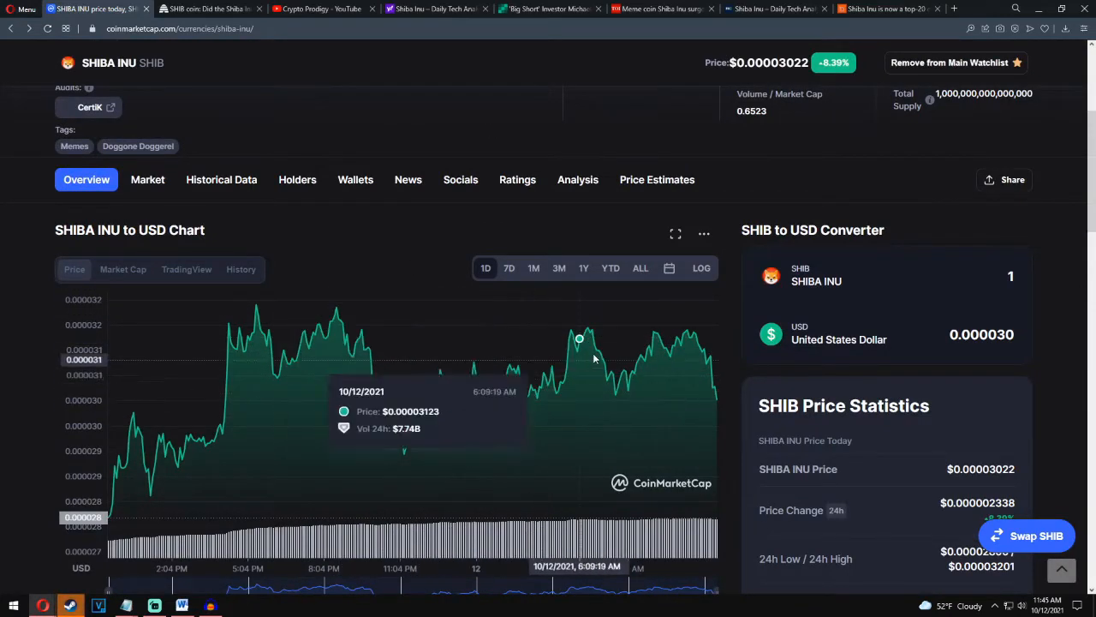
mouse_move(382, 370)
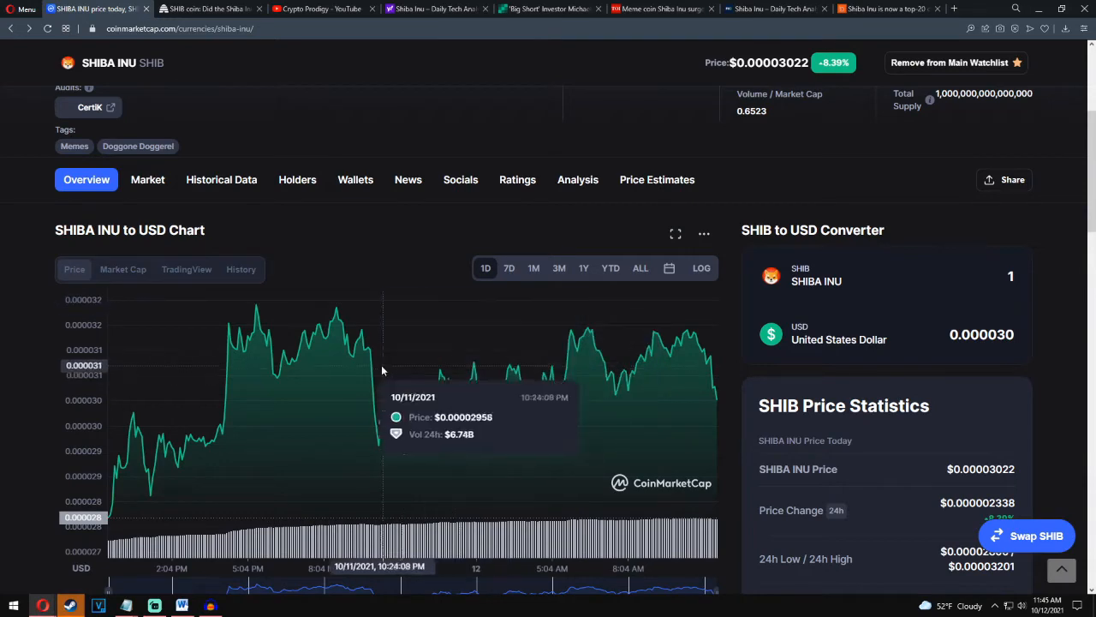
scroll("up", 3)
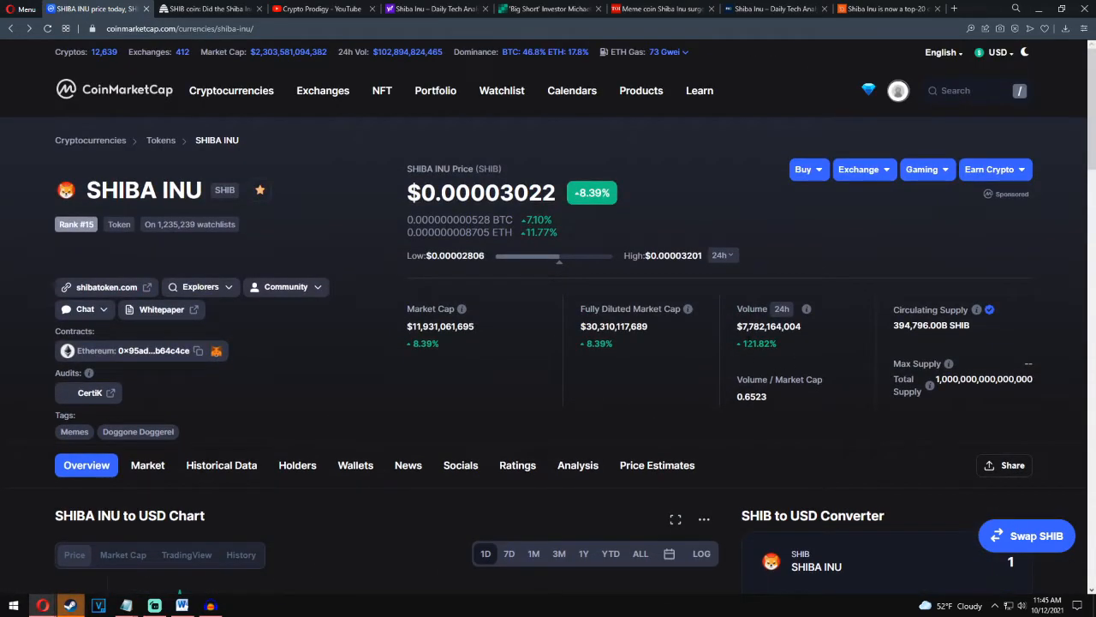
scroll("down", 3)
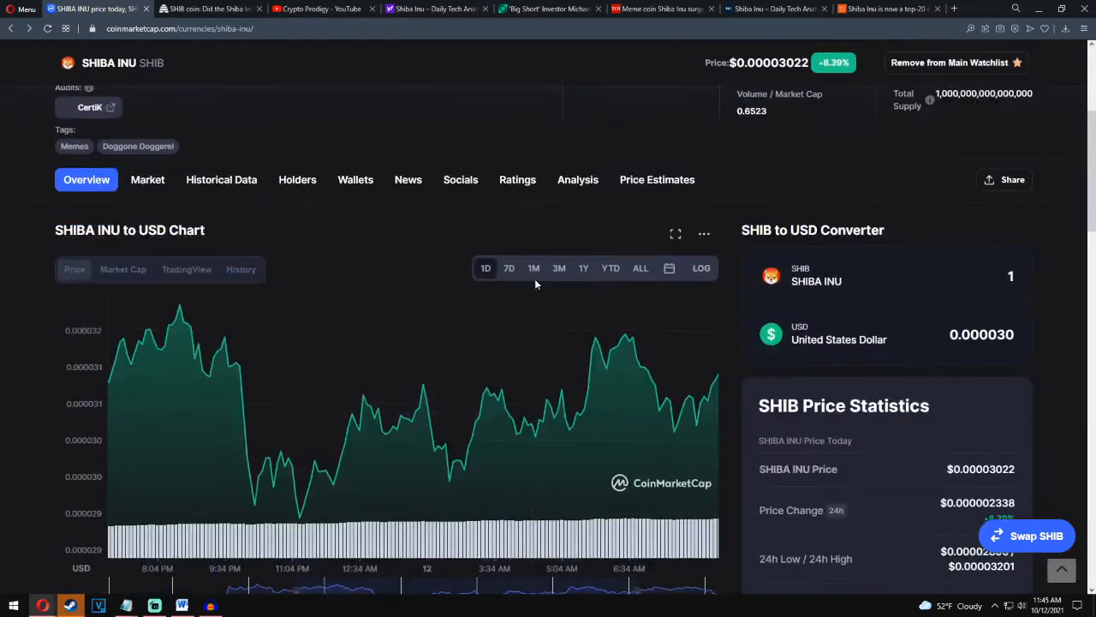
scroll("up", 3)
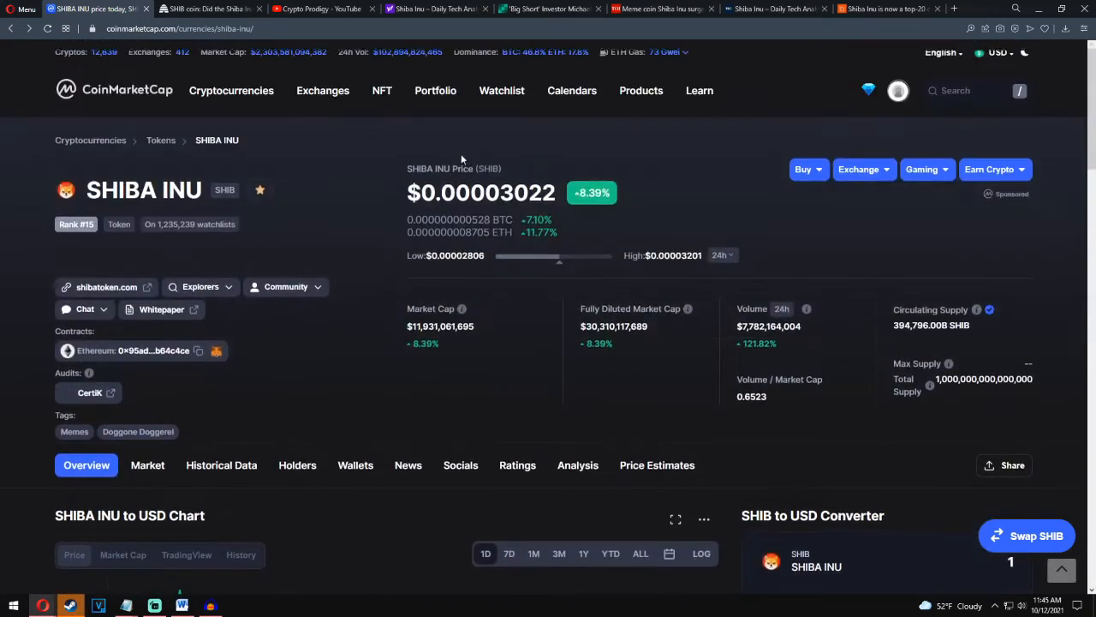
mouse_move(324, 56)
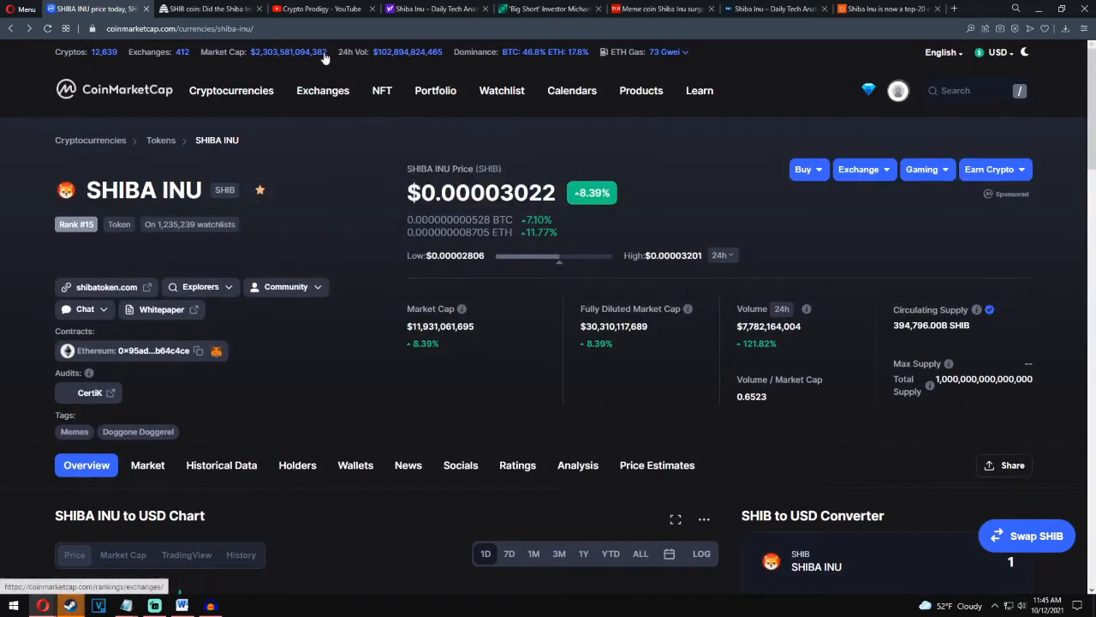
left_click(210, 9)
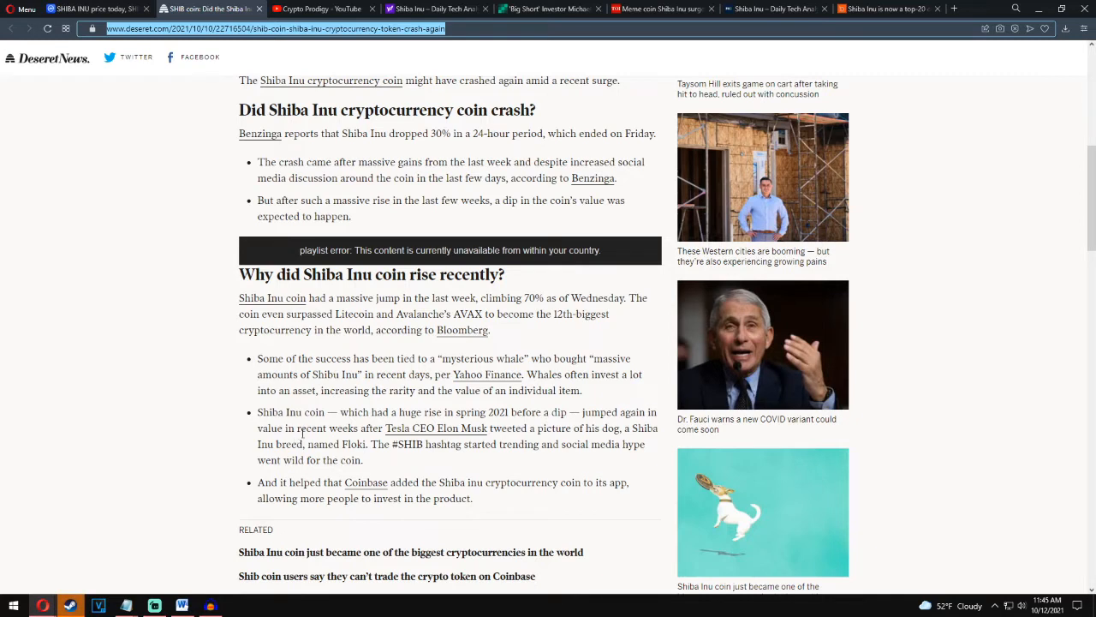
mouse_move(436, 427)
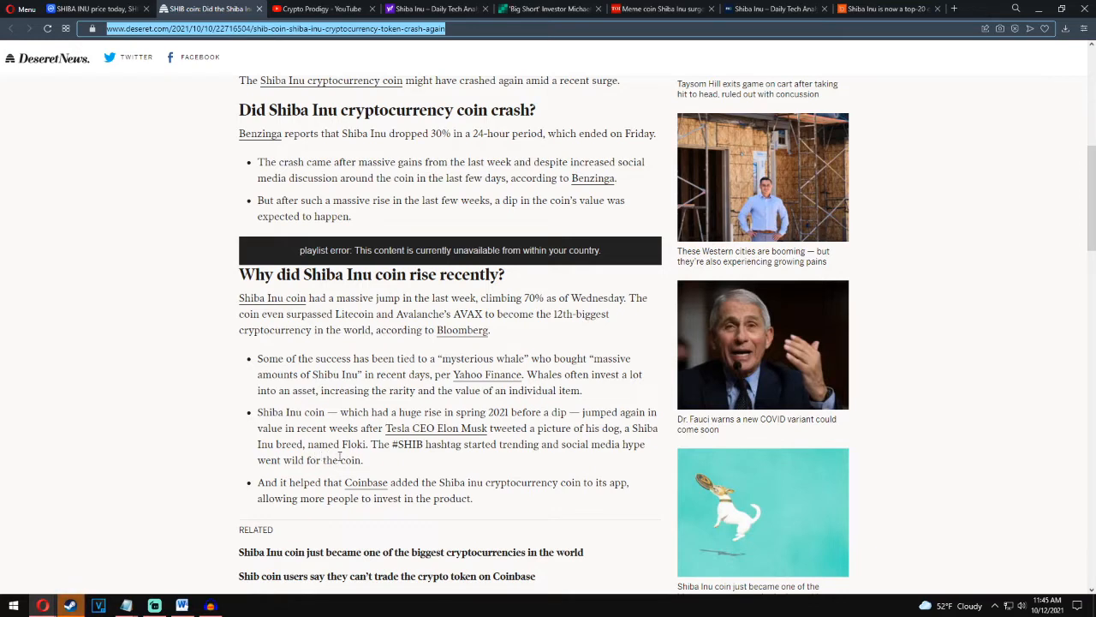
mouse_move(565, 458)
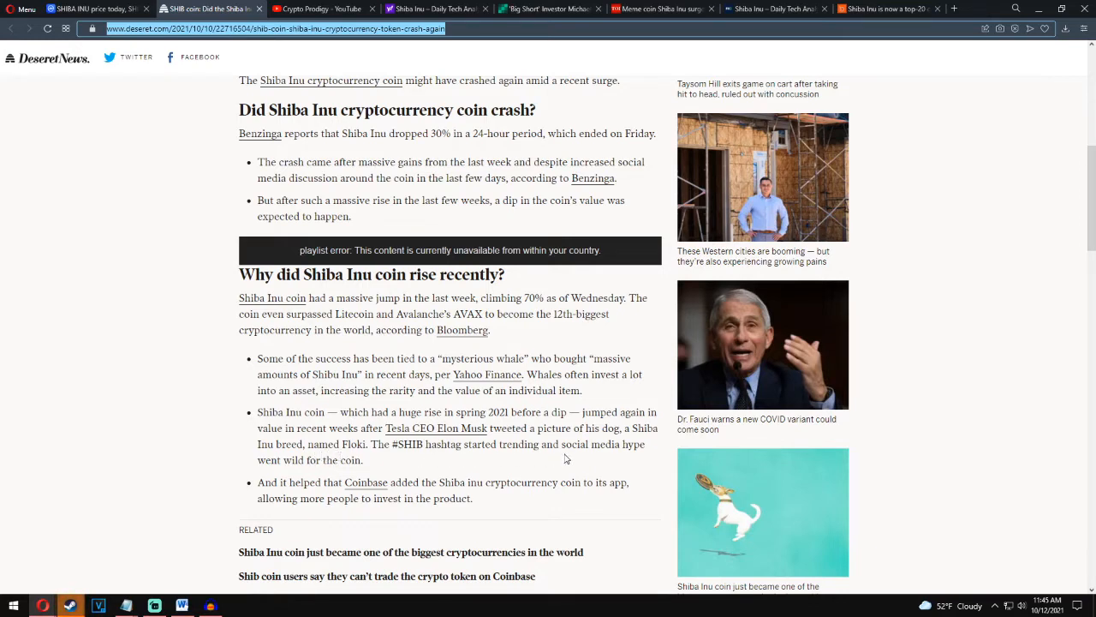
mouse_move(228, 448)
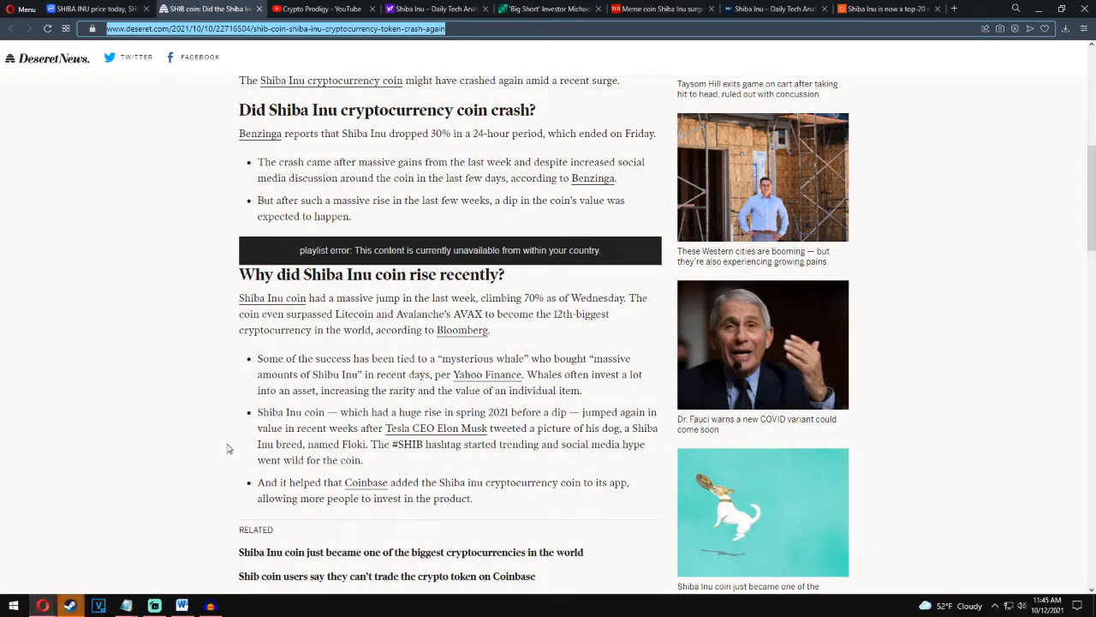
- Read the crash article past the investing-risk section to the 'Next Up In Business' links
scroll("down", 3)
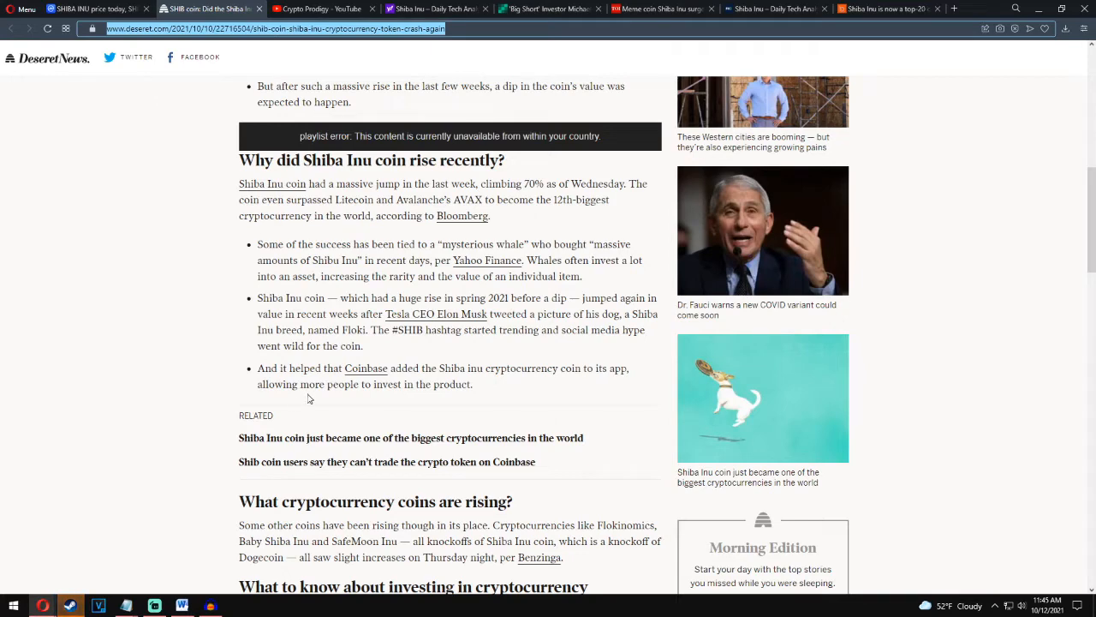
scroll("down", 3)
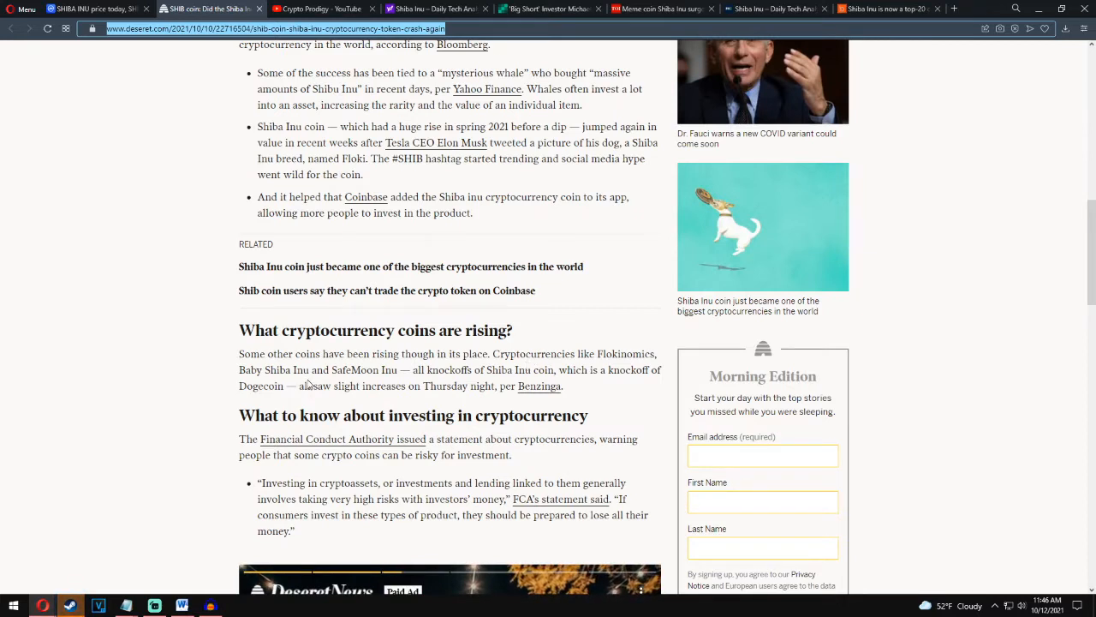
mouse_move(437, 373)
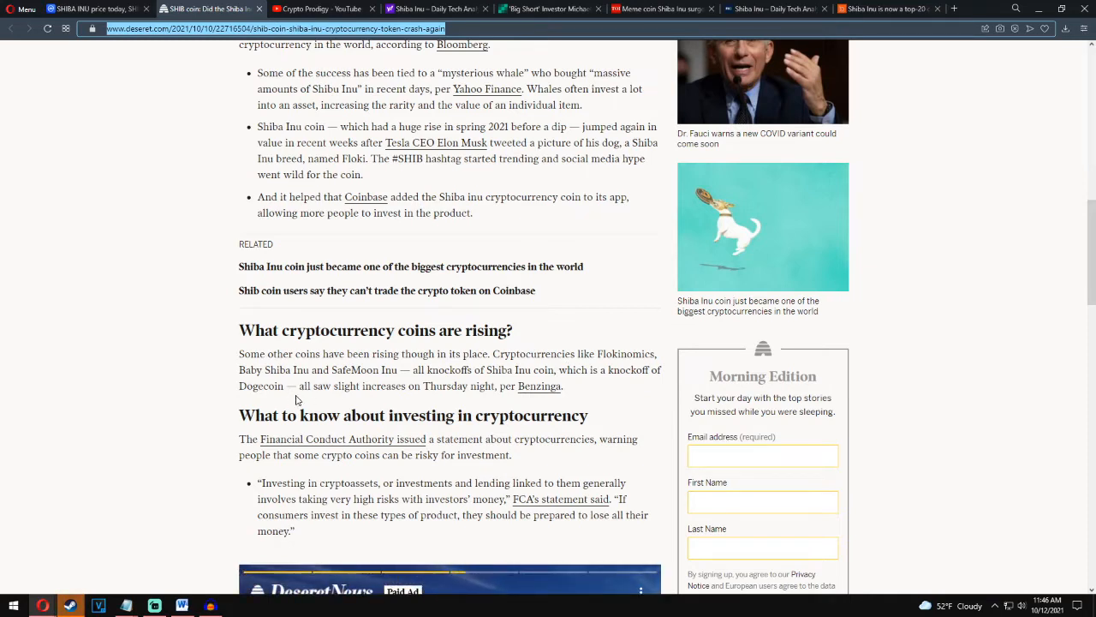
mouse_move(434, 389)
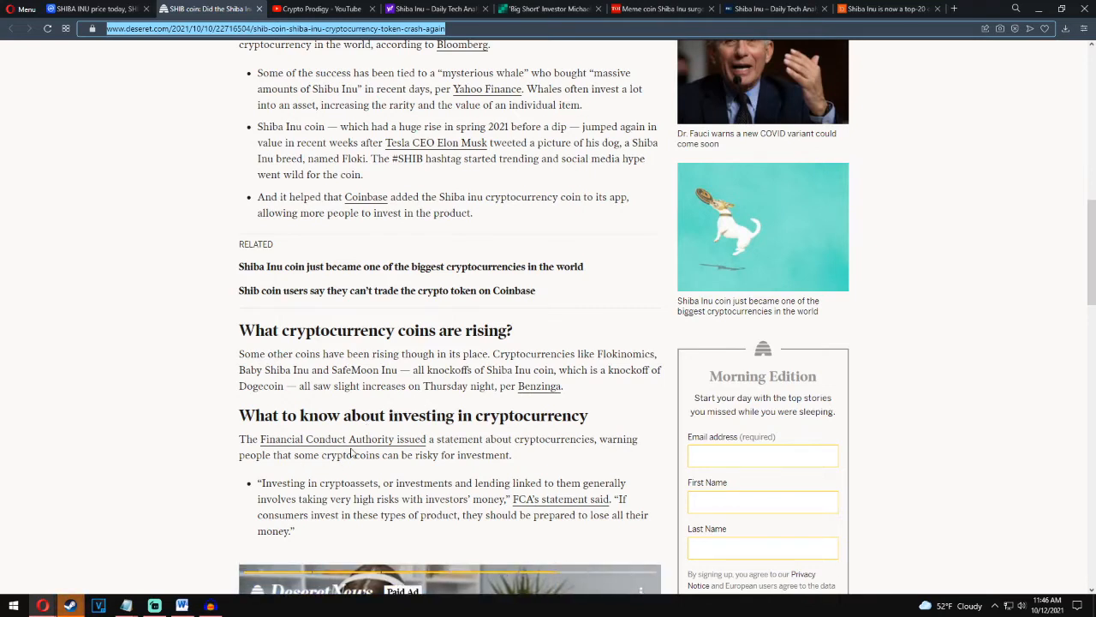
mouse_move(458, 453)
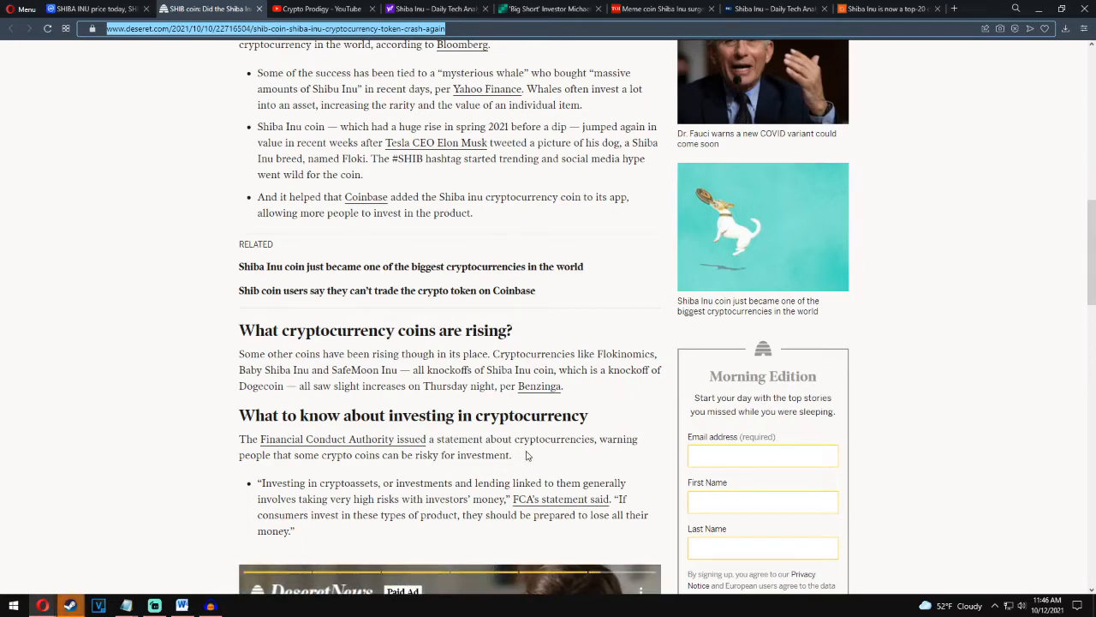
scroll("down", 3)
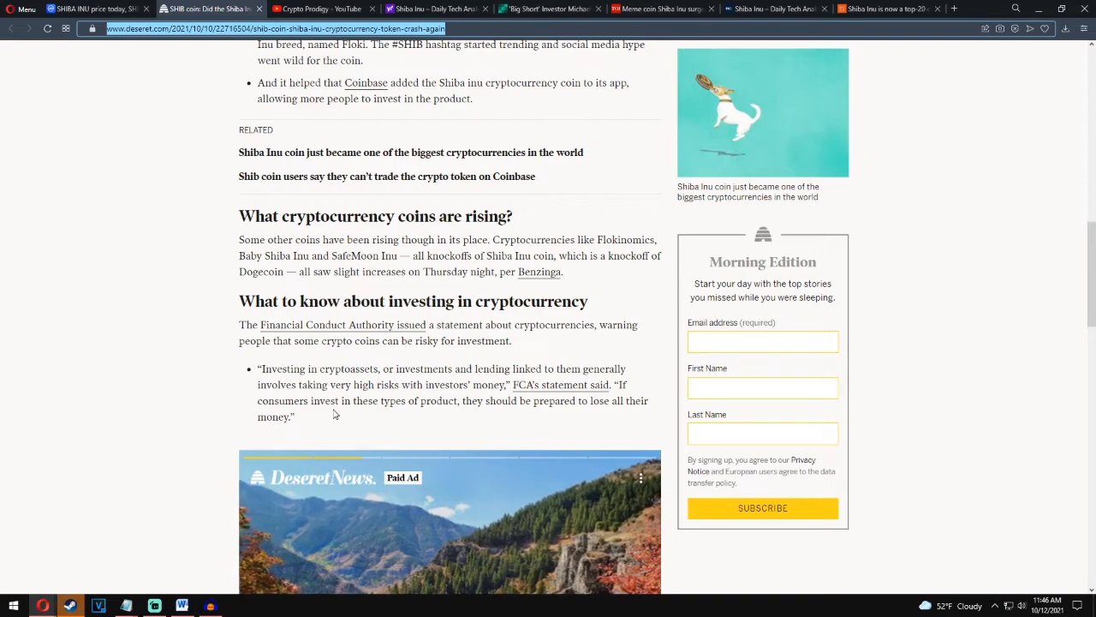
scroll("down", 3)
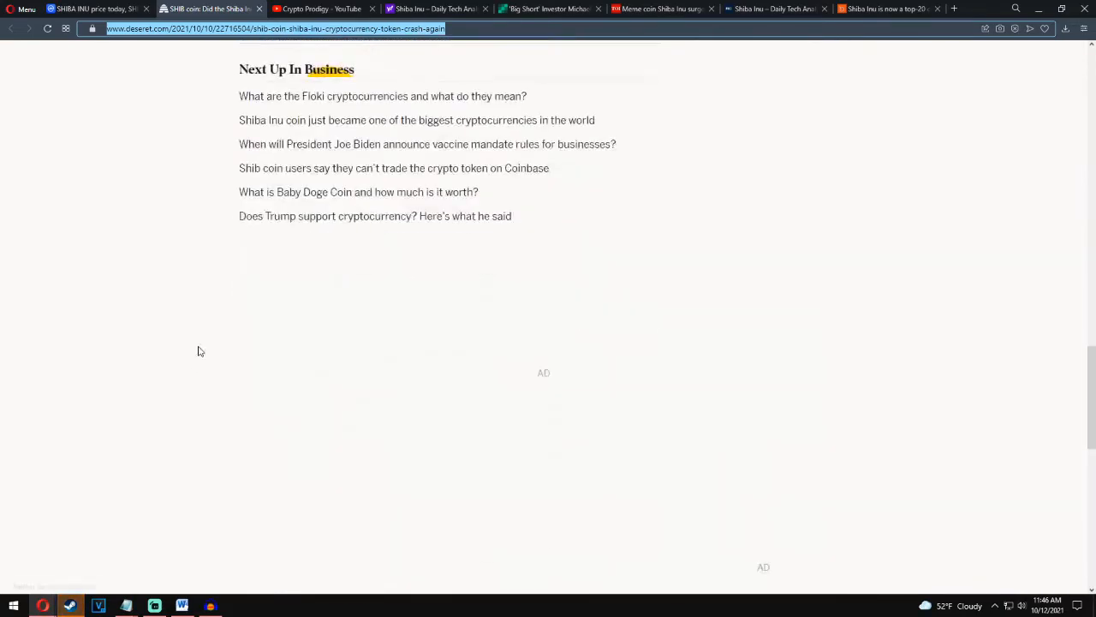
- Read Yahoo Finance's 'Shiba Inu – Daily Tech Analysis – October 10th, 2021' to its untested support/resistance levels
left_click(437, 9)
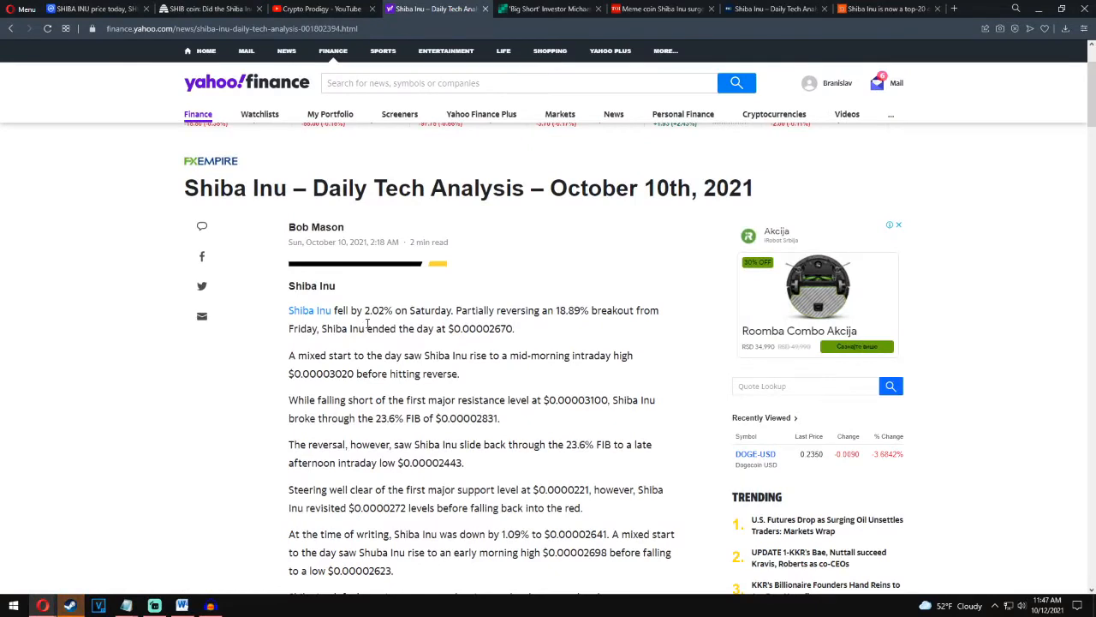
mouse_move(446, 316)
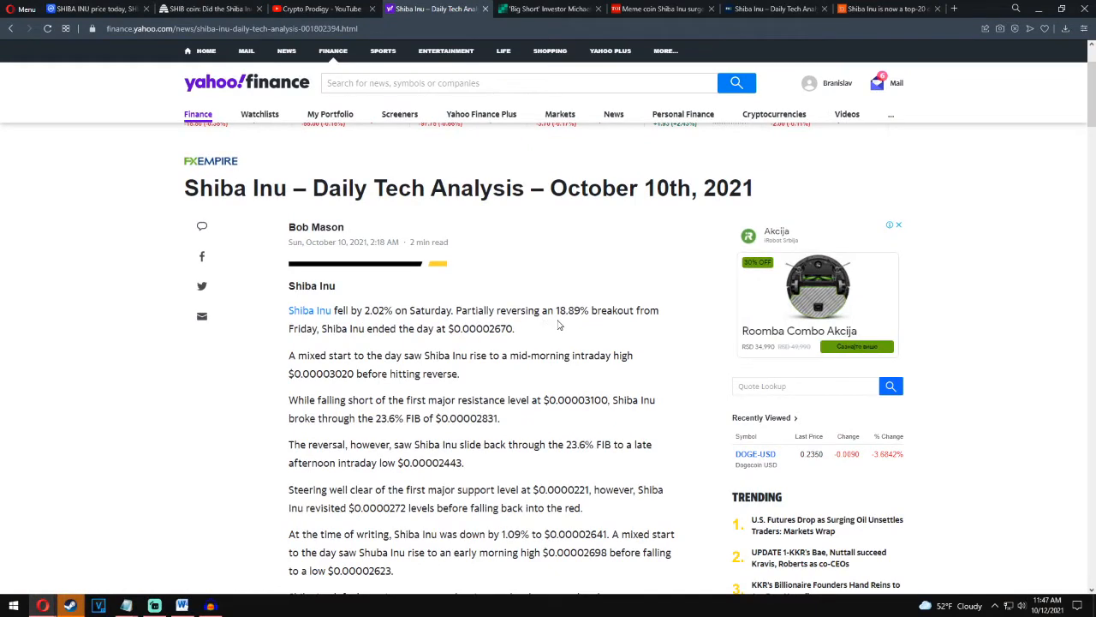
left_click(899, 224)
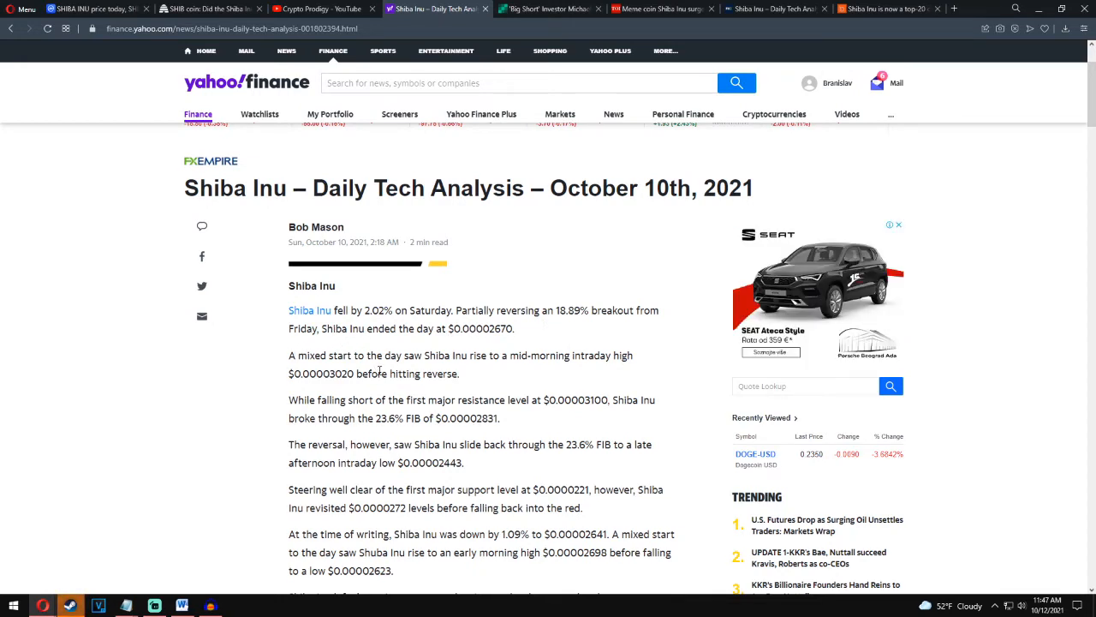
mouse_move(557, 368)
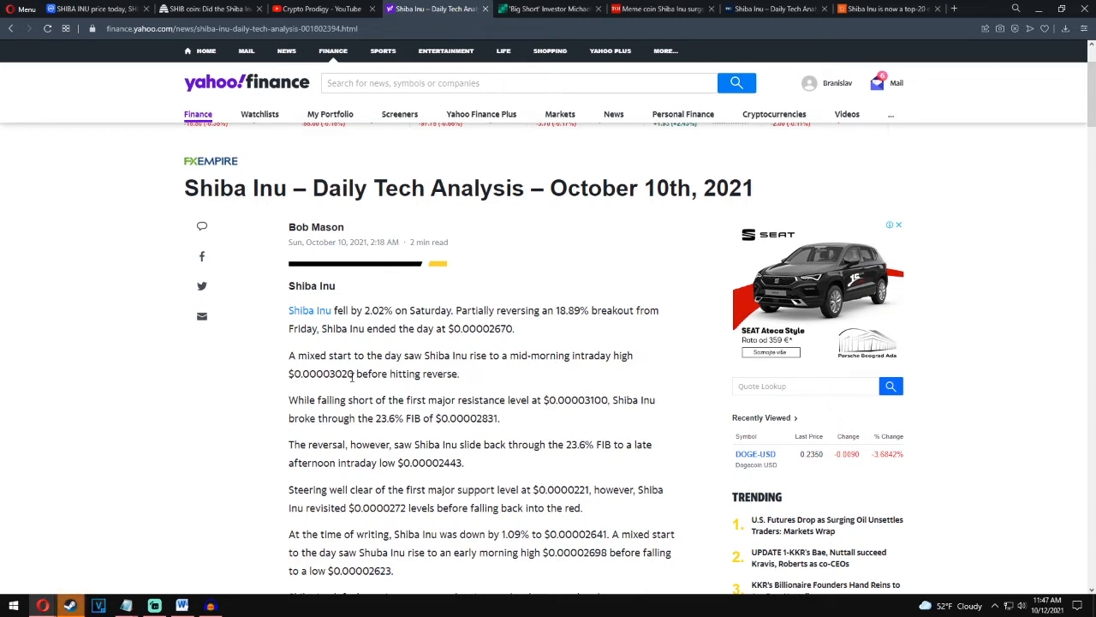
mouse_move(328, 414)
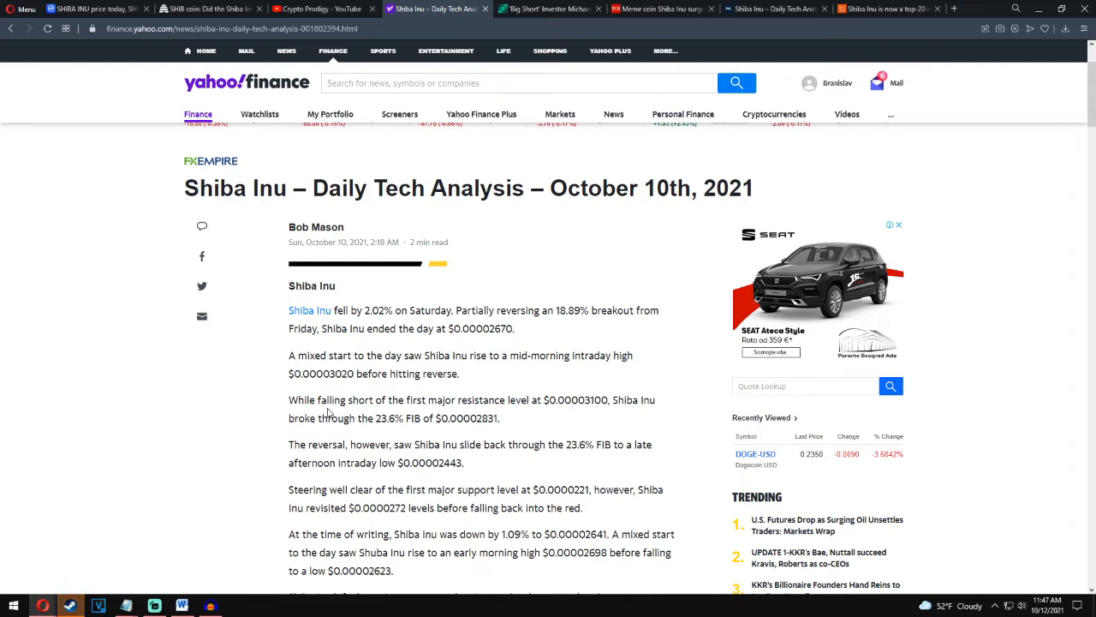
mouse_move(567, 412)
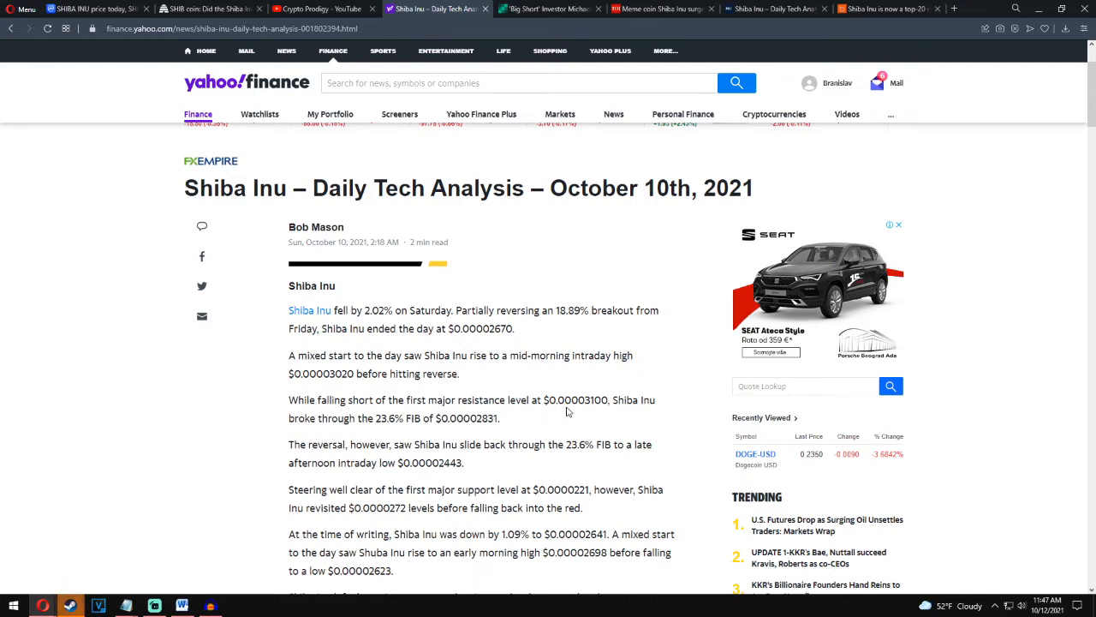
mouse_move(301, 433)
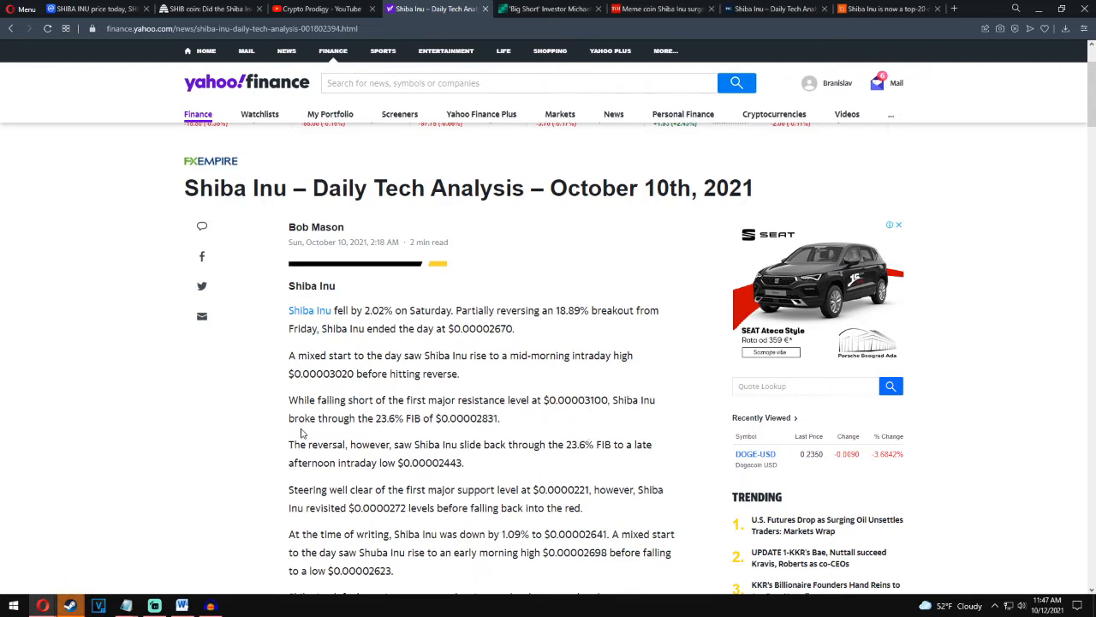
mouse_move(380, 432)
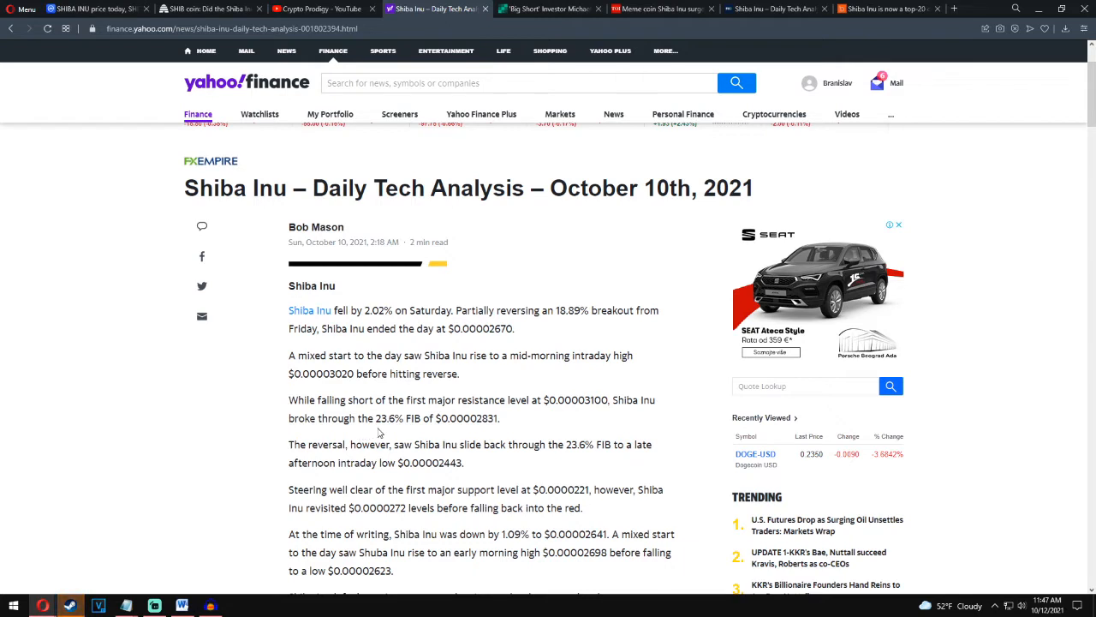
left_click(900, 225)
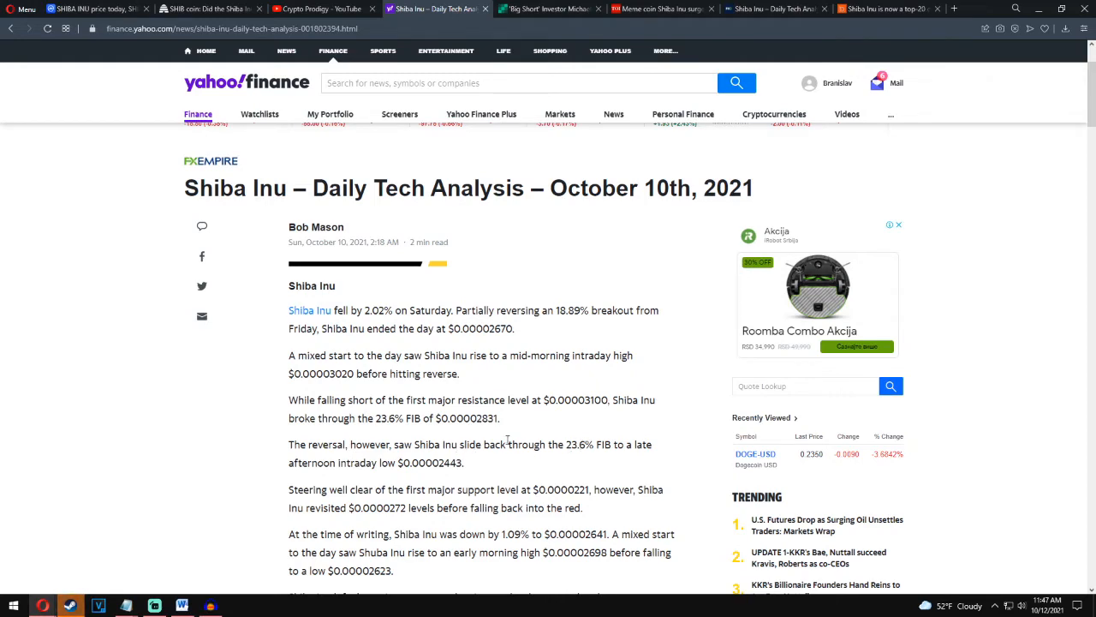
scroll("down", 3)
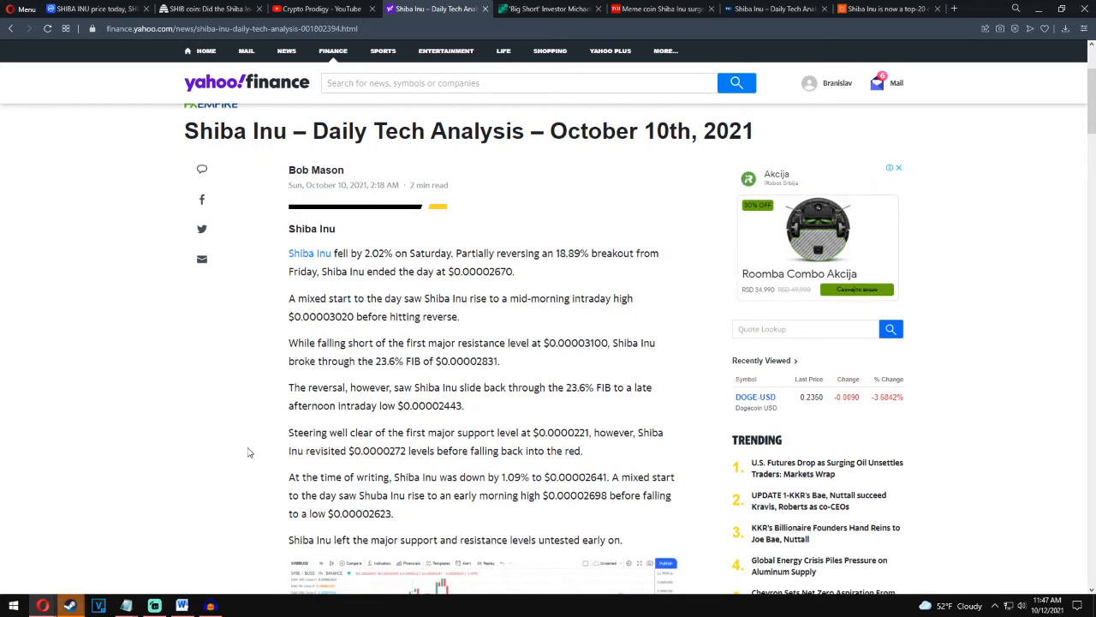
mouse_move(525, 447)
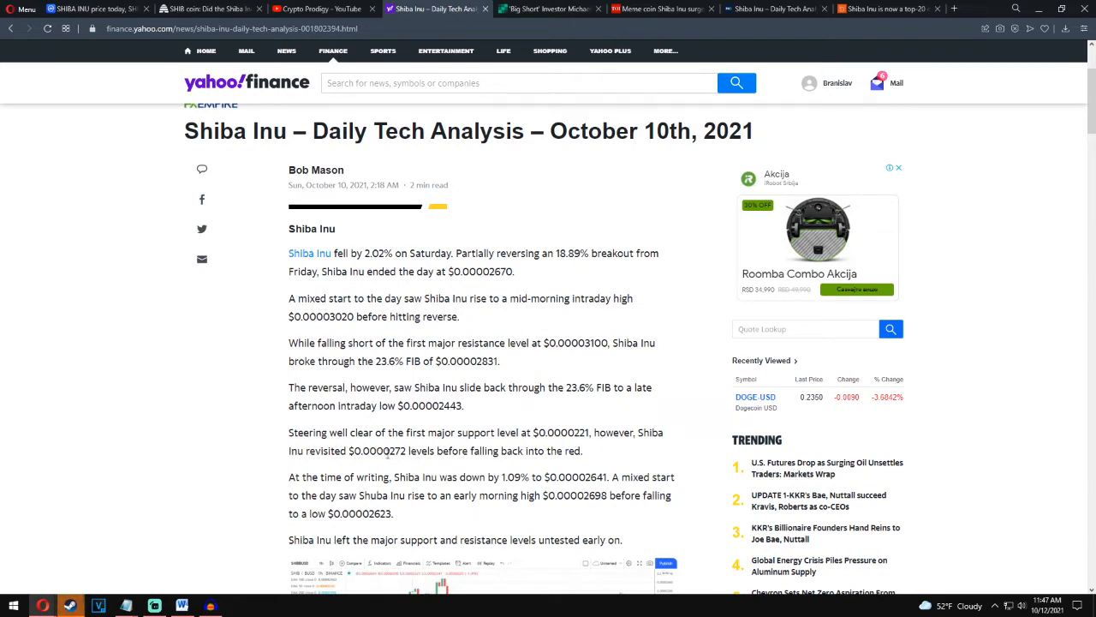
mouse_move(505, 465)
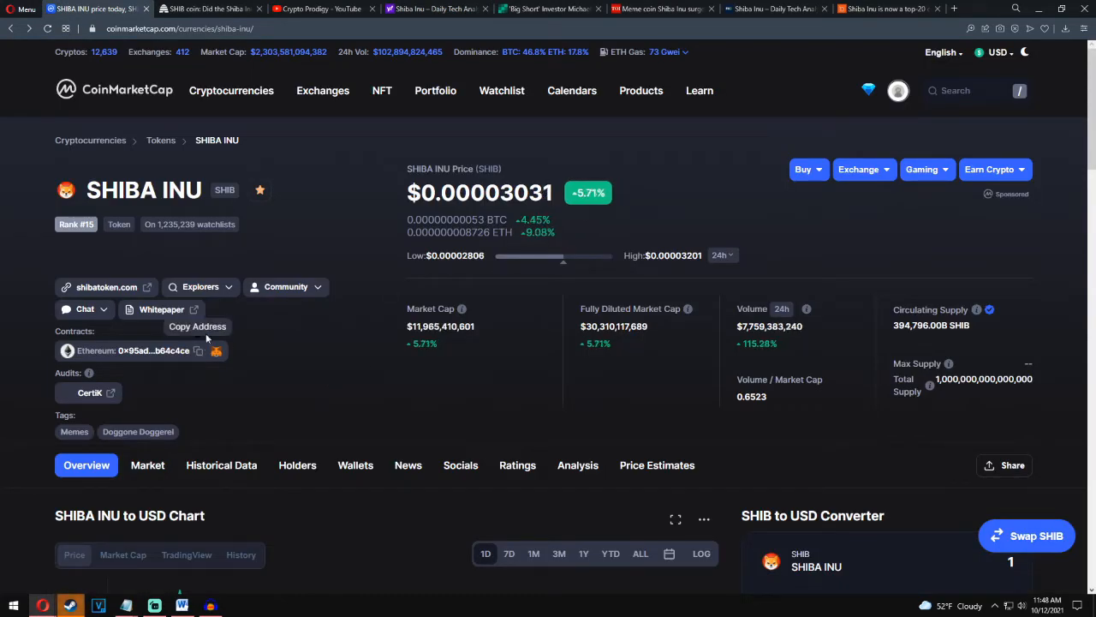
mouse_move(358, 325)
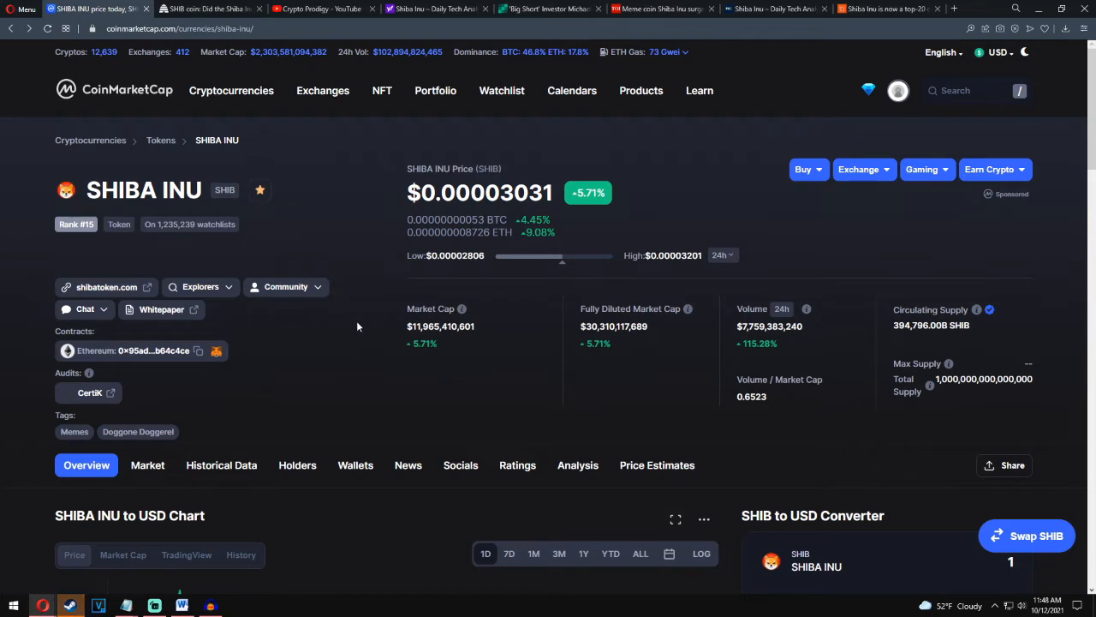
- Scroll the SHIBA INU page to the 1D chart and price statistics, reading $0.00003031
scroll("down", 3)
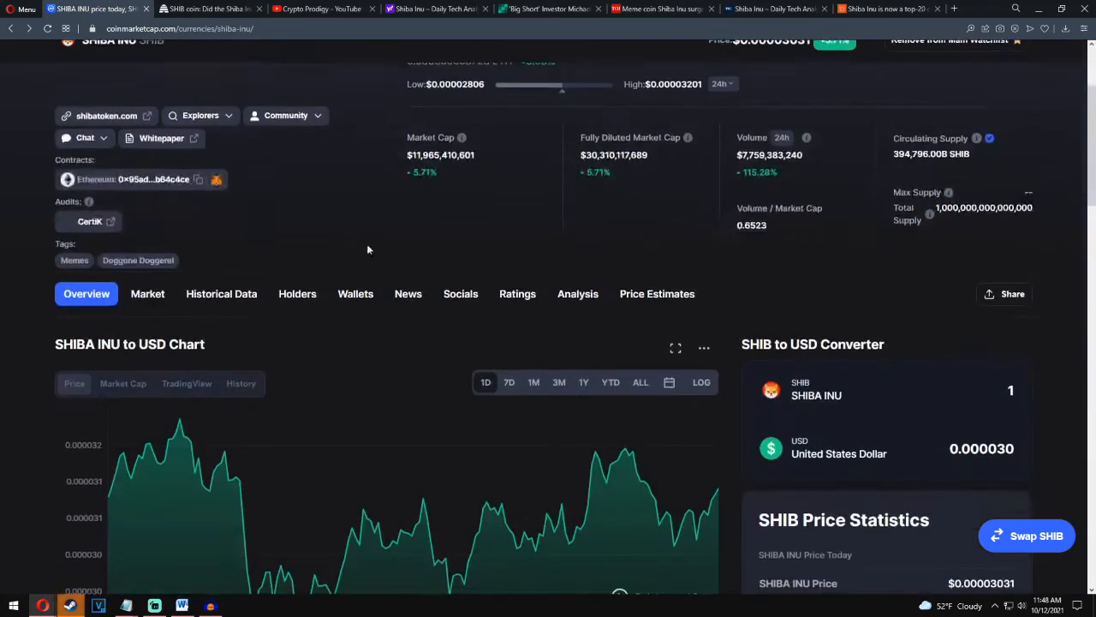
scroll("down", 3)
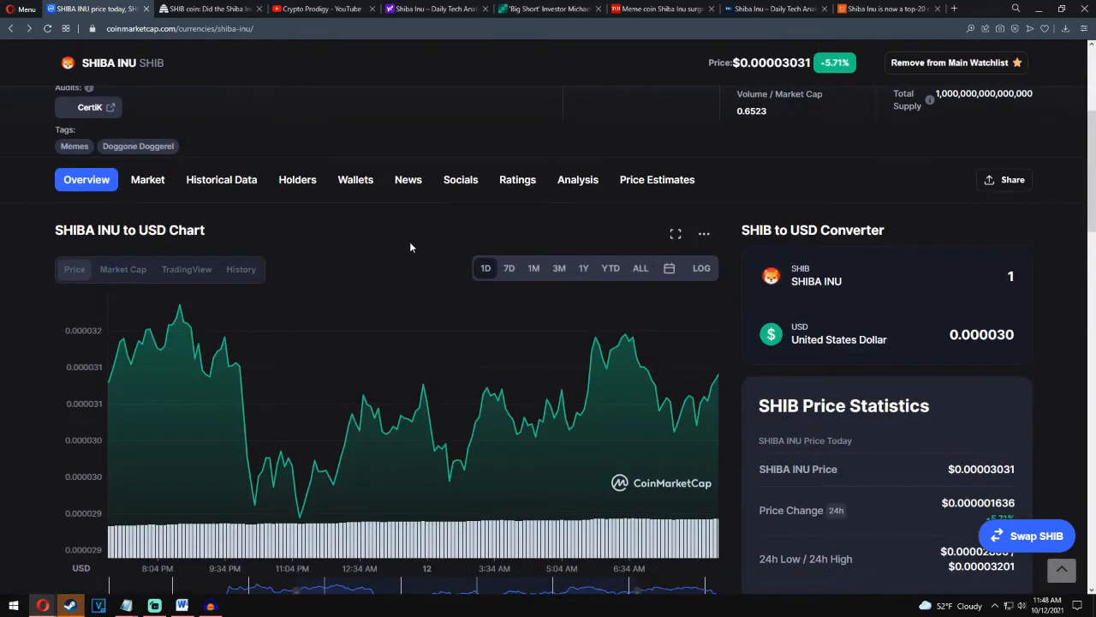
mouse_move(420, 306)
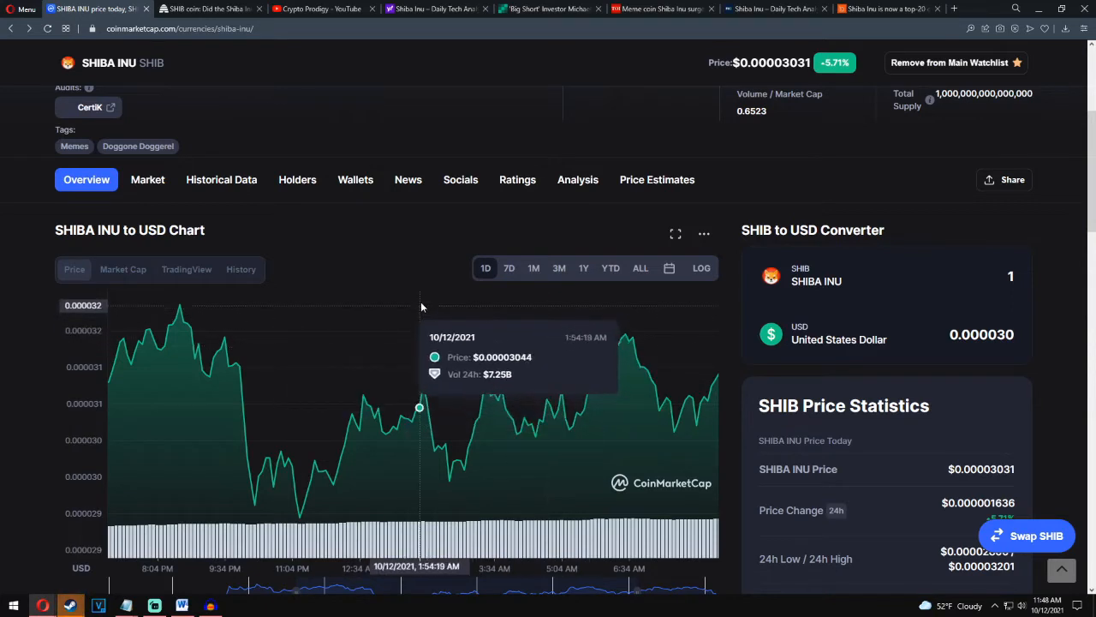
mouse_move(407, 275)
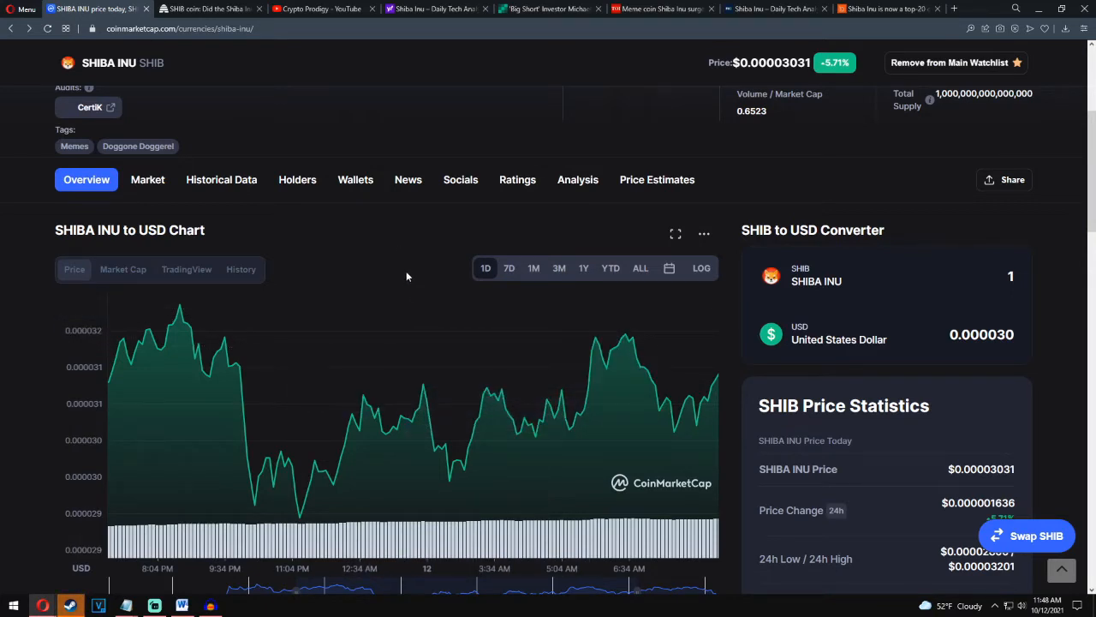
mouse_move(420, 276)
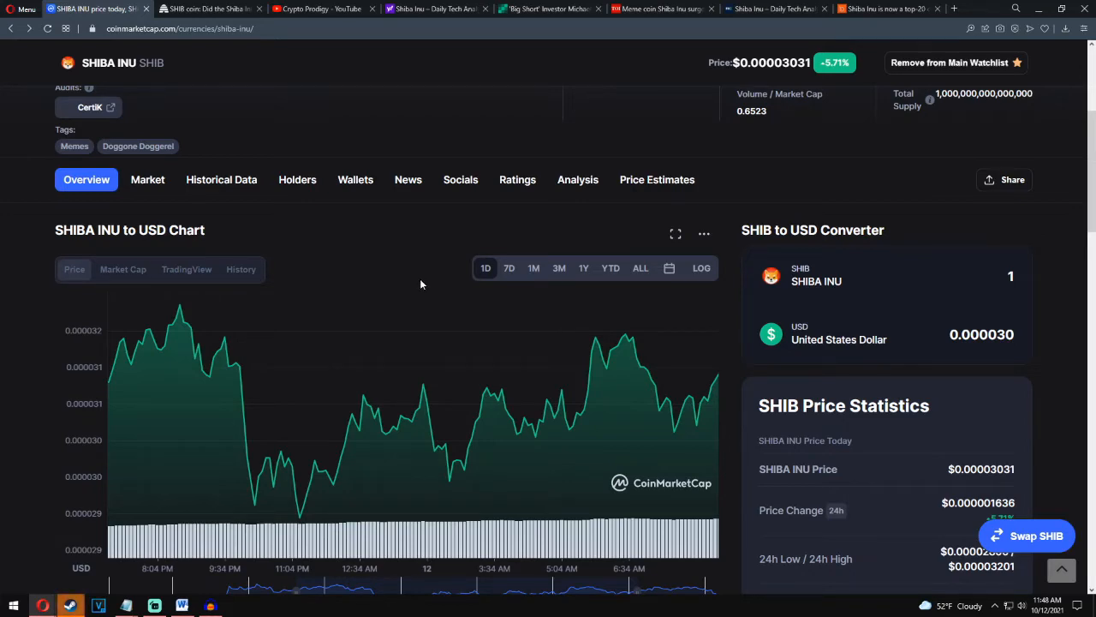
scroll("down", 3)
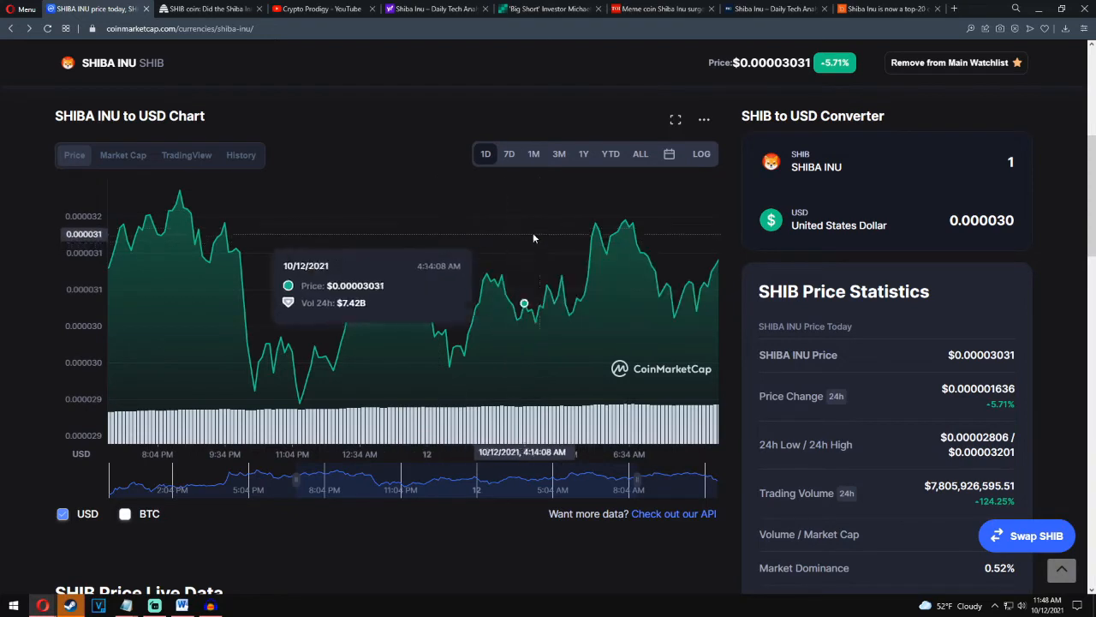
mouse_move(434, 199)
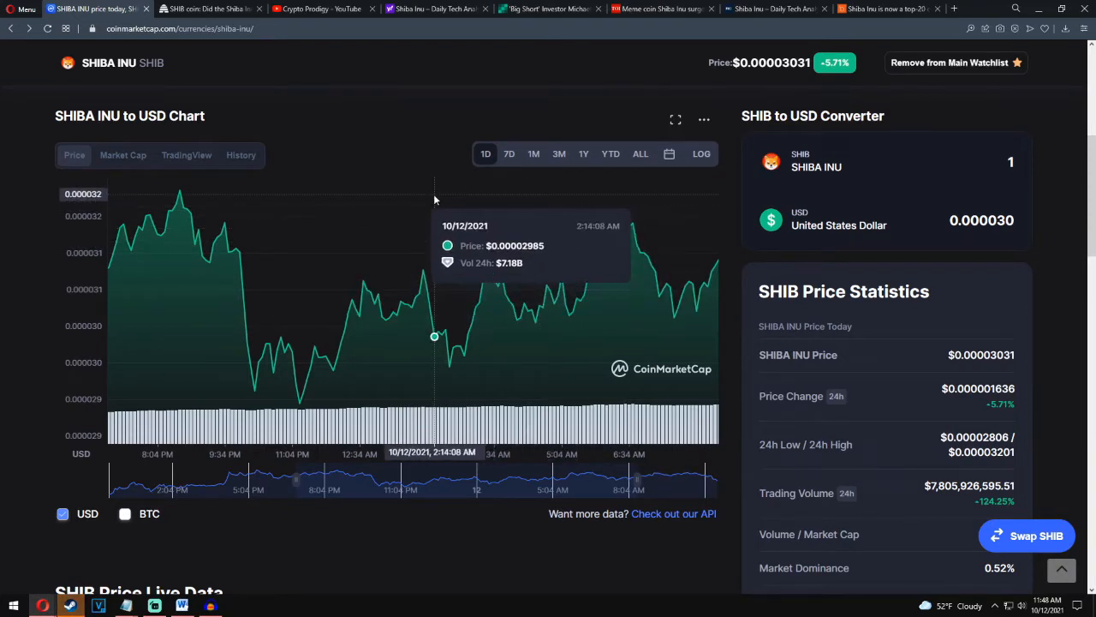
mouse_move(428, 228)
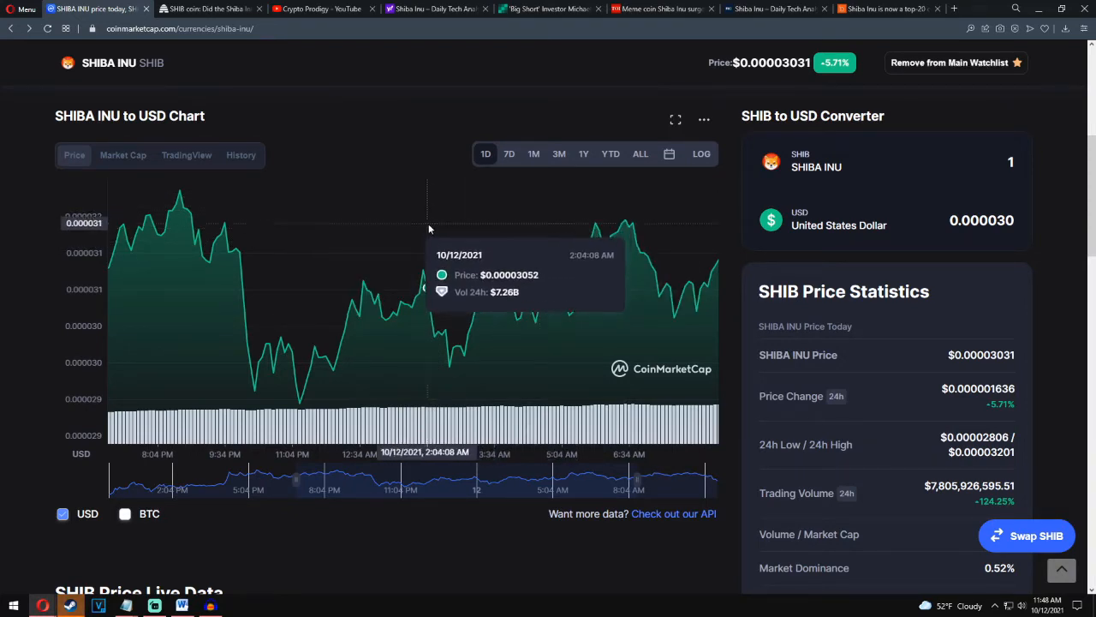
mouse_move(505, 397)
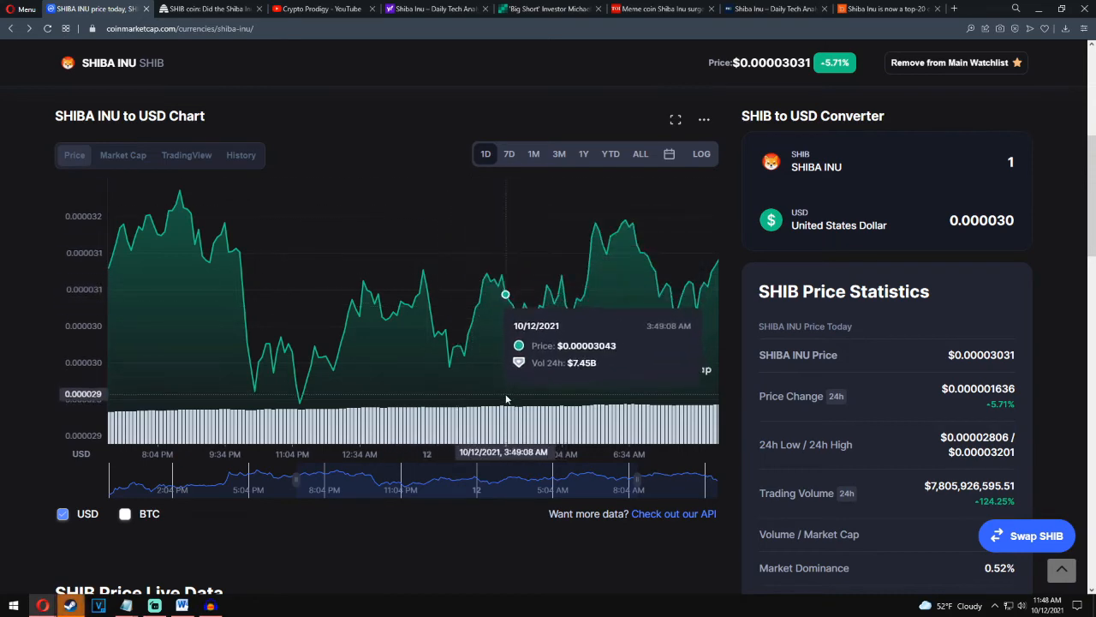
mouse_move(505, 231)
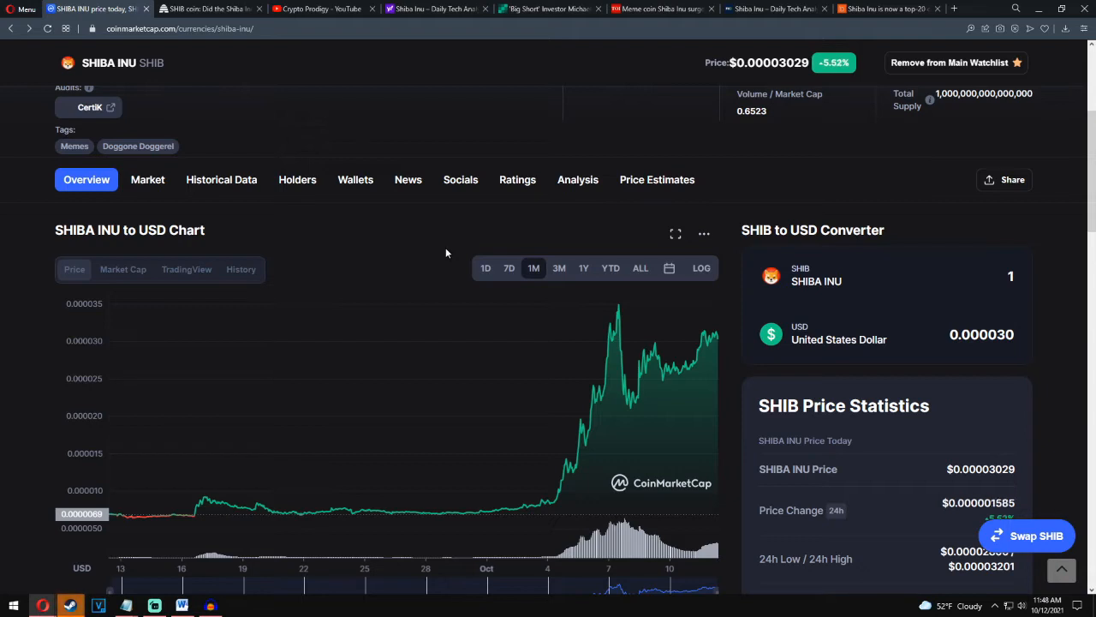
mouse_move(581, 330)
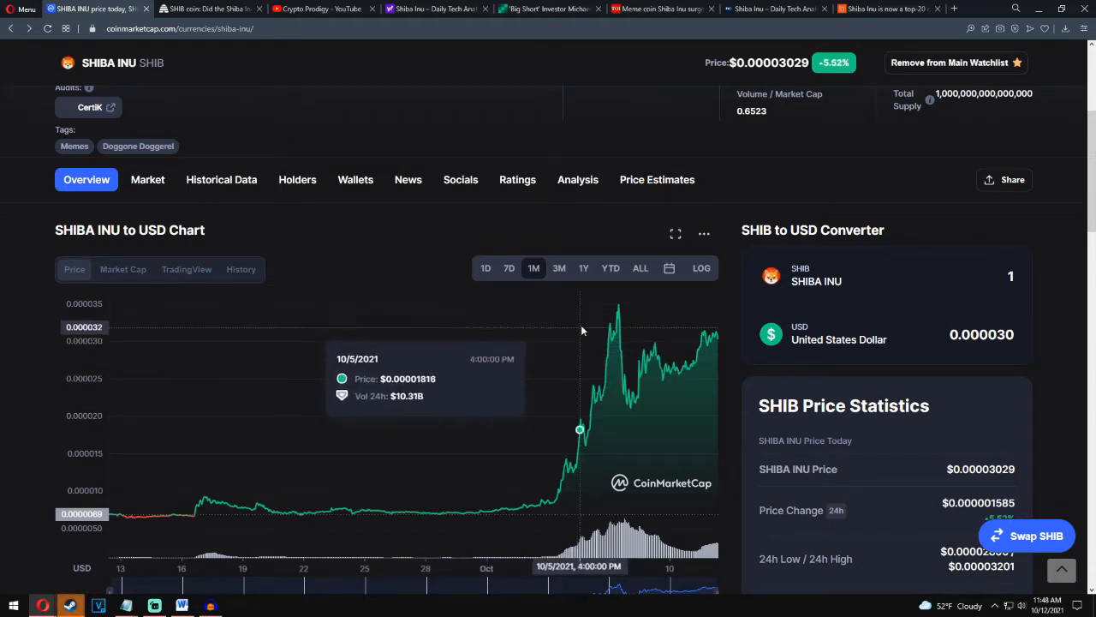
mouse_move(482, 328)
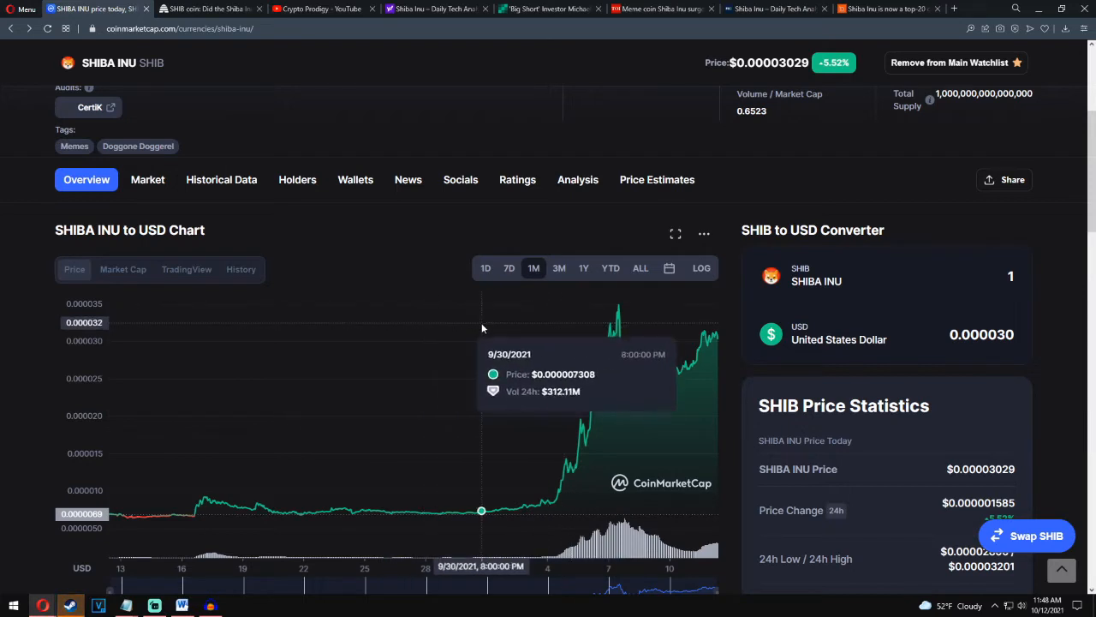
mouse_move(405, 300)
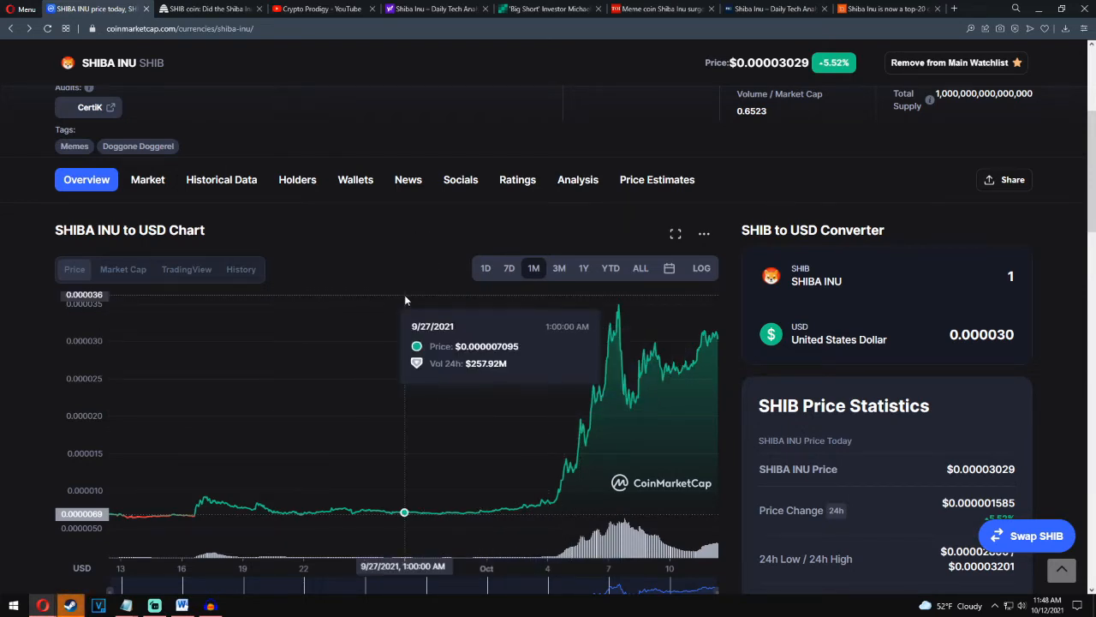
mouse_move(346, 254)
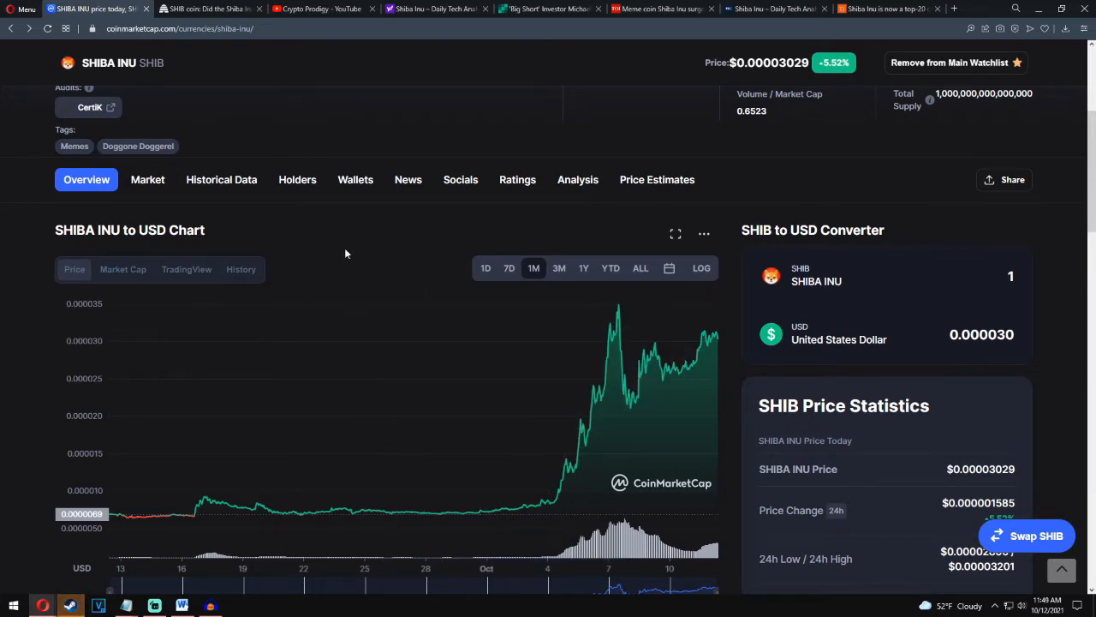
mouse_move(373, 294)
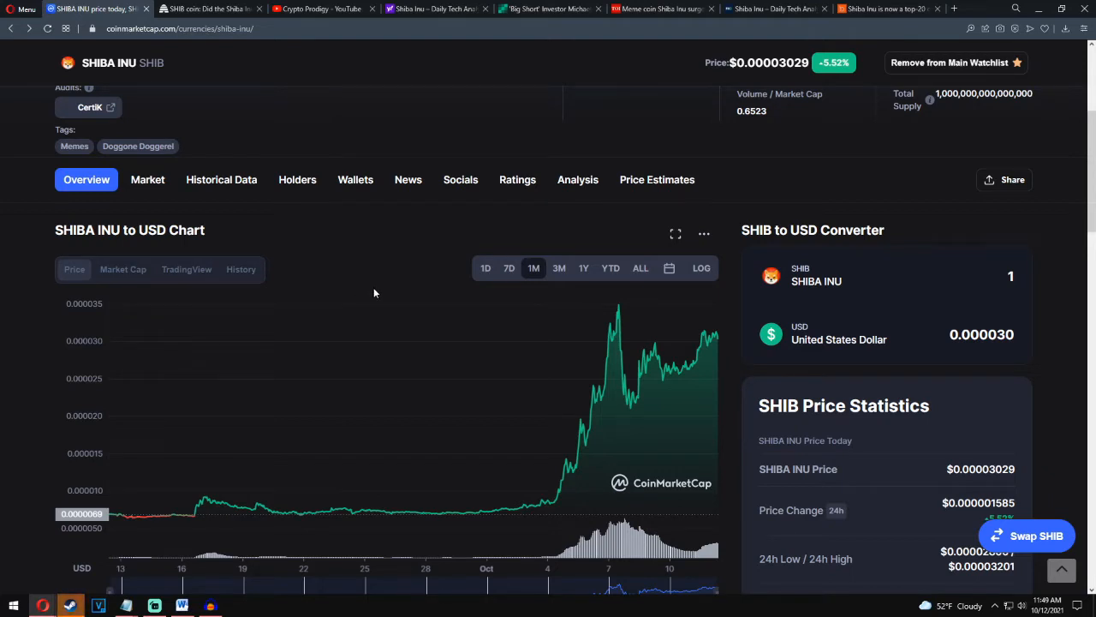
mouse_move(366, 358)
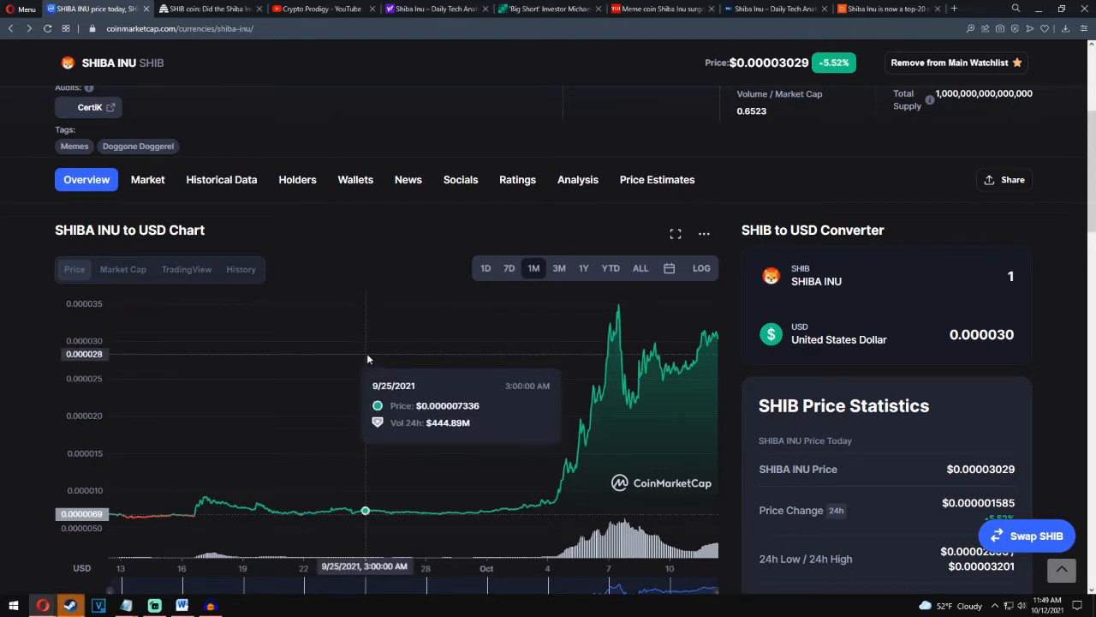
- Switch the SHIB chart from 1M to 7D, checking points like $0.00002803 on October 9
left_click(509, 268)
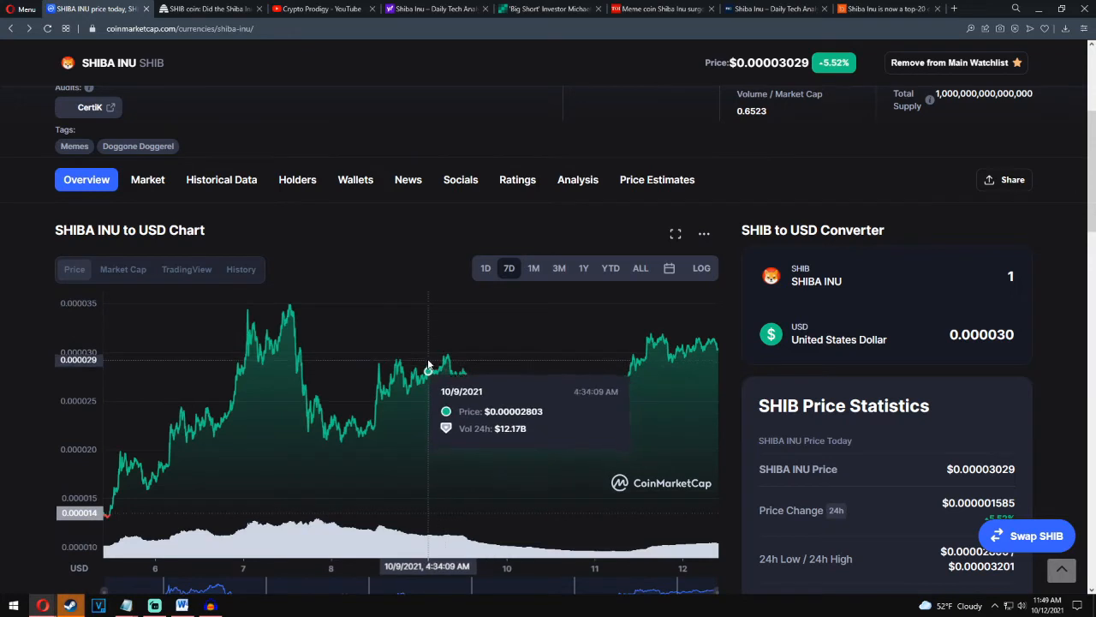
mouse_move(420, 359)
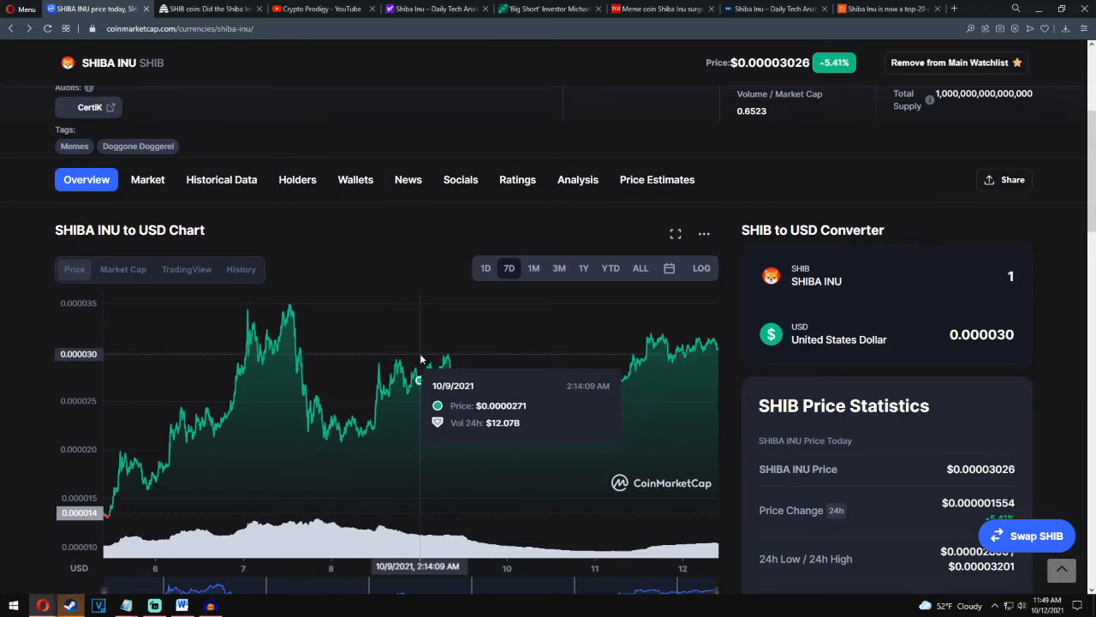
mouse_move(402, 360)
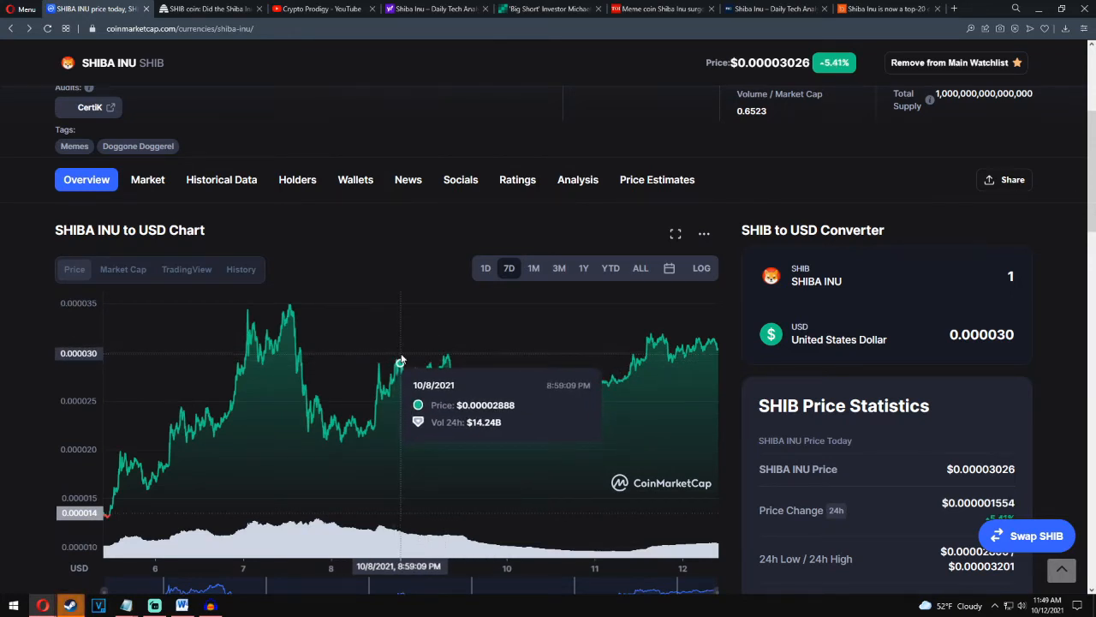
mouse_move(385, 372)
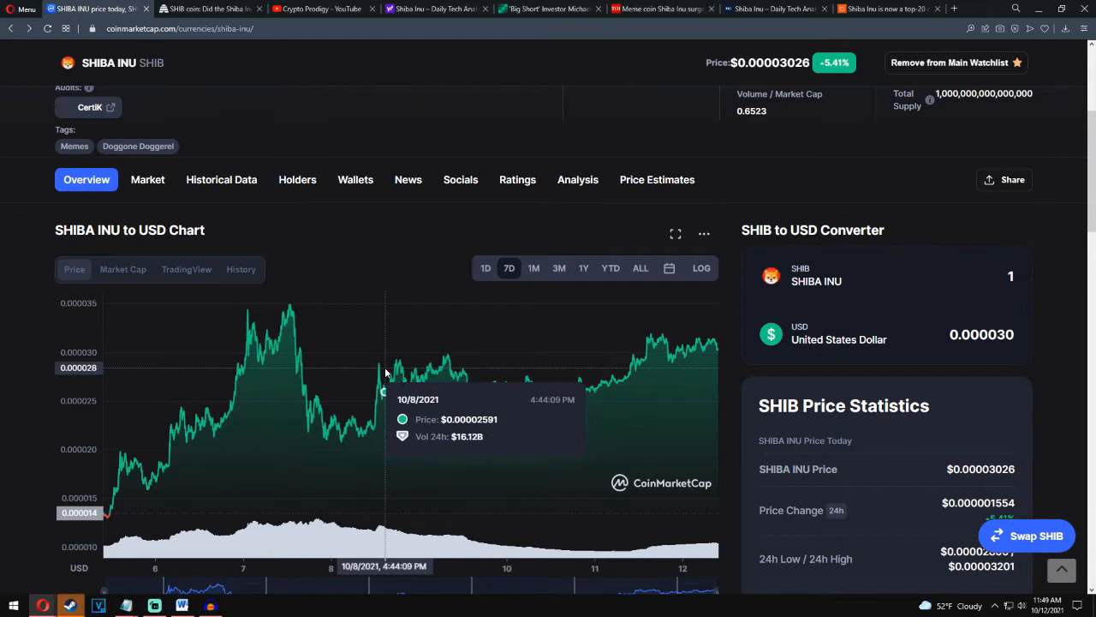
mouse_move(371, 359)
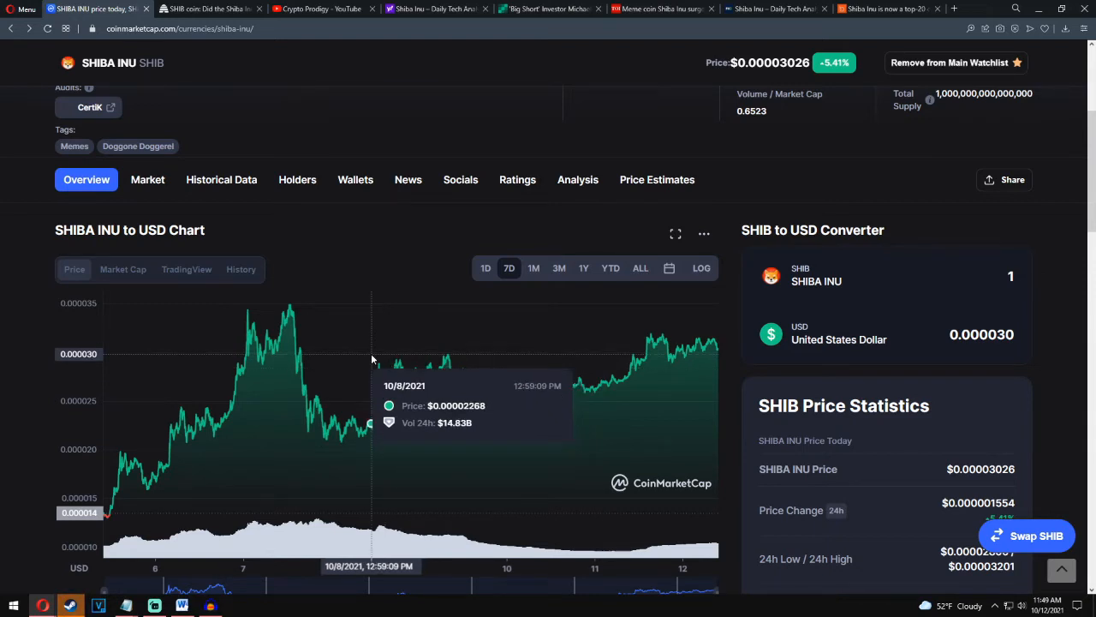
mouse_move(369, 341)
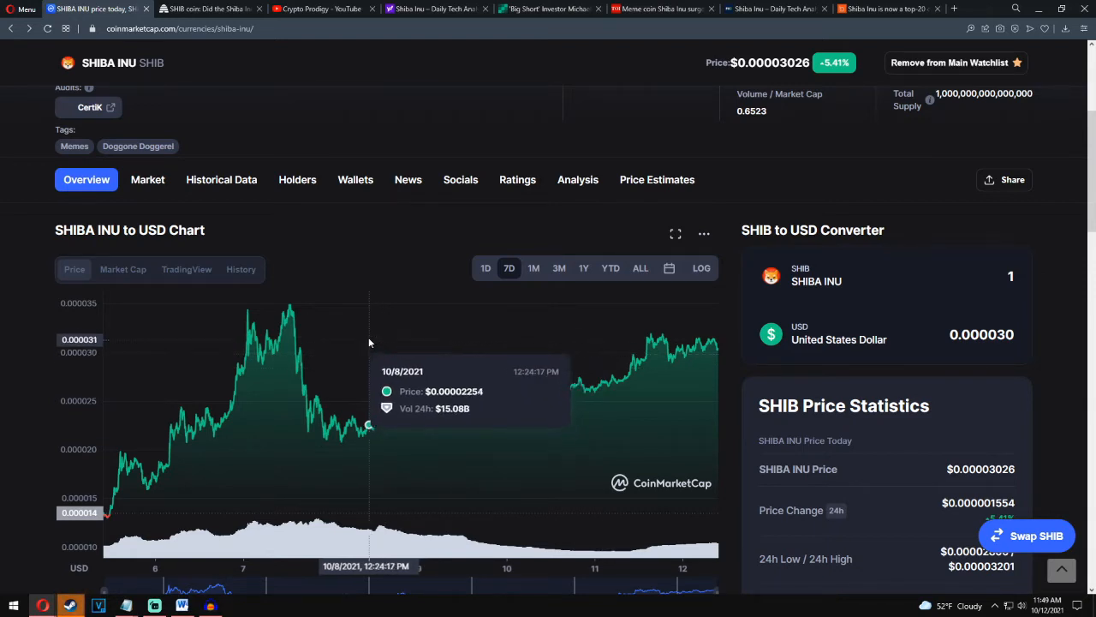
mouse_move(460, 372)
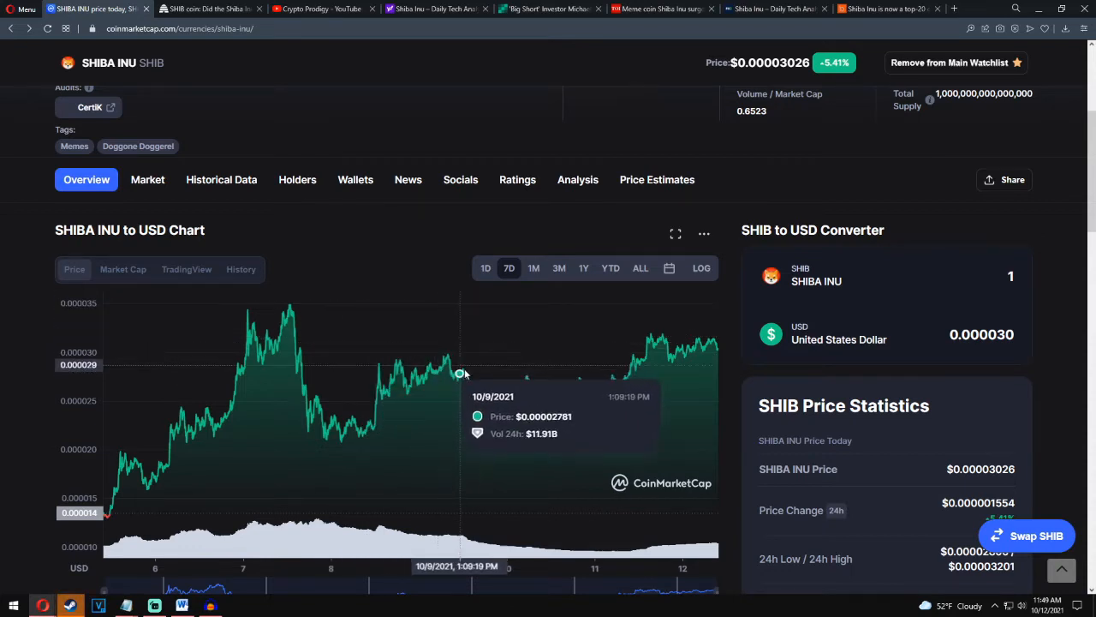
mouse_move(441, 344)
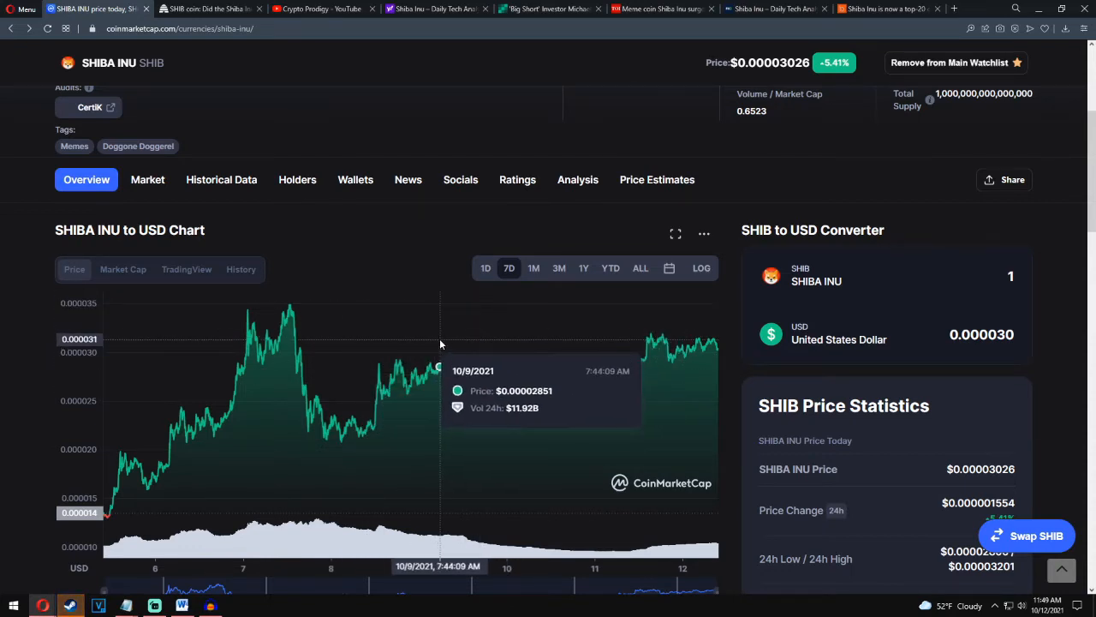
mouse_move(417, 355)
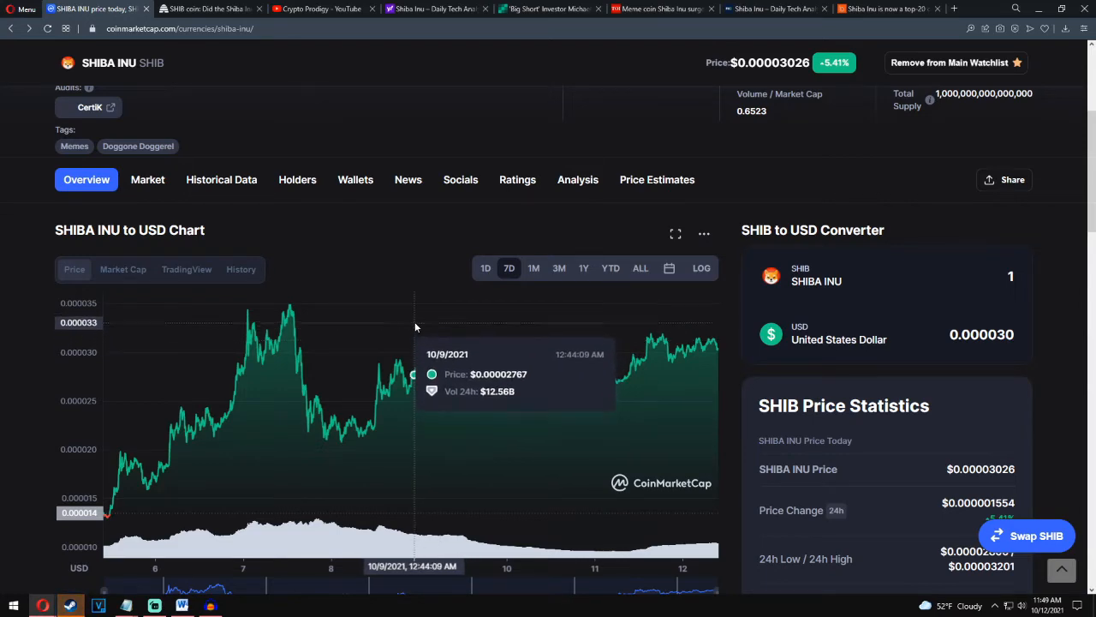
mouse_move(604, 347)
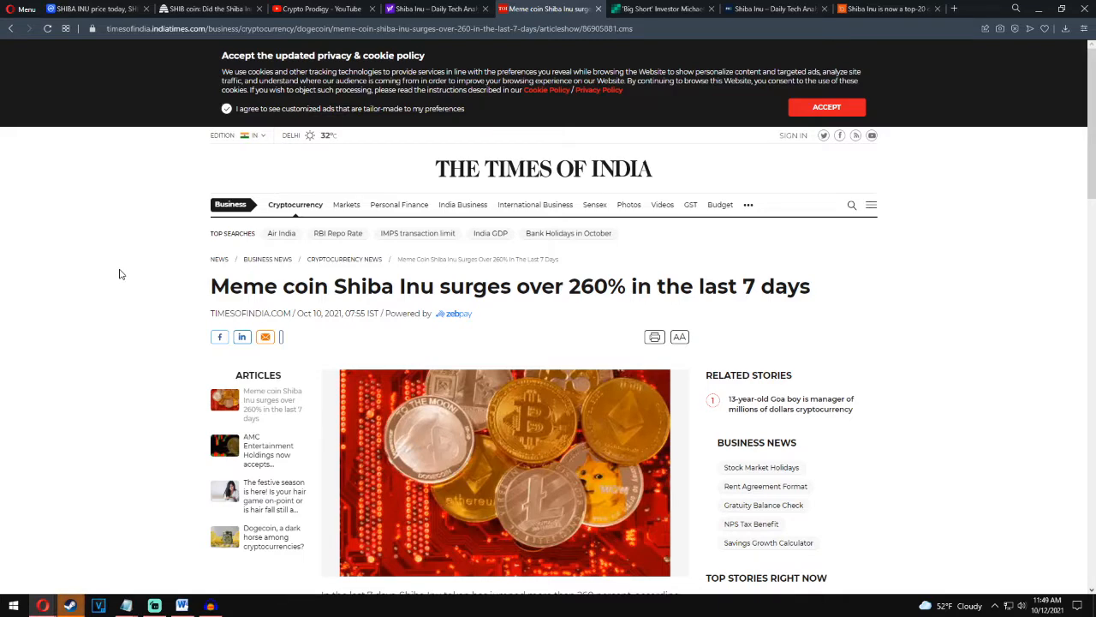
- Read the Times of India article on Shiba Inu's 260% surge past the Musk tweet paragraph
scroll("down", 3)
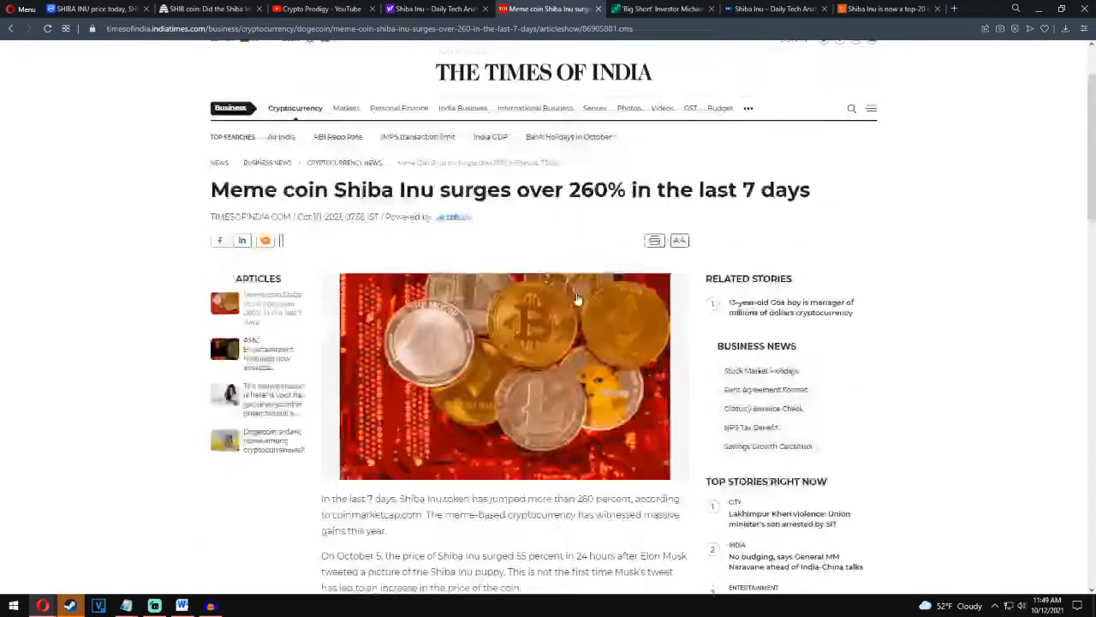
scroll("down", 3)
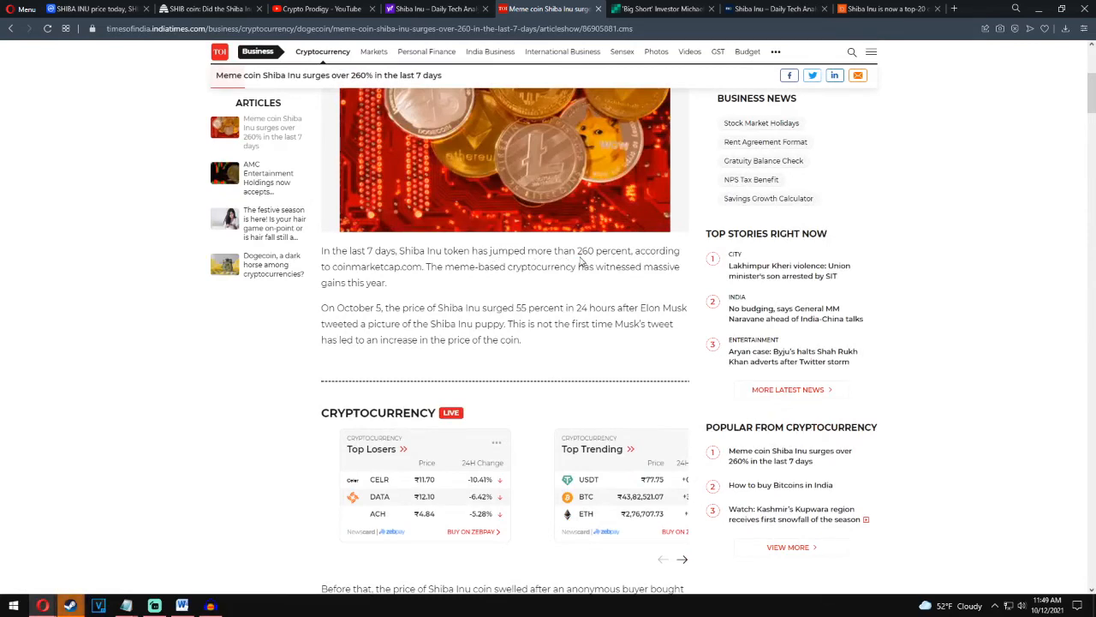
mouse_move(405, 291)
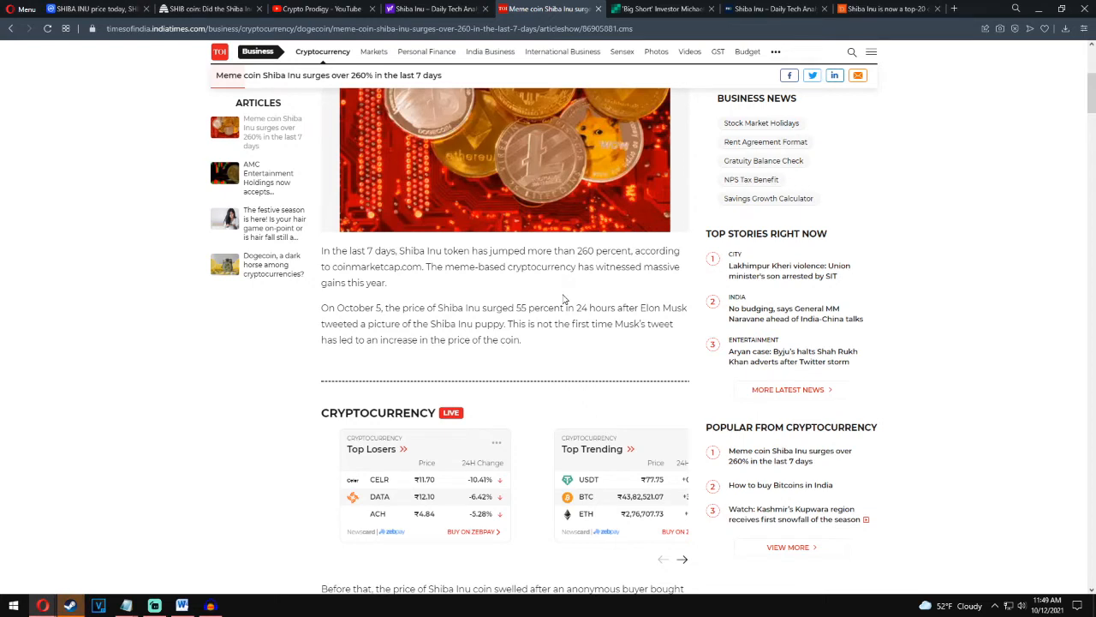
mouse_move(360, 334)
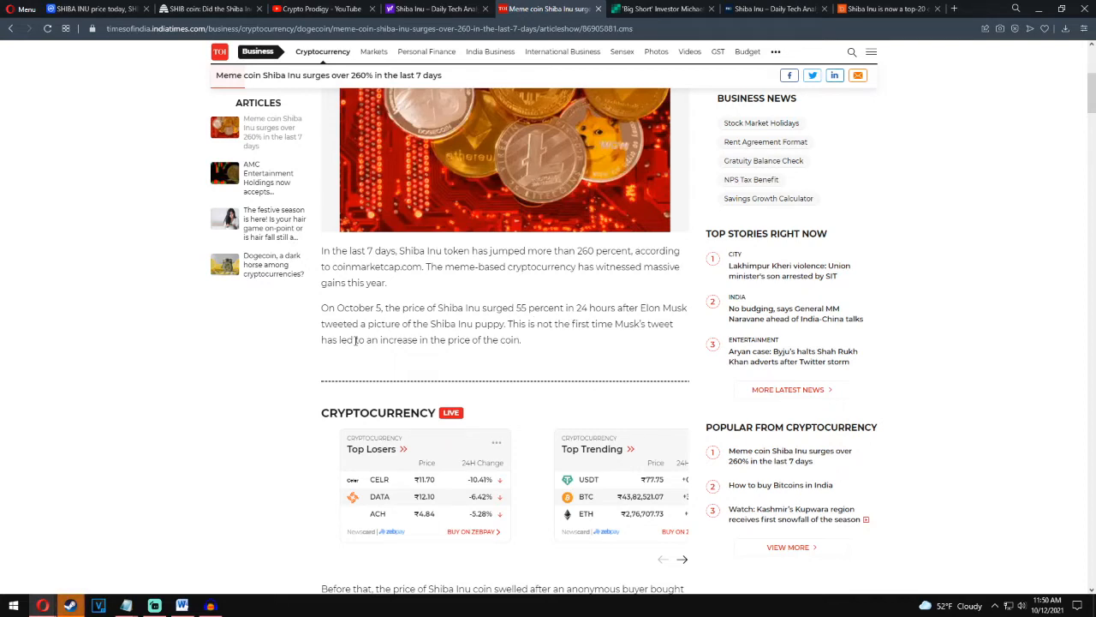
mouse_move(505, 338)
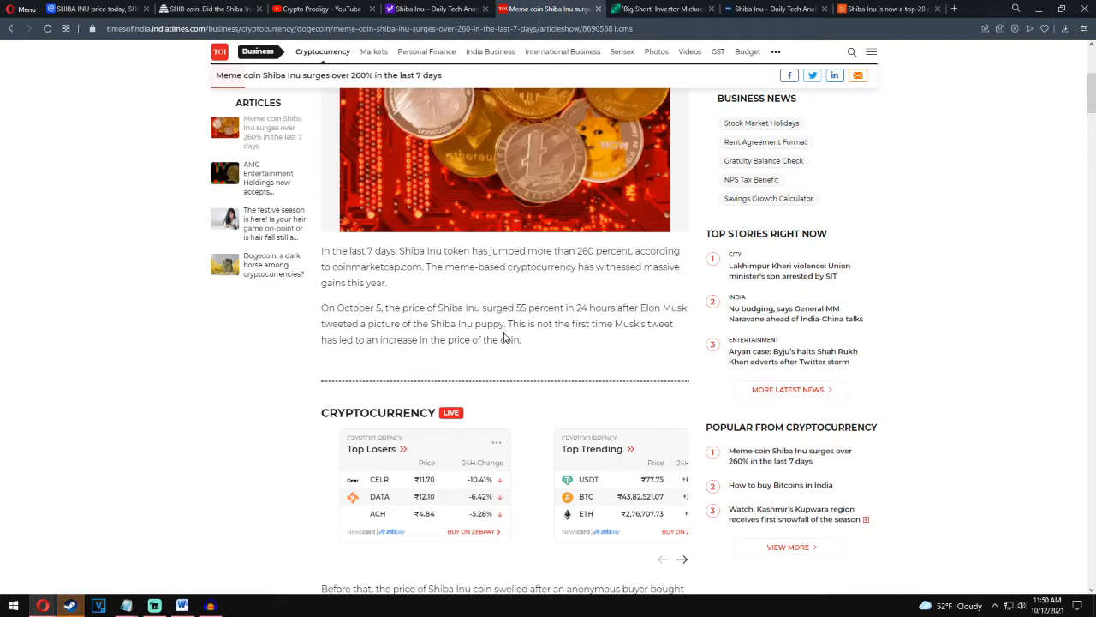
mouse_move(420, 360)
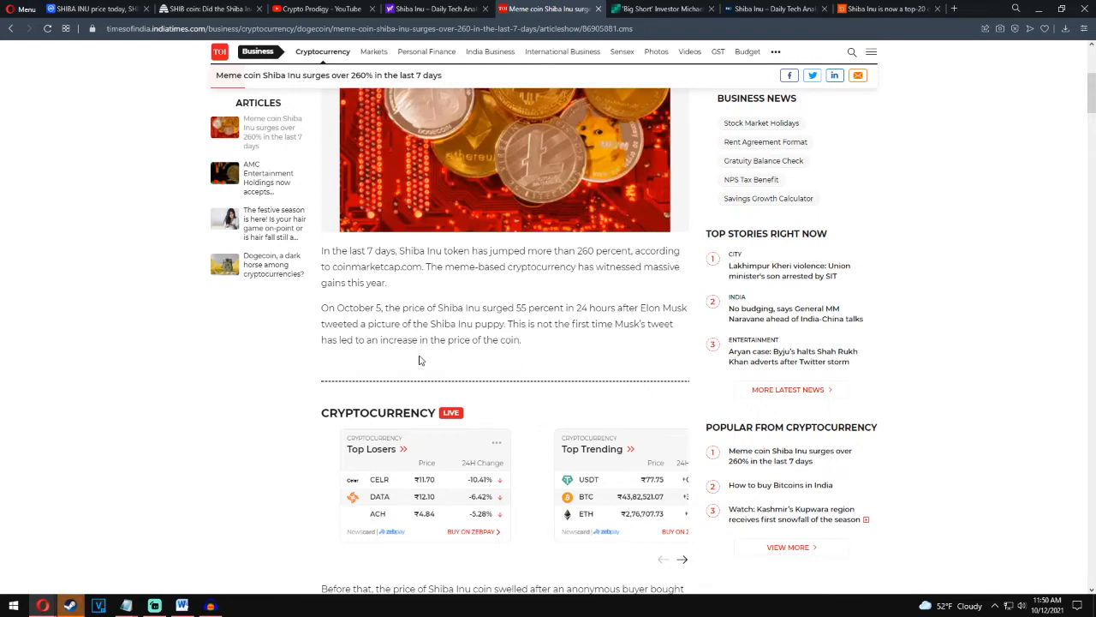
scroll("down", 3)
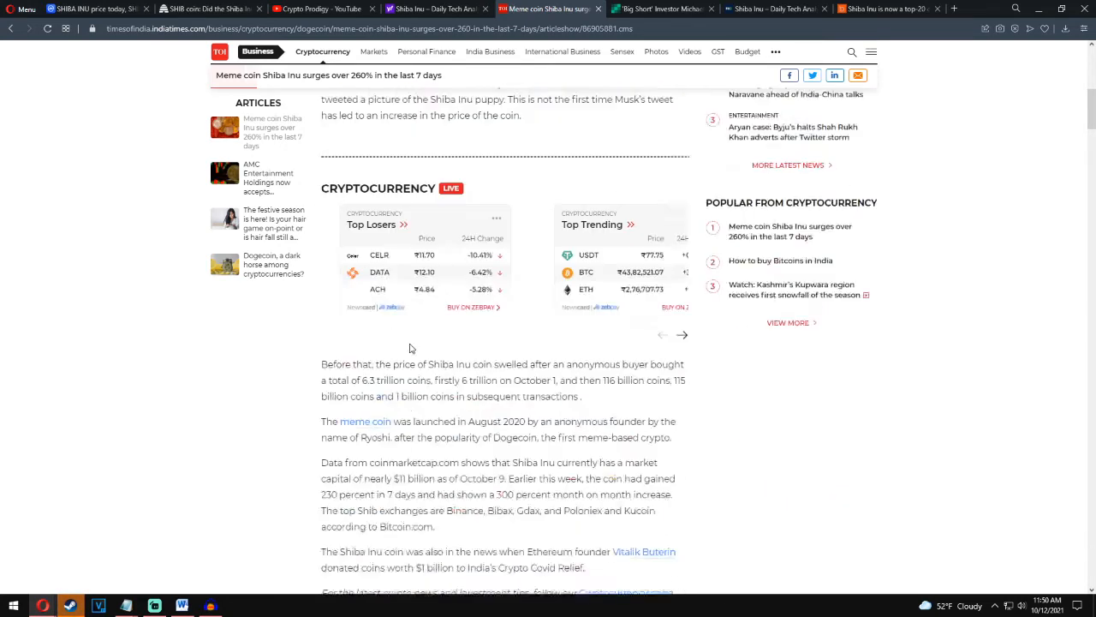
scroll("down", 3)
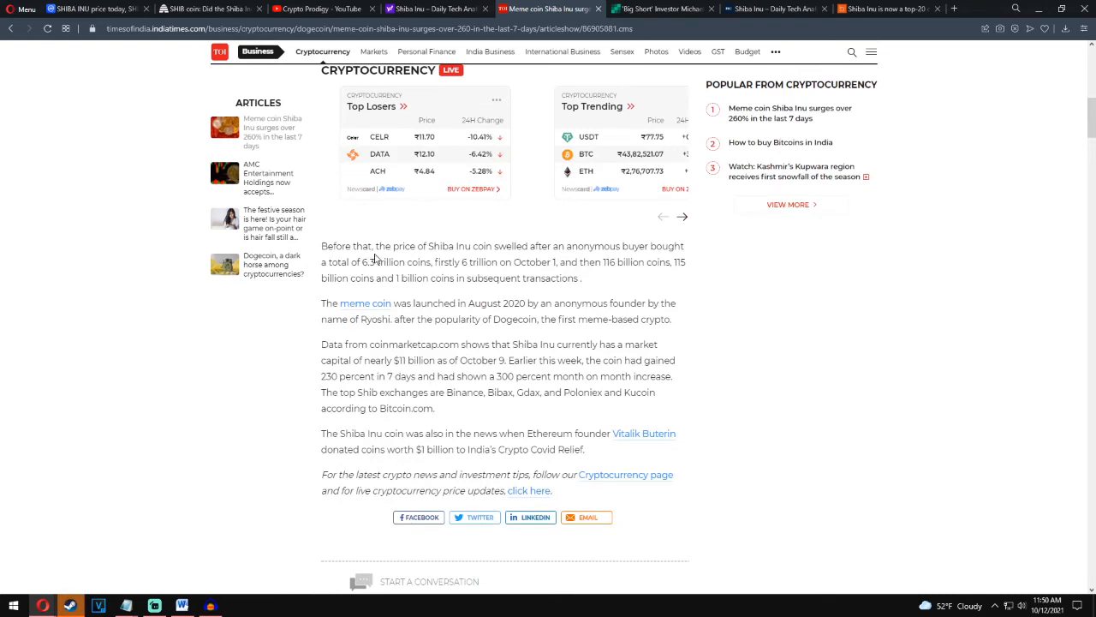
mouse_move(566, 249)
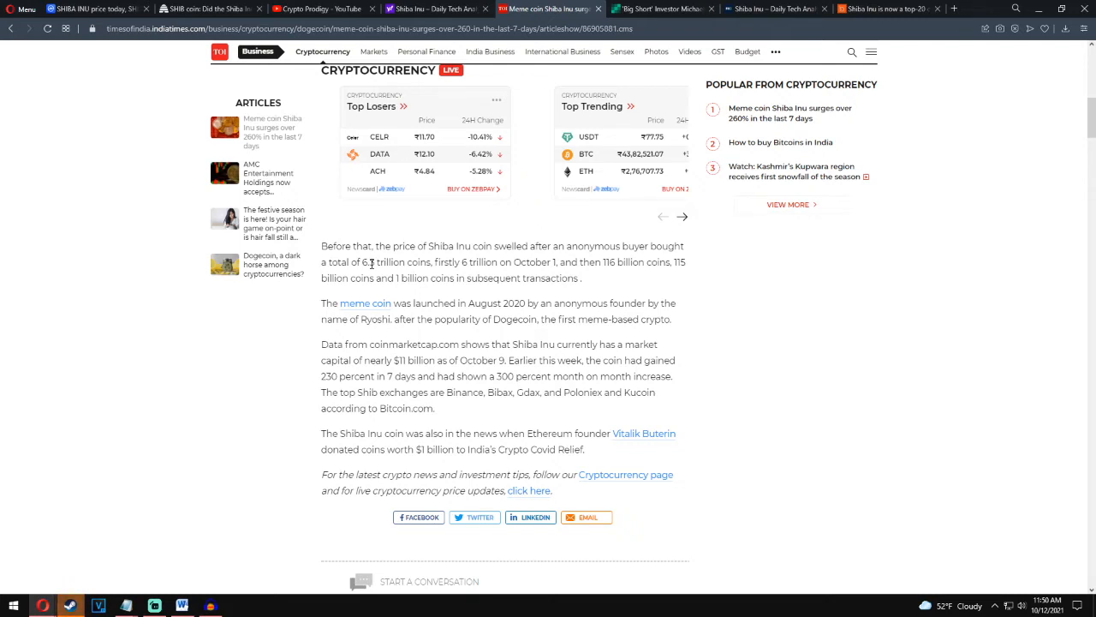
mouse_move(457, 290)
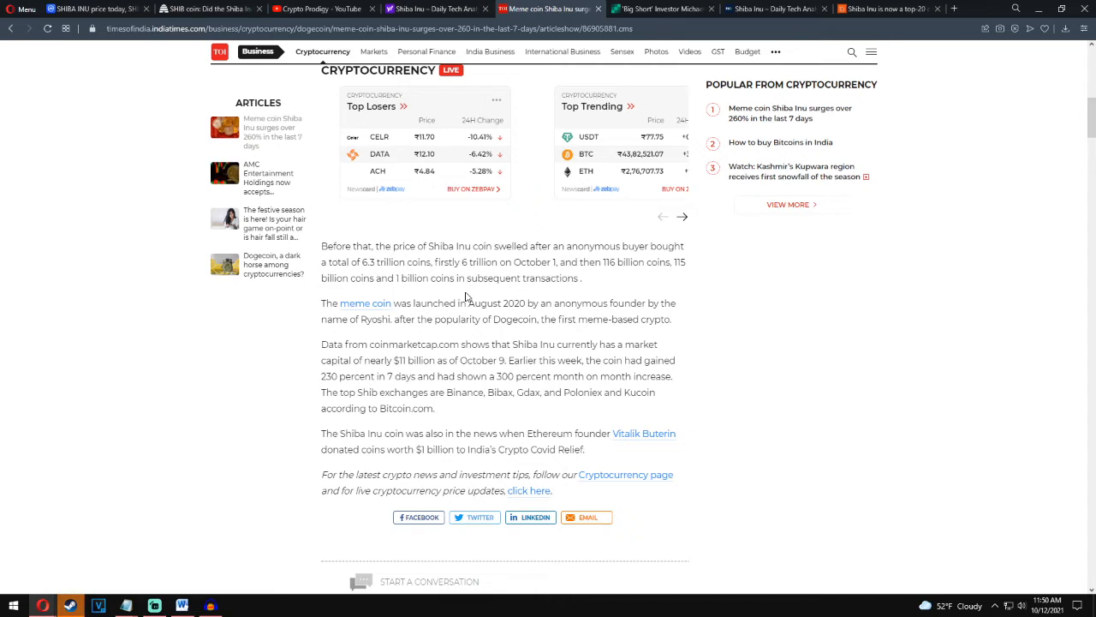
mouse_move(497, 317)
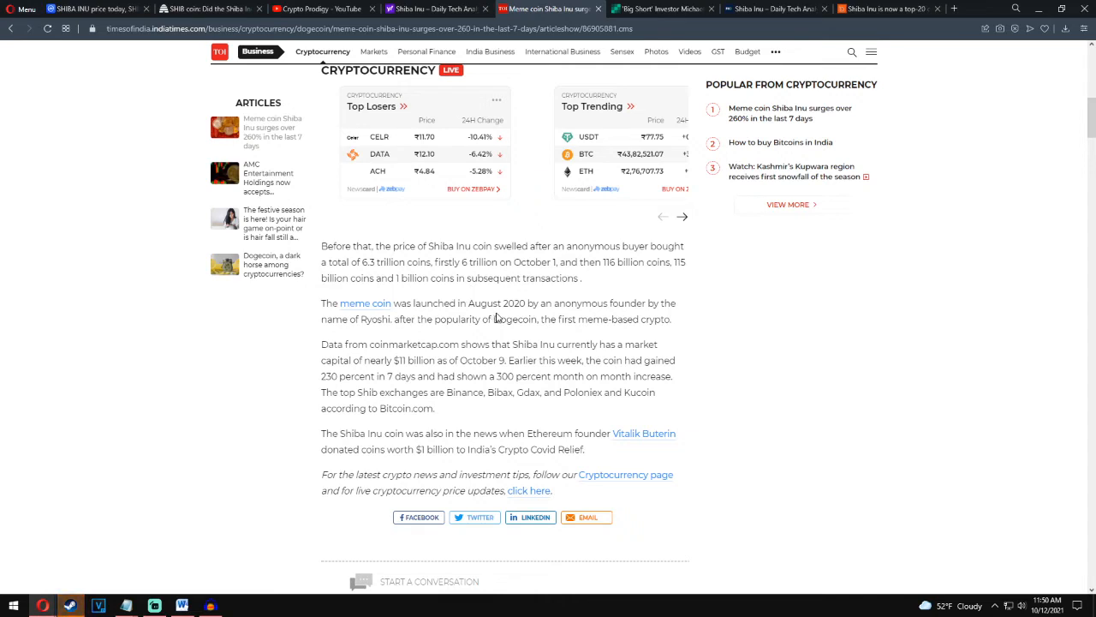
mouse_move(594, 316)
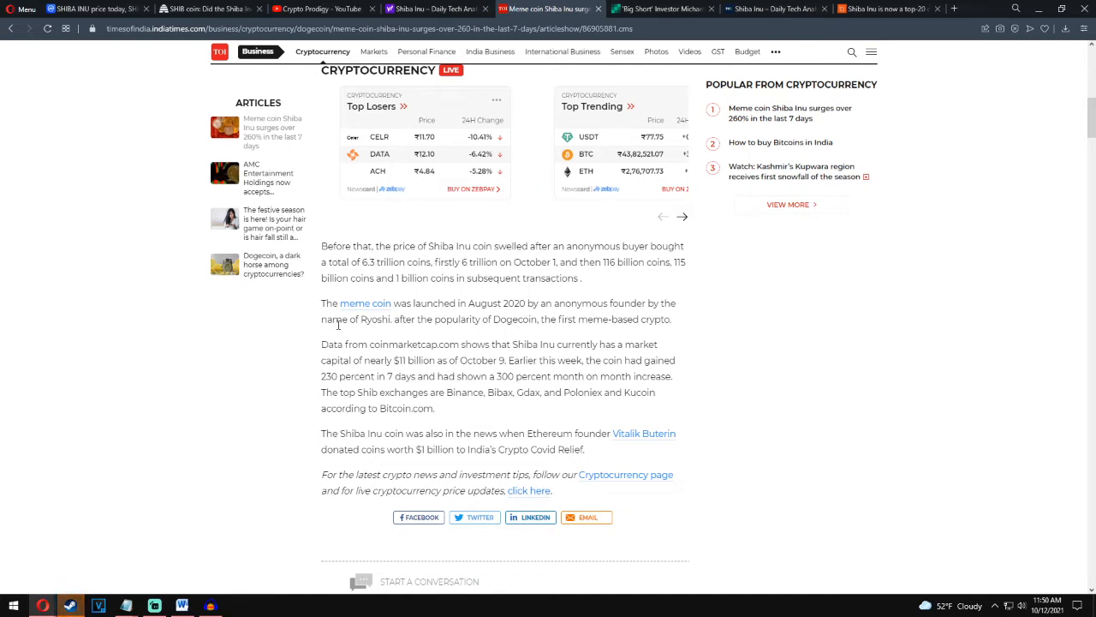
mouse_move(516, 321)
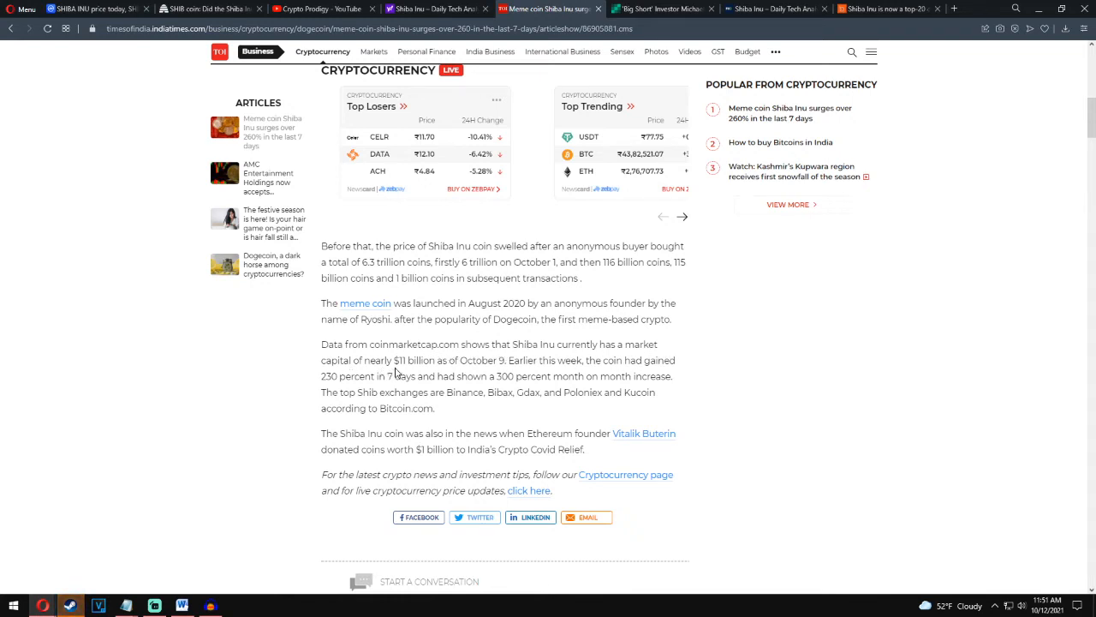
mouse_move(489, 374)
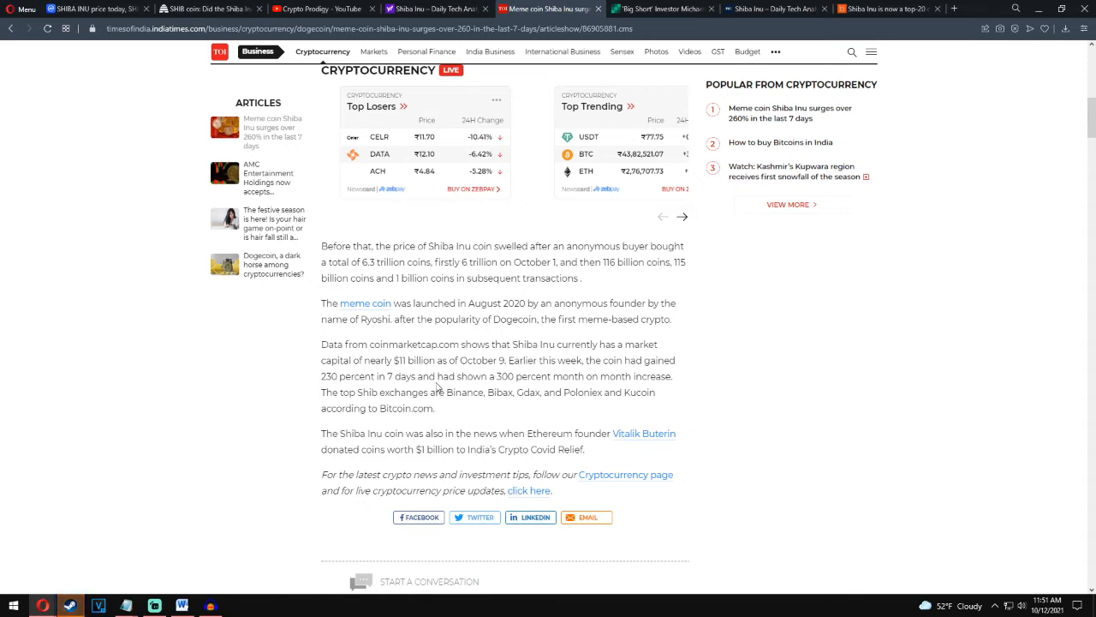
mouse_move(614, 387)
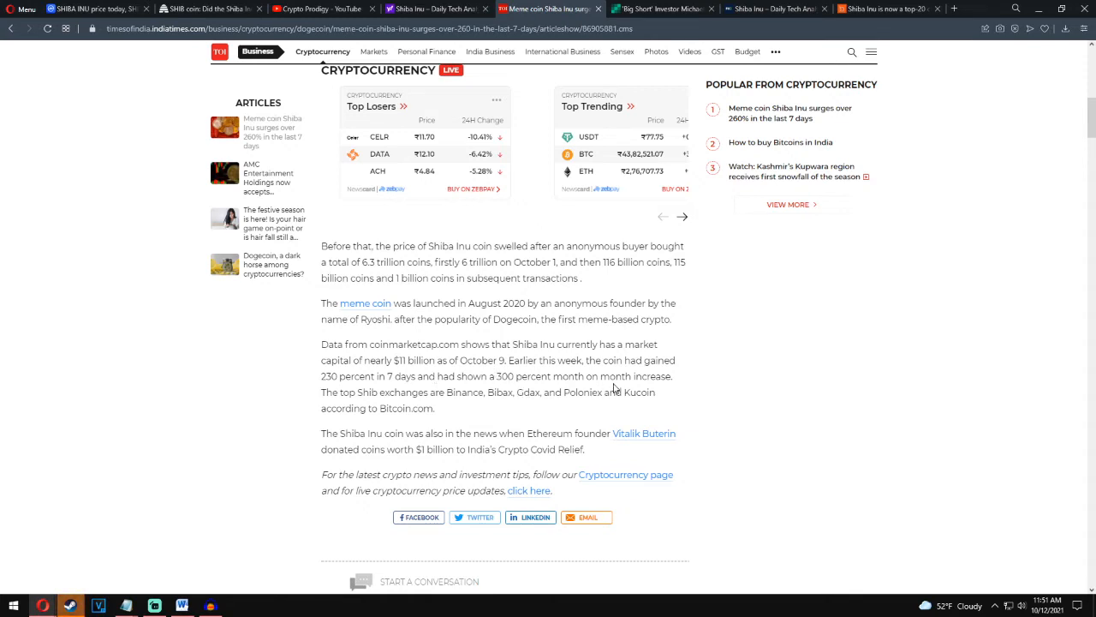
mouse_move(381, 406)
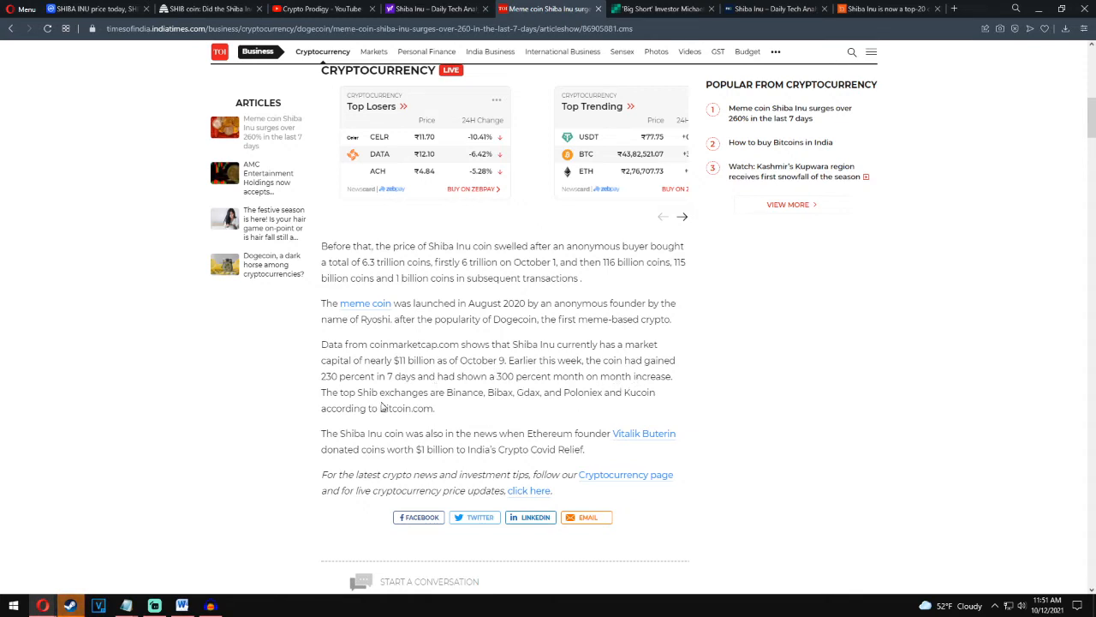
mouse_move(519, 403)
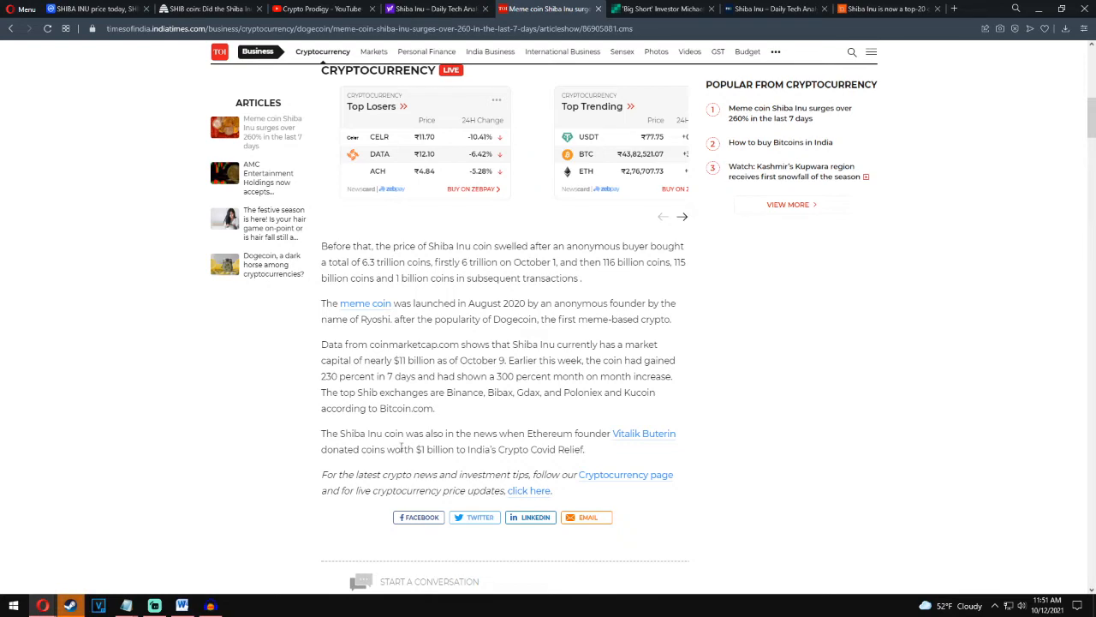
mouse_move(555, 434)
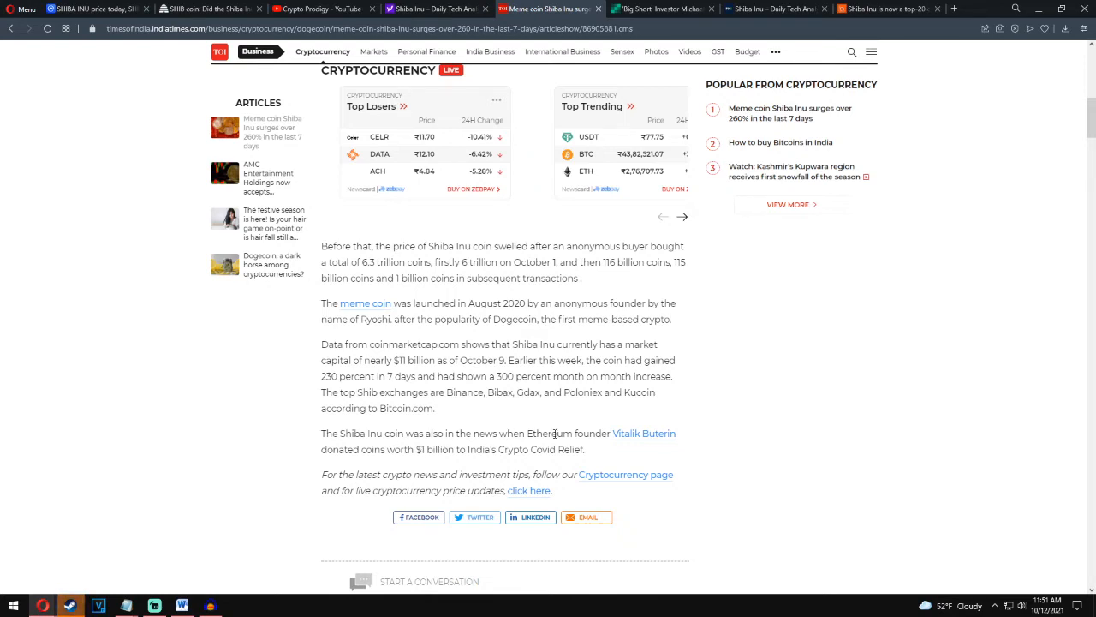
mouse_move(347, 466)
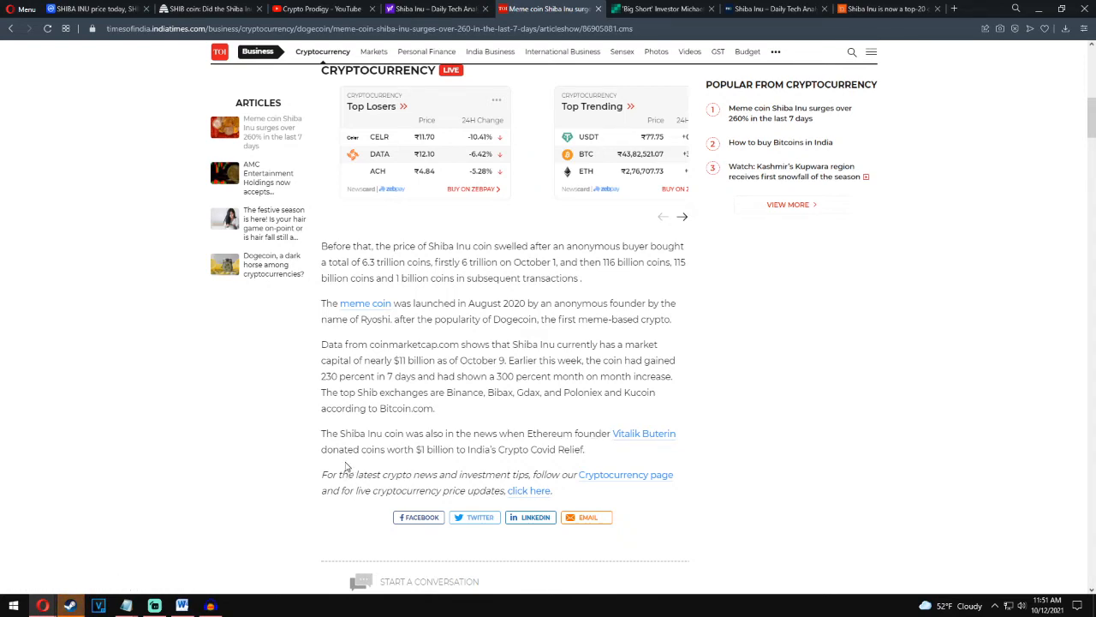
mouse_move(447, 462)
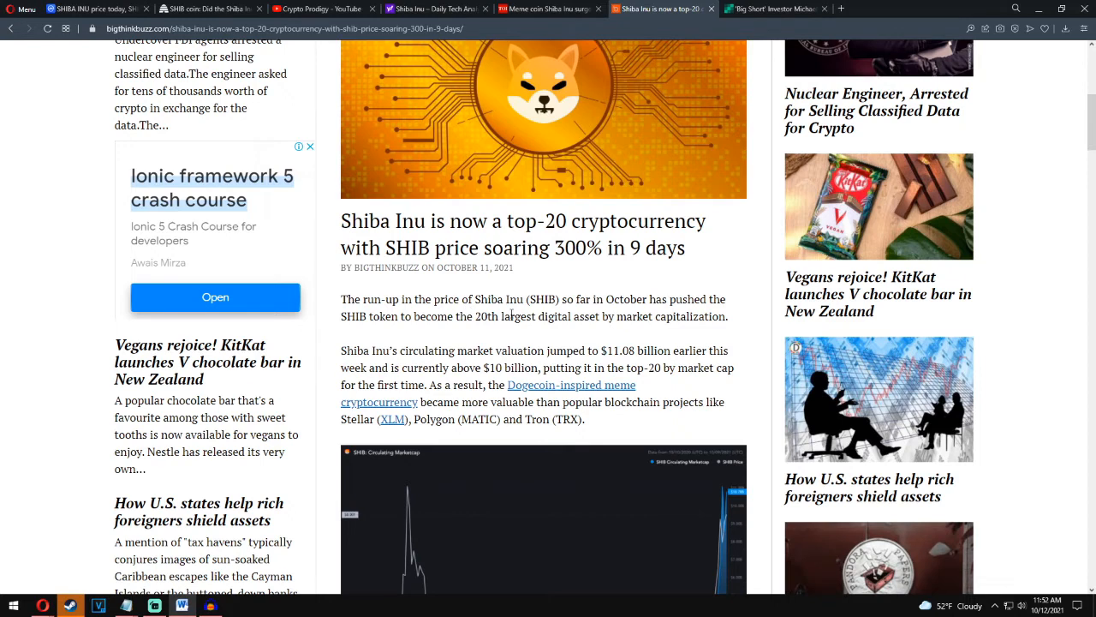
mouse_move(375, 338)
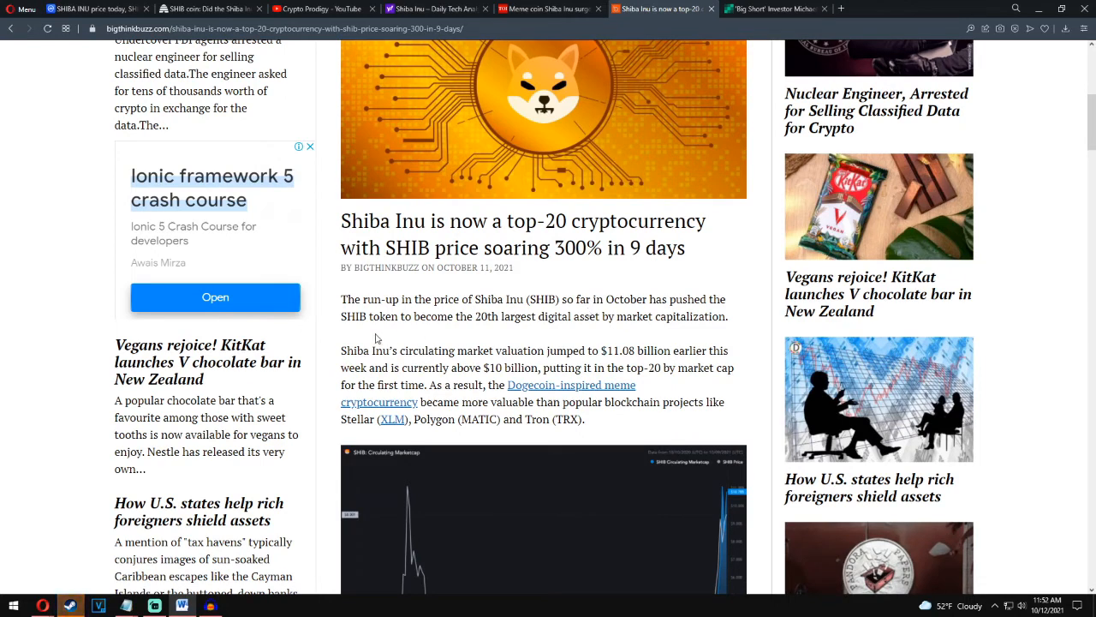
mouse_move(505, 333)
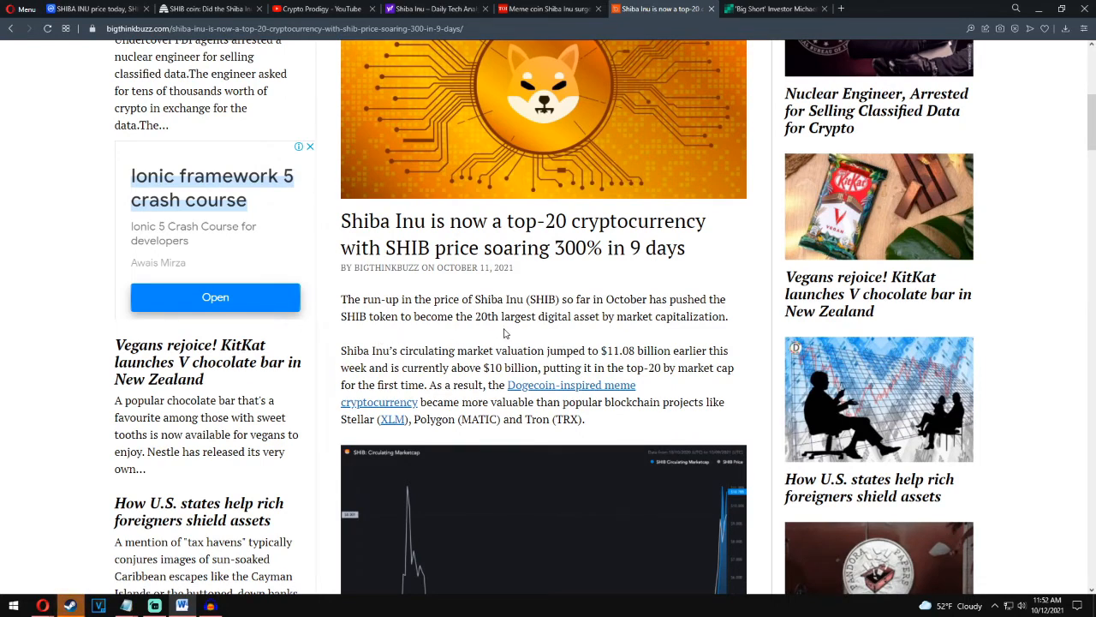
mouse_move(587, 333)
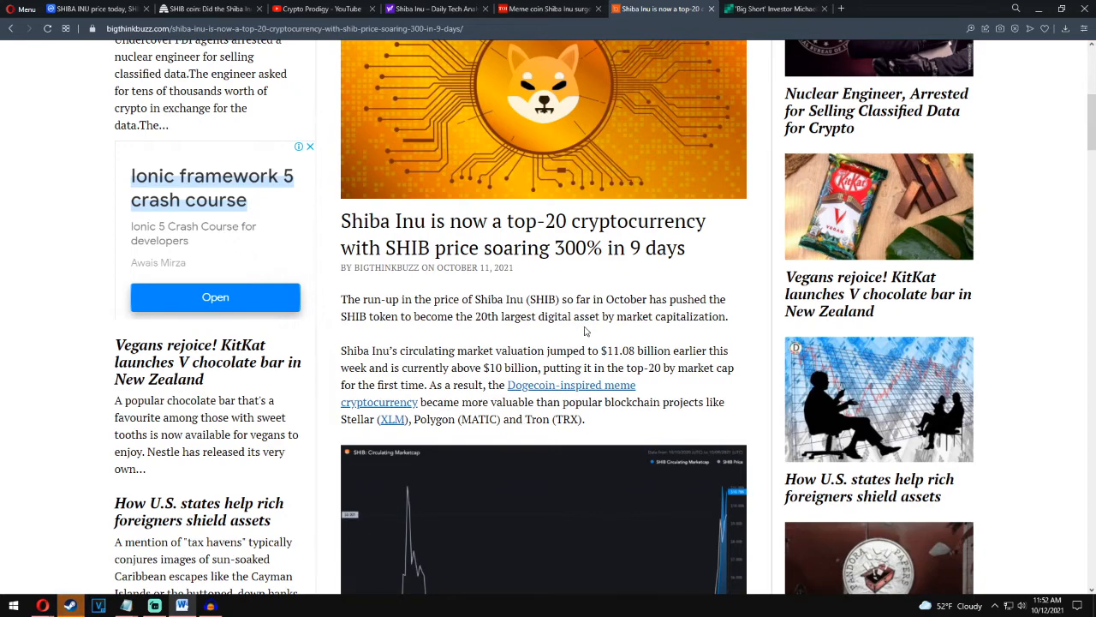
- Read the BigThinkBuzz article past the 40%-plus correction and SHIB/USDT daily chart to 'What is next for SHIB?'
scroll("down", 3)
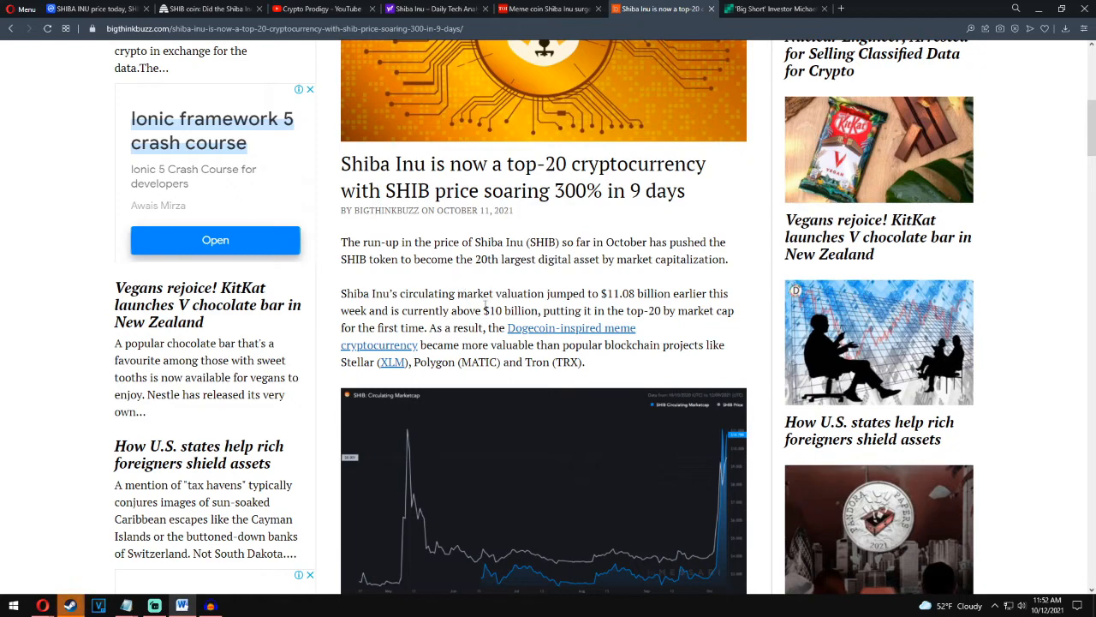
mouse_move(527, 358)
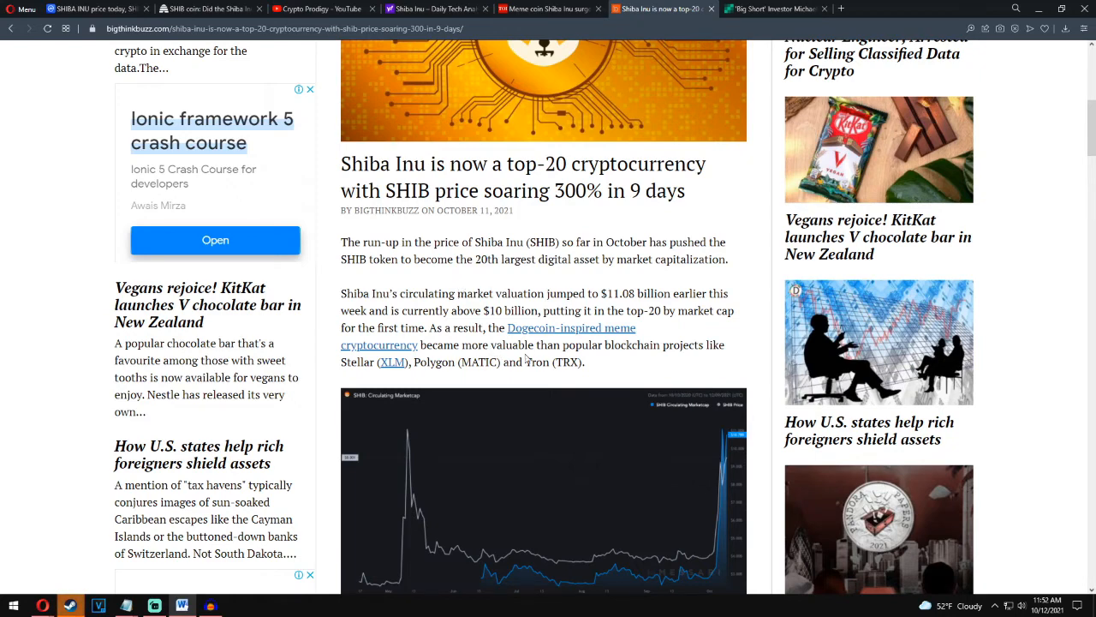
mouse_move(482, 381)
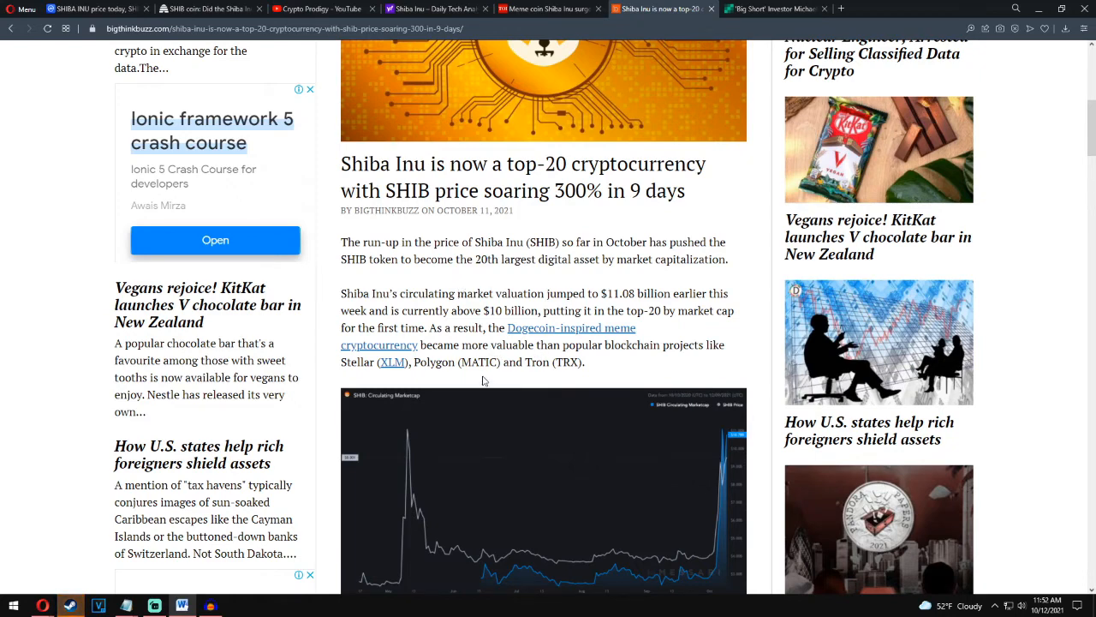
scroll("down", 3)
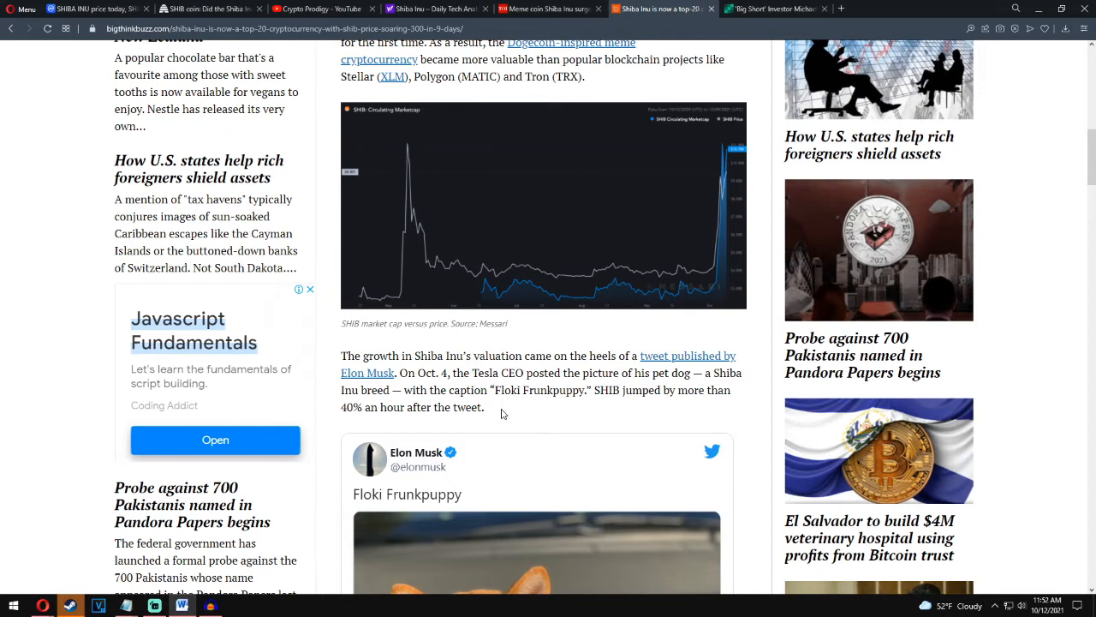
mouse_move(504, 409)
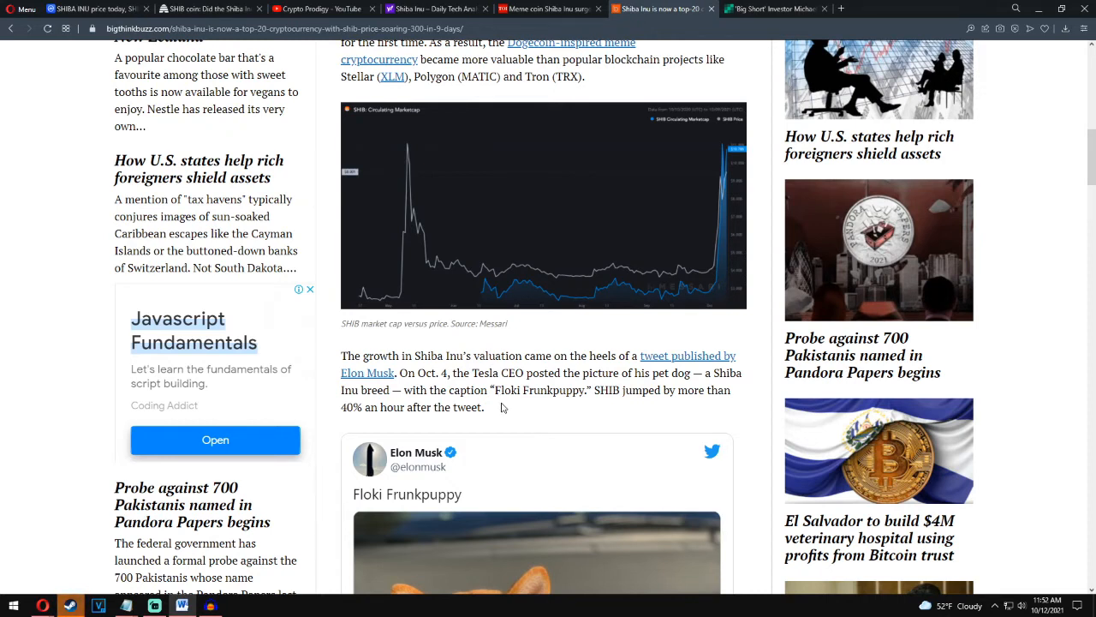
mouse_move(457, 387)
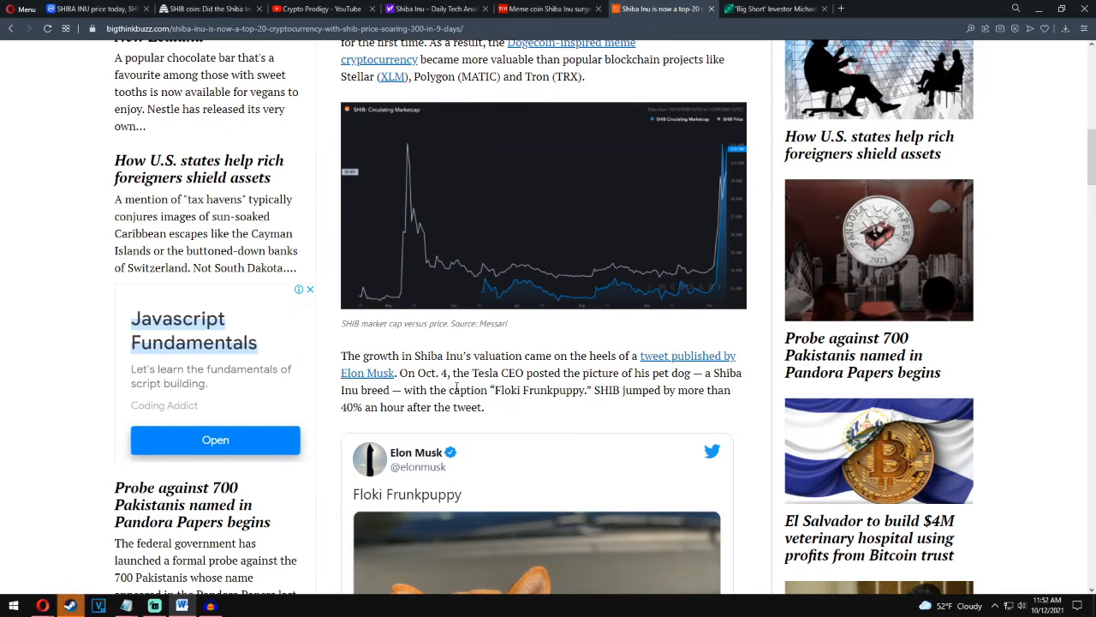
scroll("down", 3)
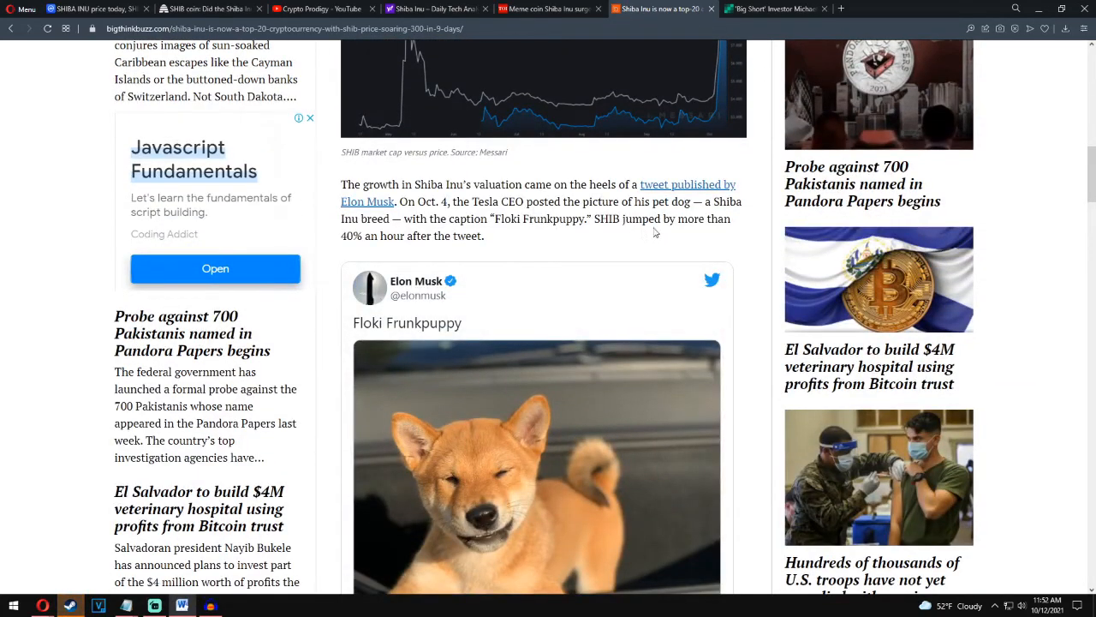
mouse_move(531, 242)
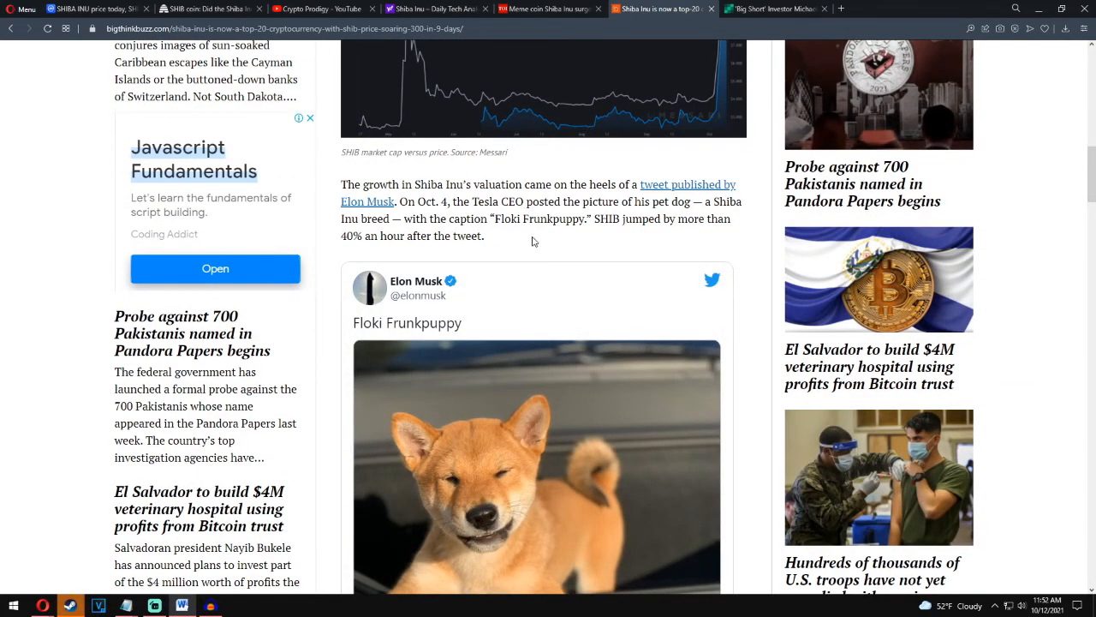
scroll("down", 3)
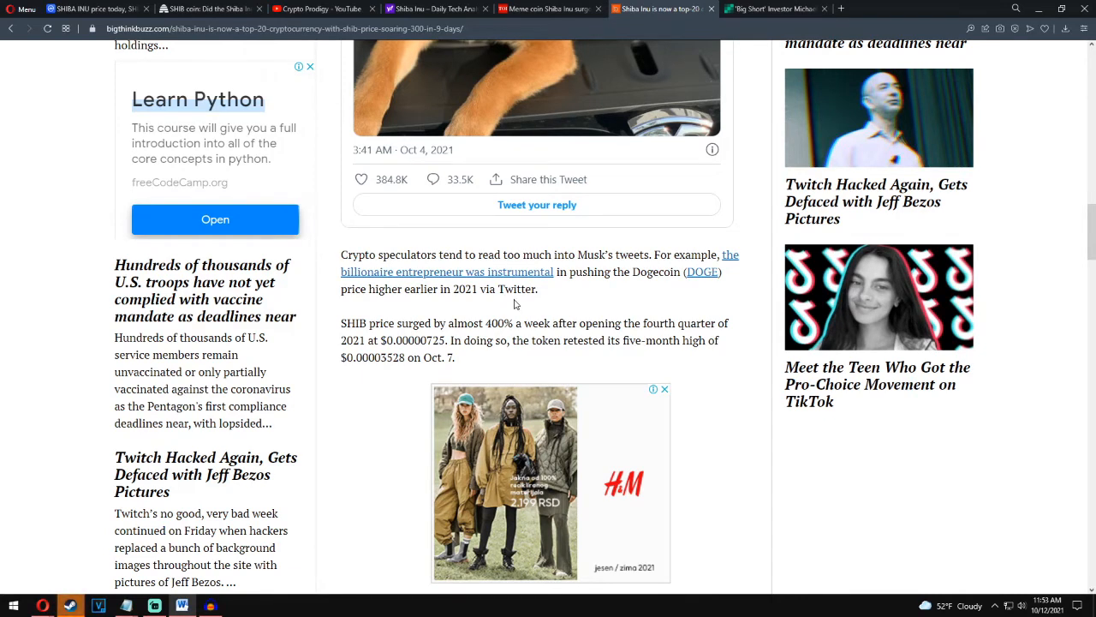
mouse_move(540, 302)
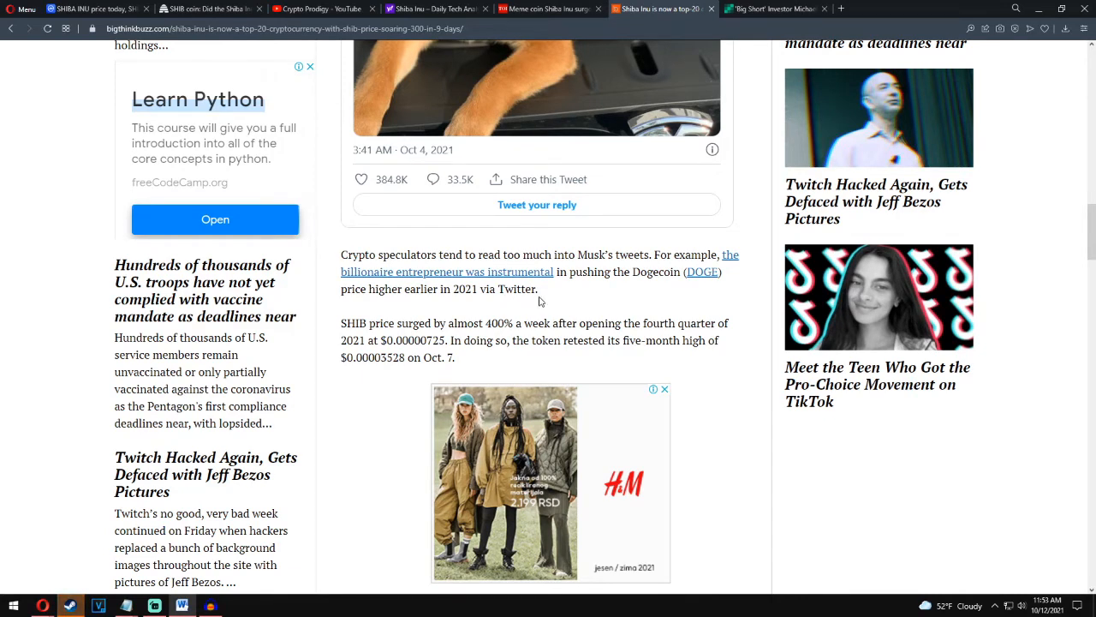
mouse_move(578, 289)
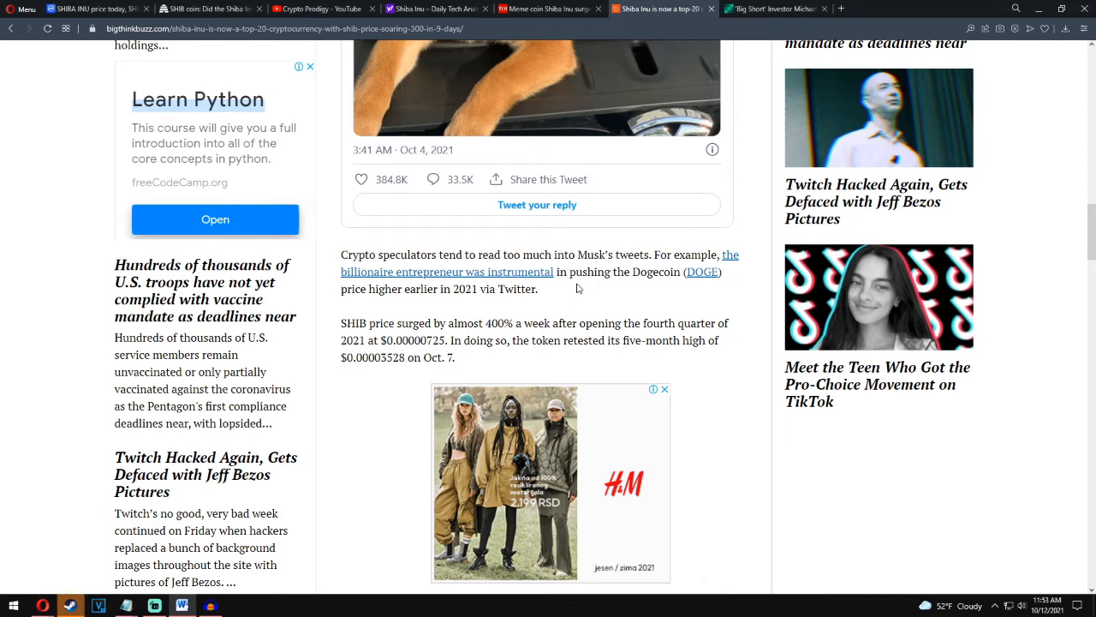
mouse_move(565, 287)
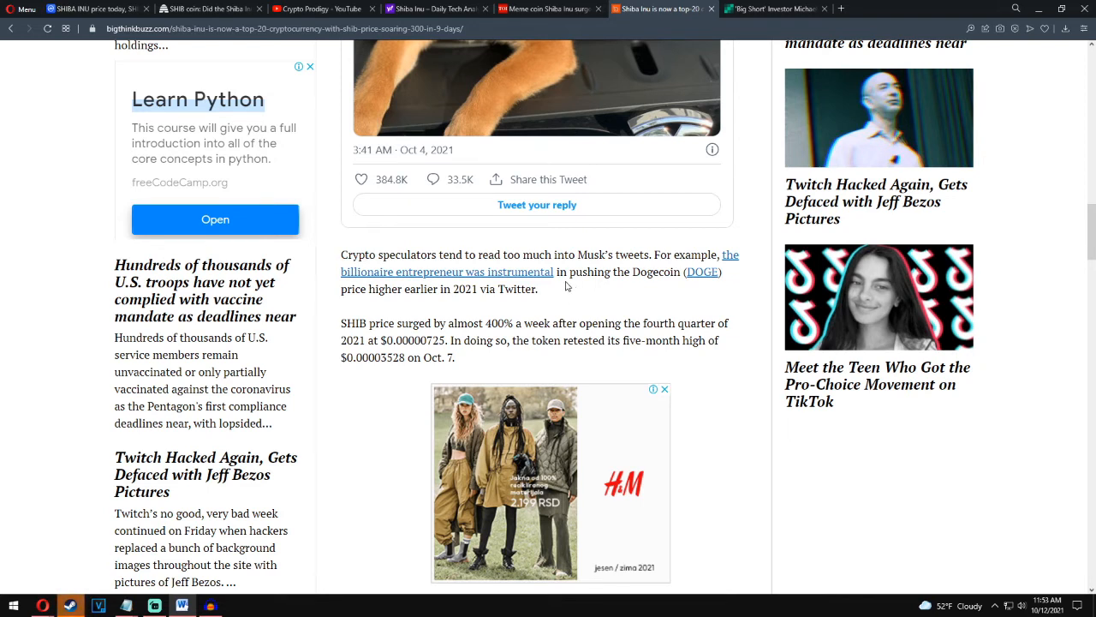
mouse_move(565, 308)
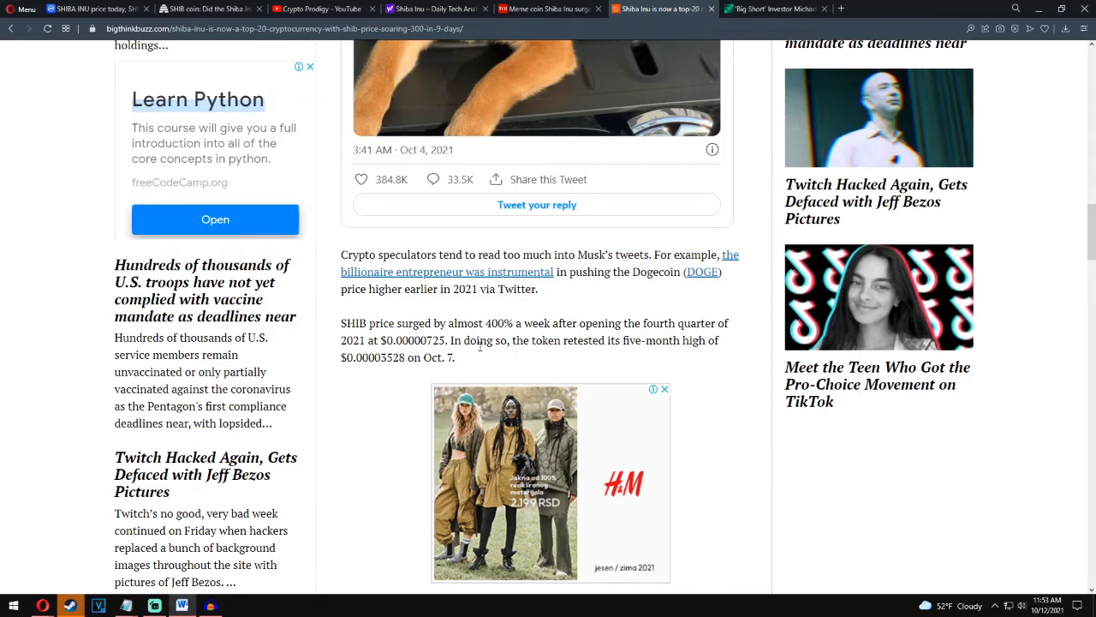
mouse_move(661, 376)
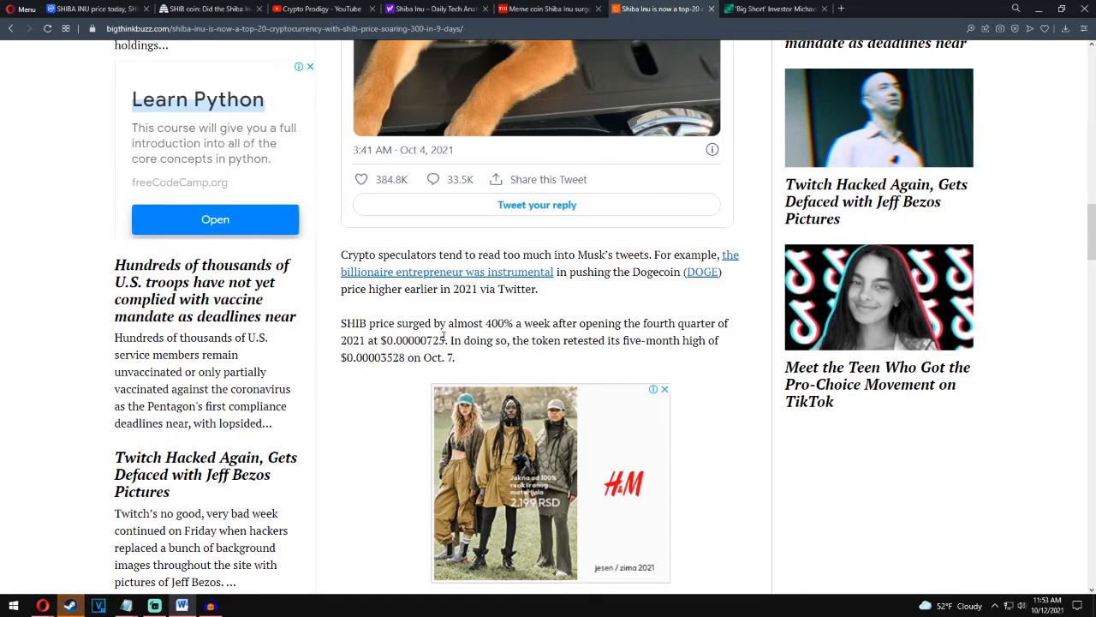
scroll("down", 3)
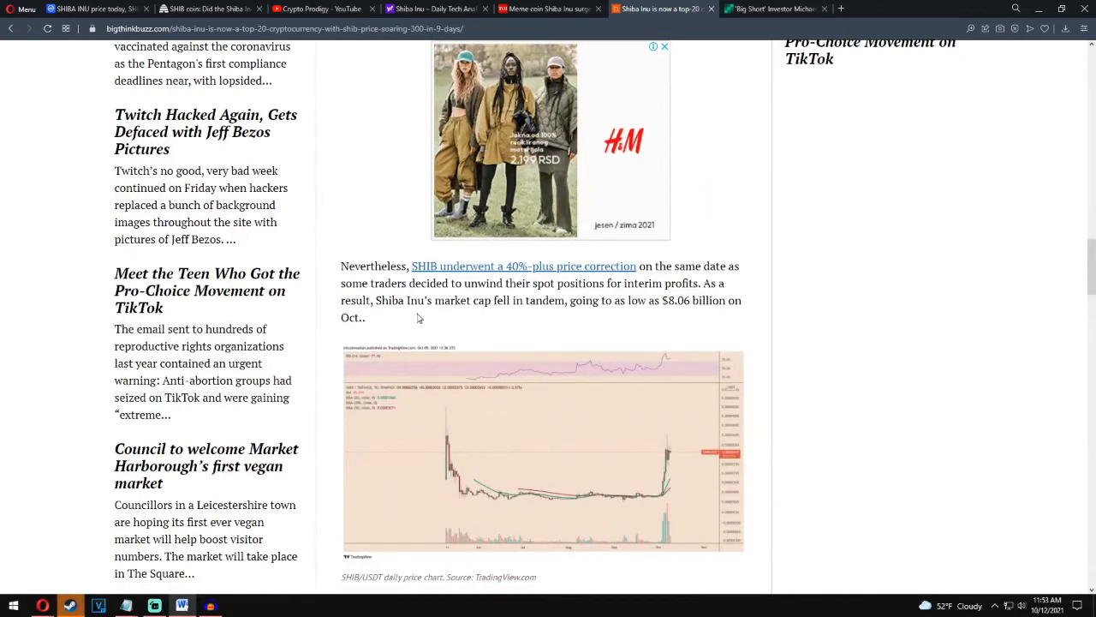
mouse_move(531, 274)
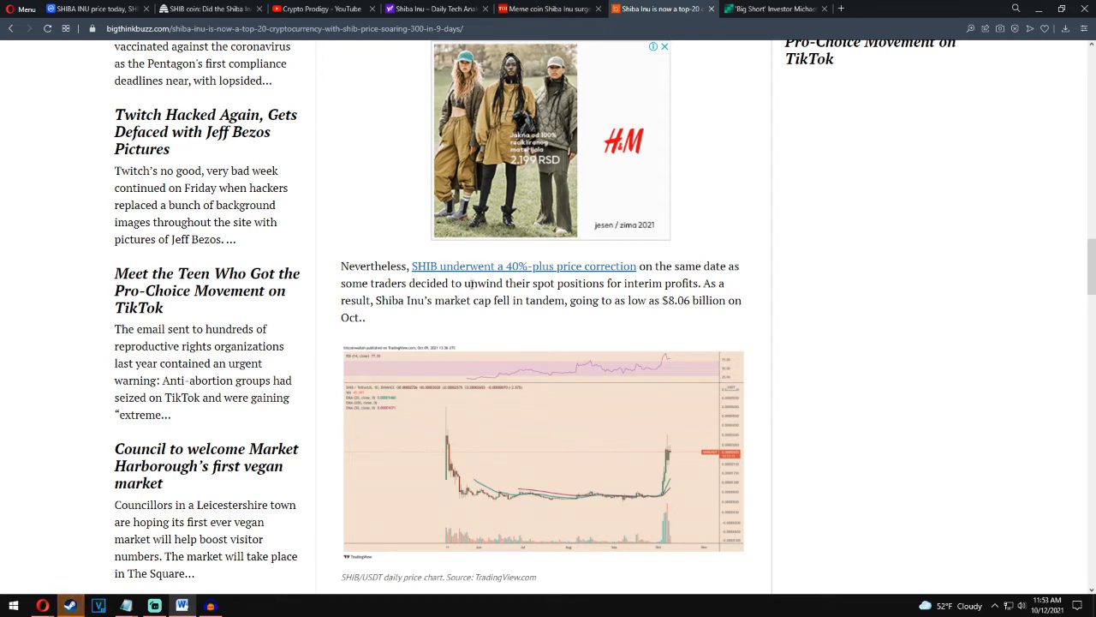
mouse_move(563, 284)
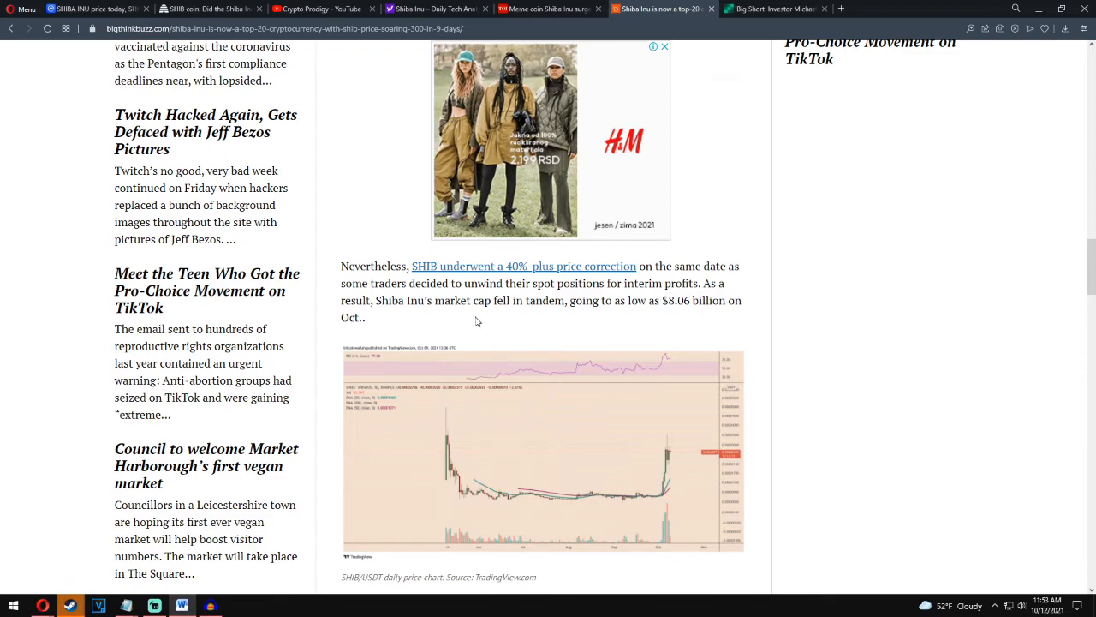
mouse_move(563, 321)
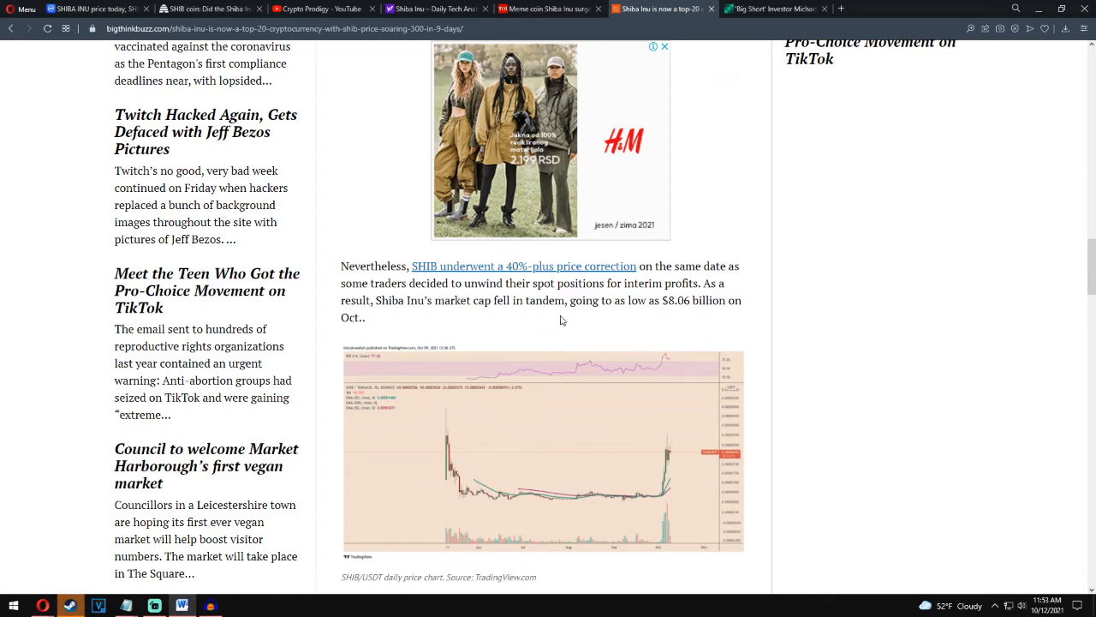
scroll("down", 3)
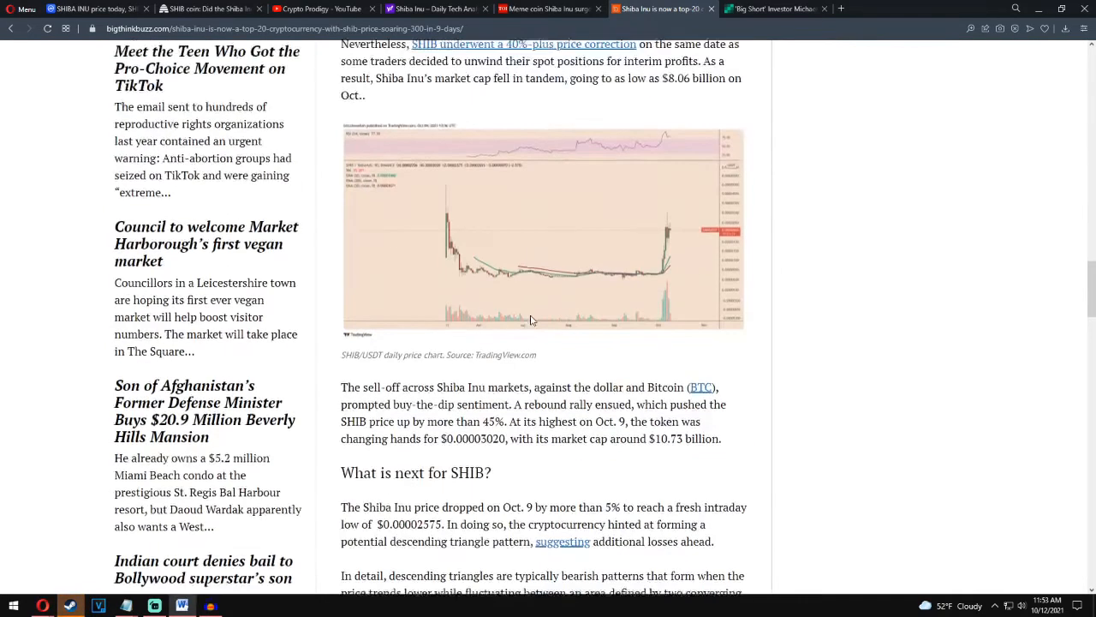
- Finish the article past the four-hour descending-triangle chart and the sub-$0.00001000 warning to 'Published in Crypto'
scroll("down", 3)
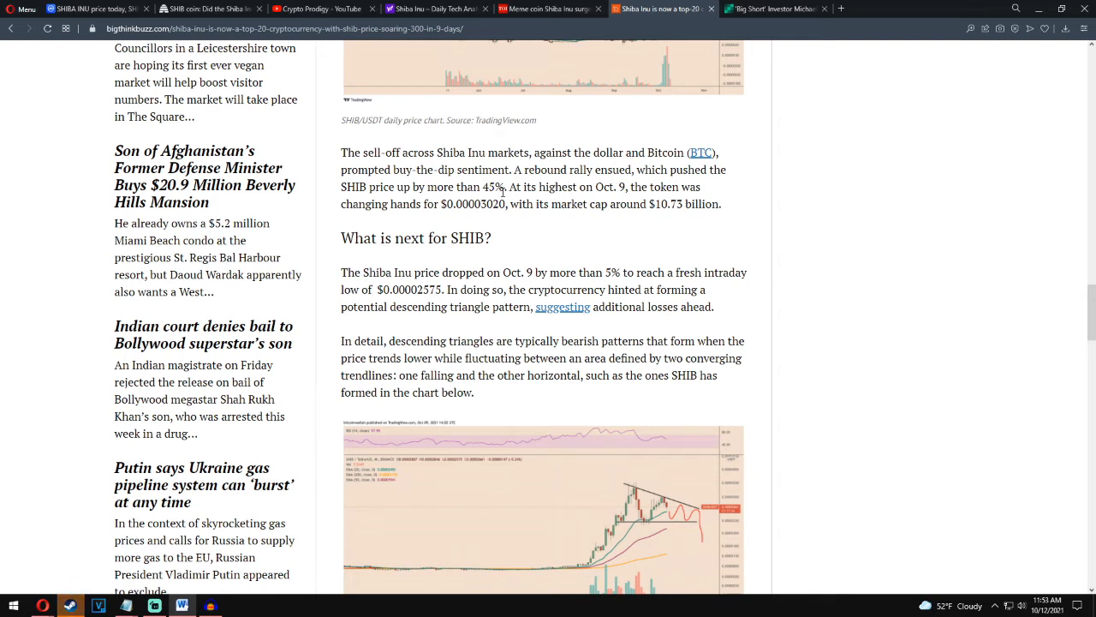
mouse_move(391, 216)
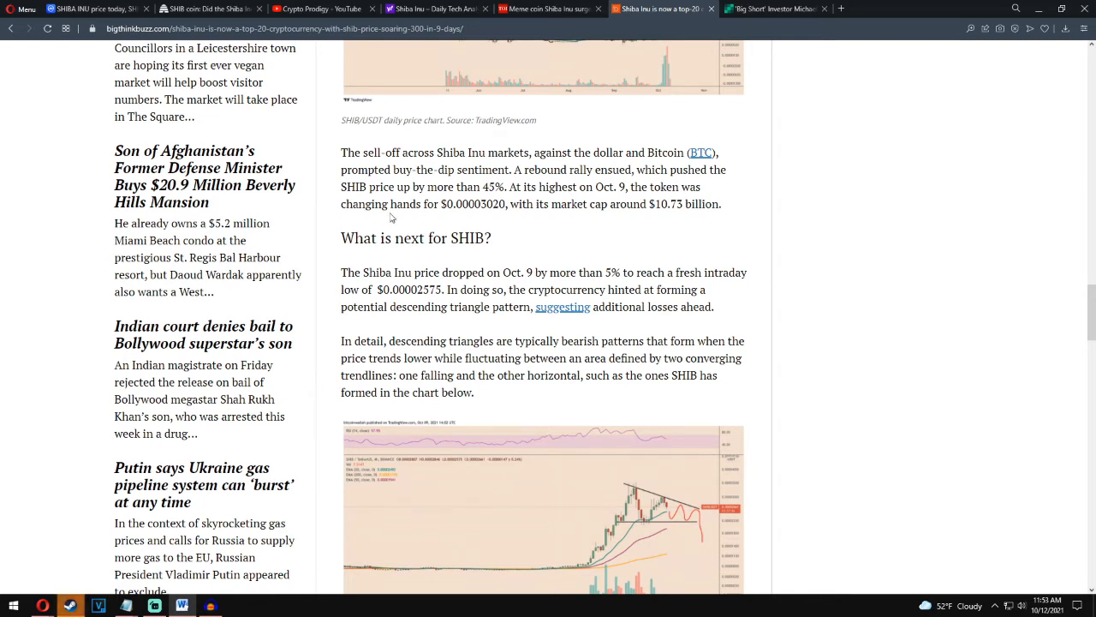
mouse_move(529, 219)
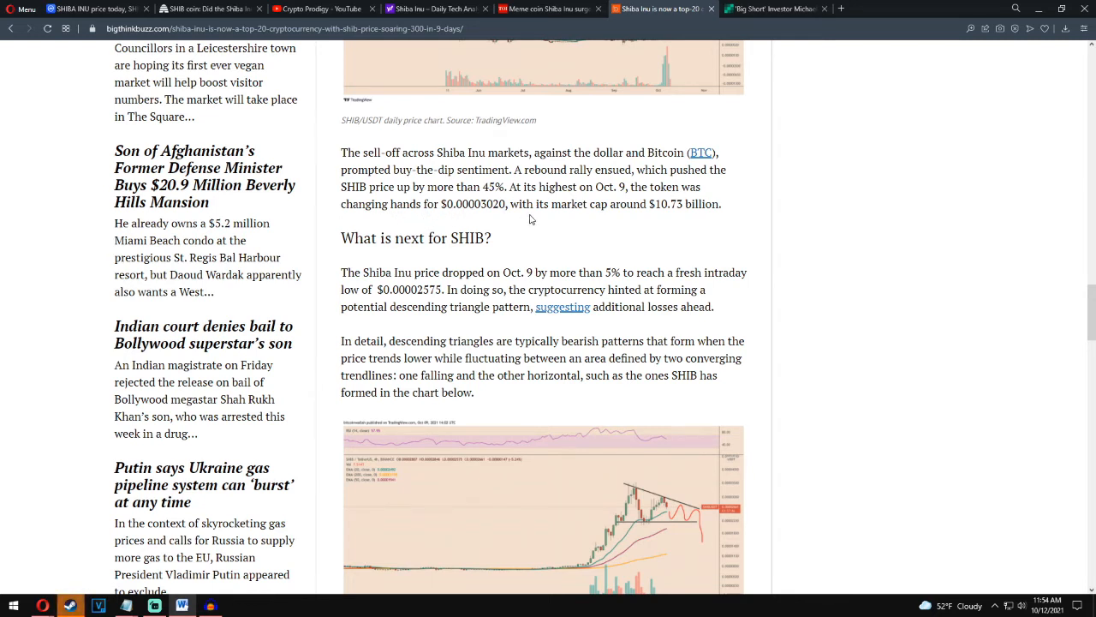
mouse_move(573, 226)
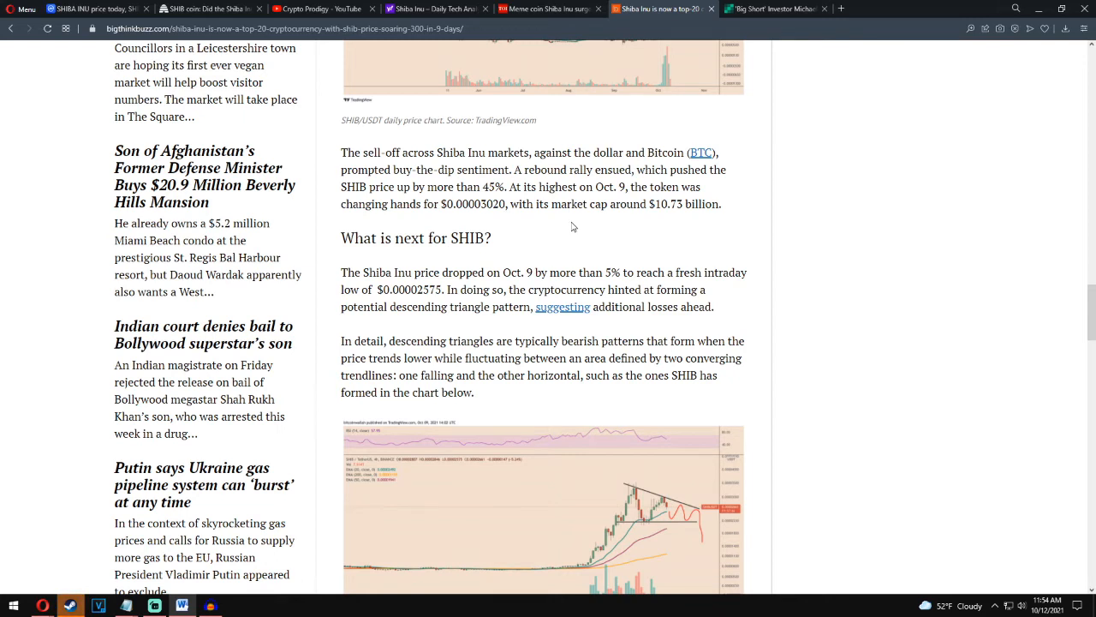
mouse_move(441, 266)
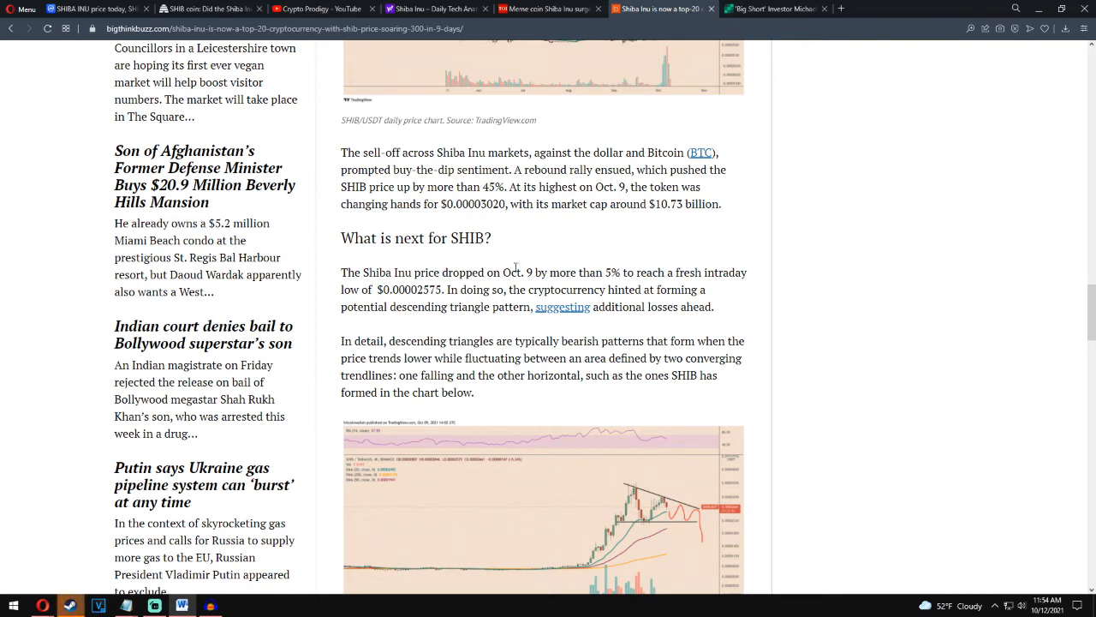
mouse_move(540, 268)
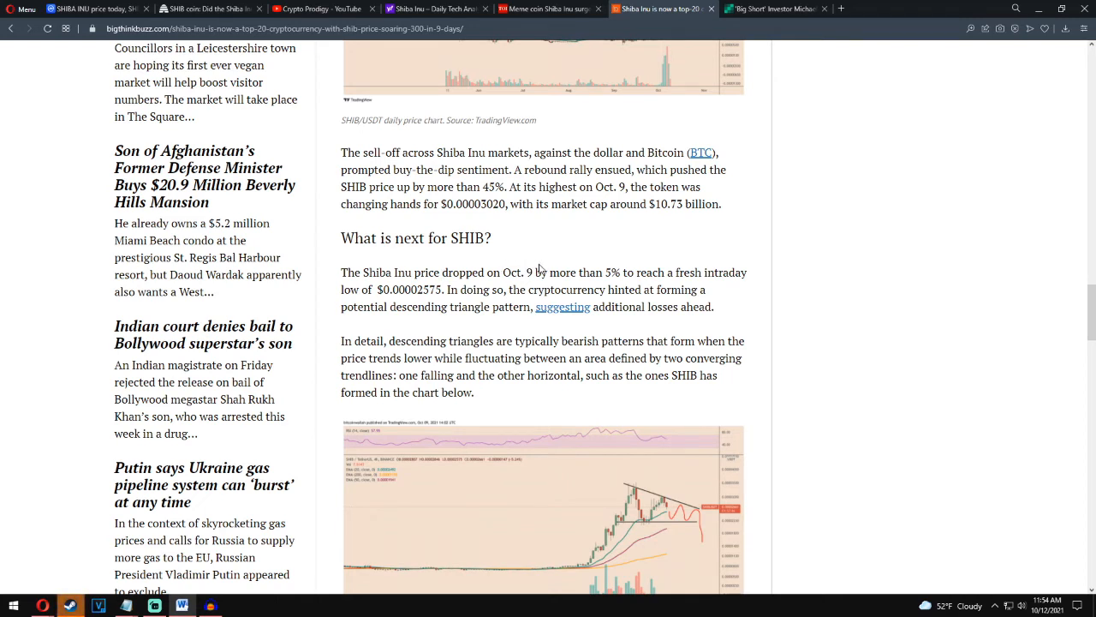
mouse_move(404, 292)
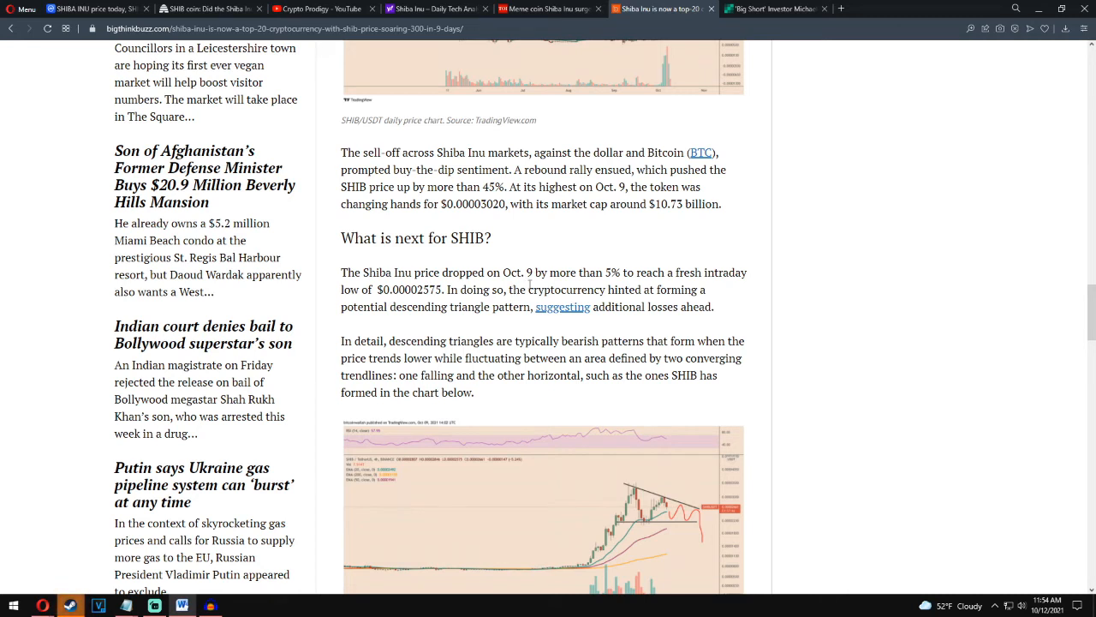
mouse_move(618, 302)
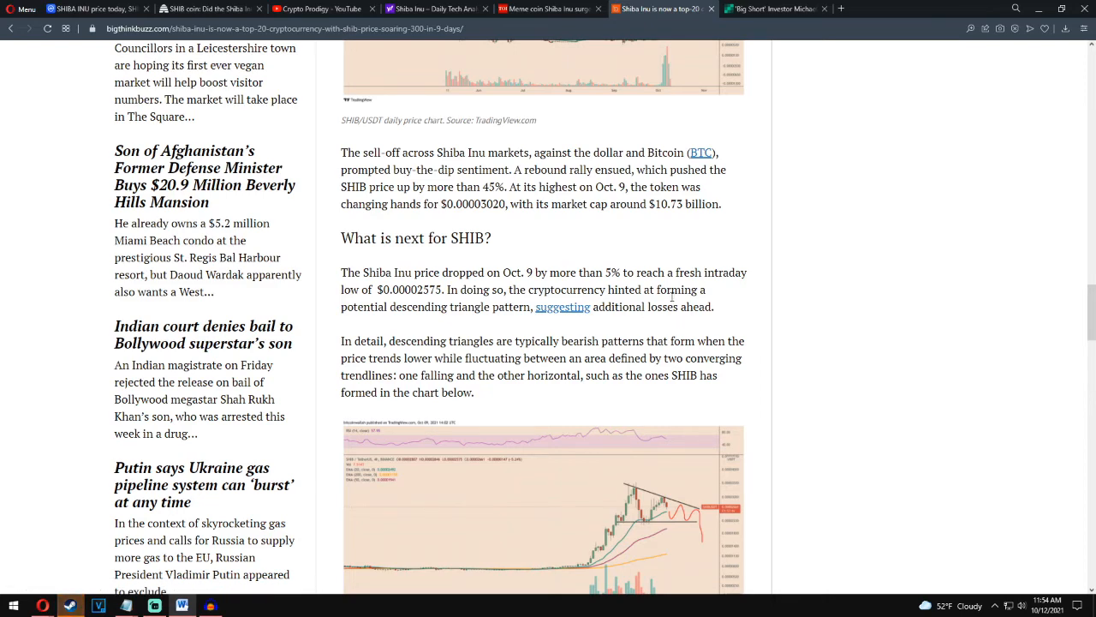
scroll("down", 3)
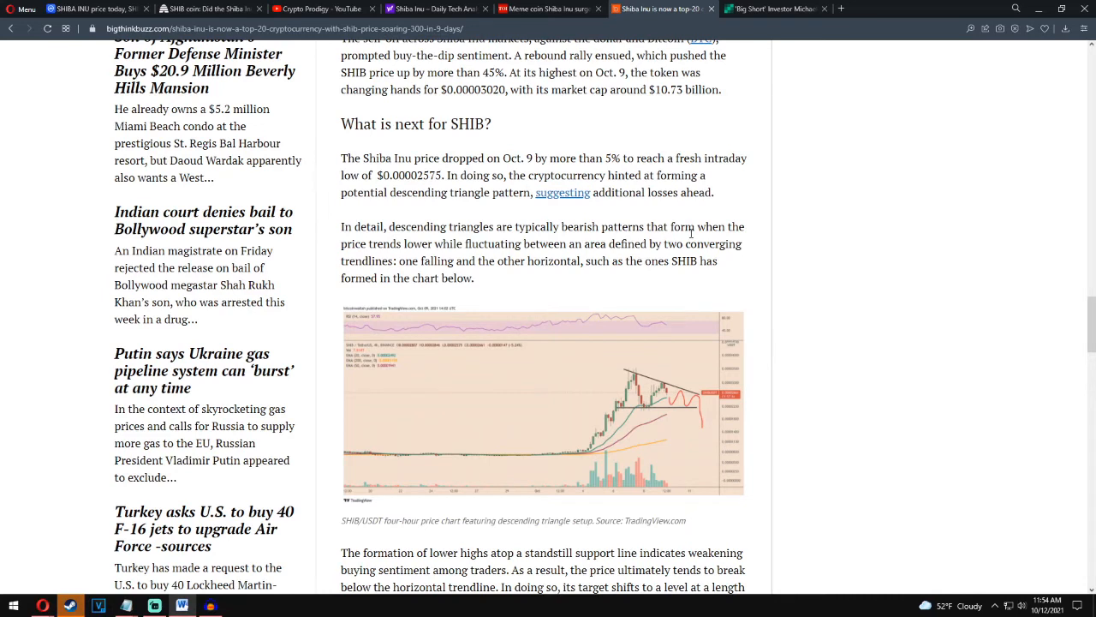
mouse_move(571, 254)
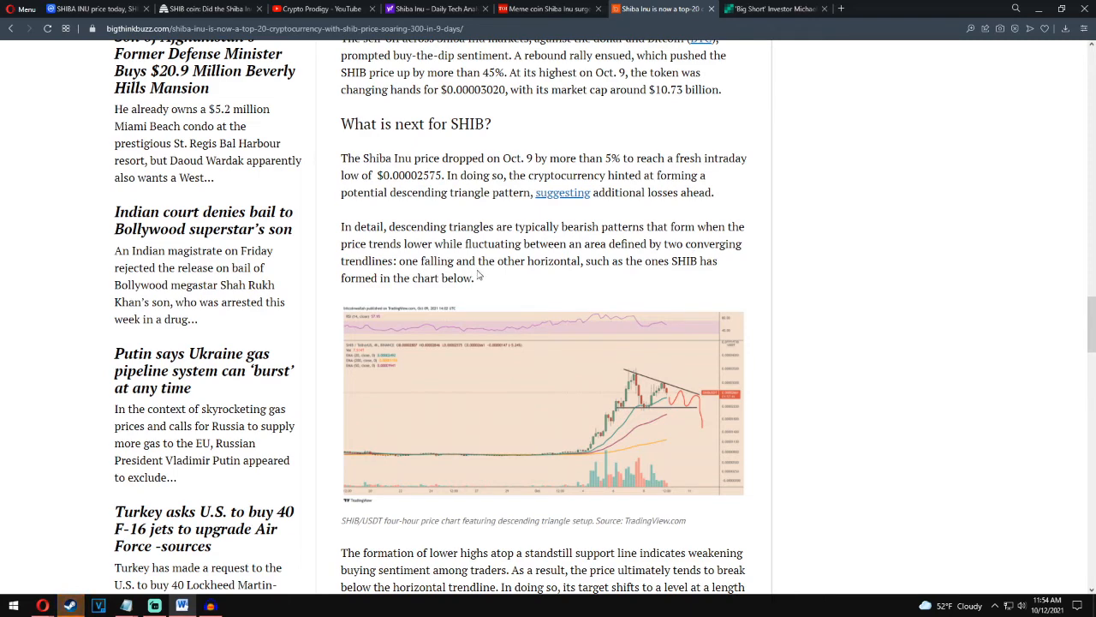
mouse_move(689, 277)
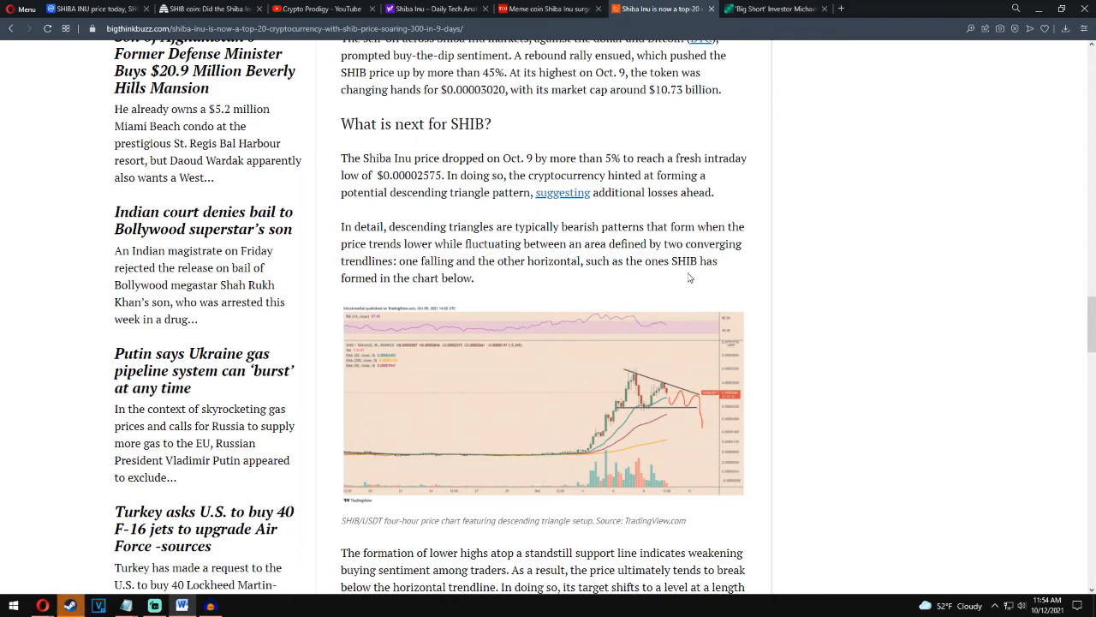
scroll("down", 3)
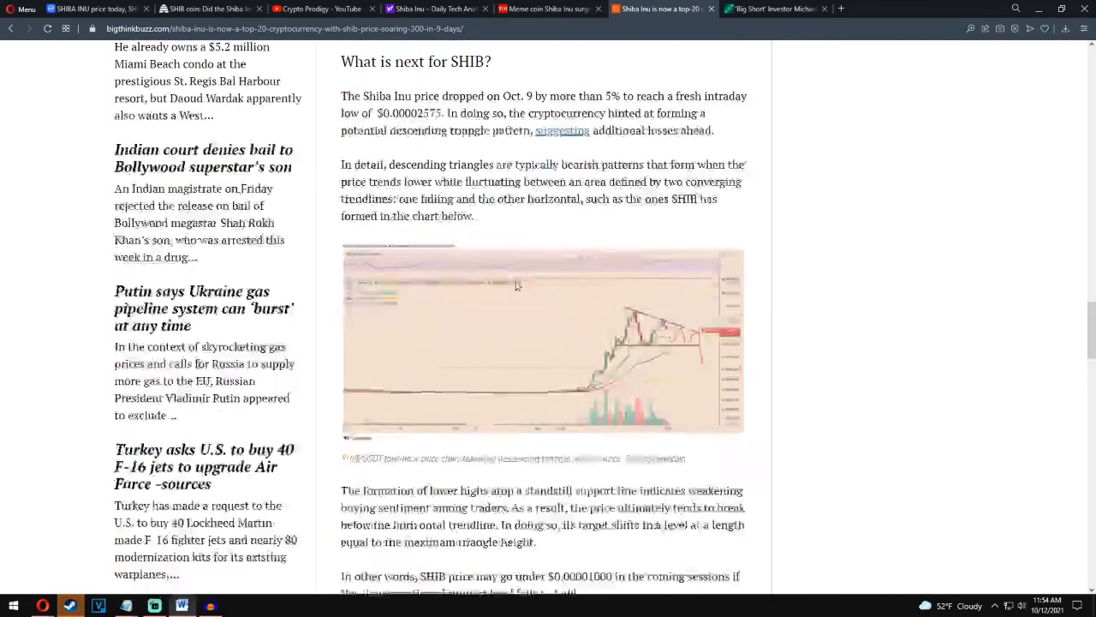
scroll("down", 3)
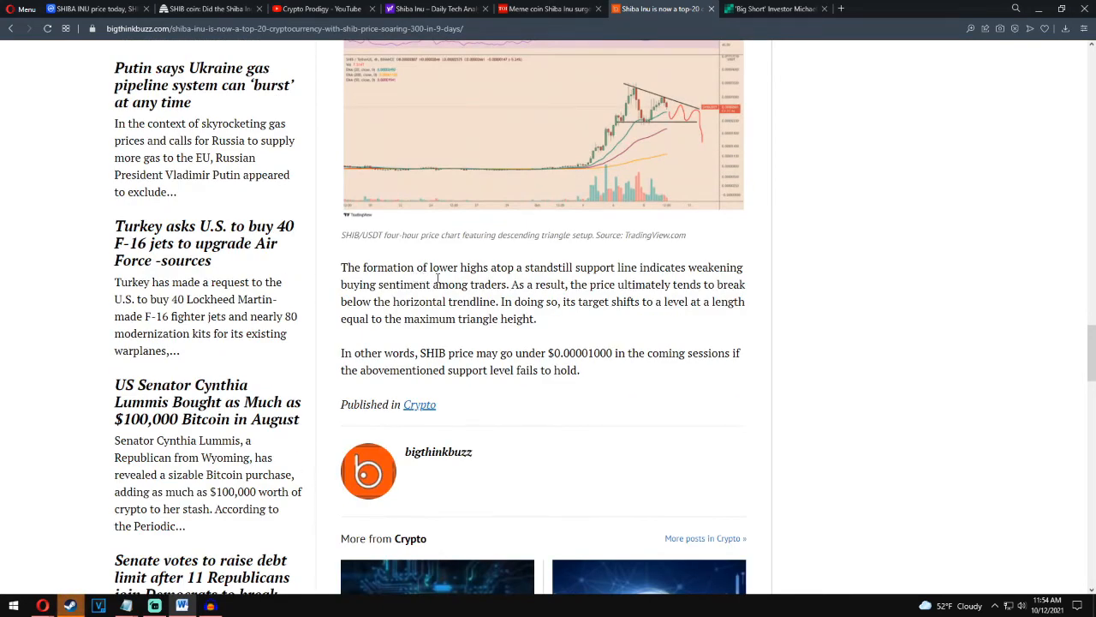
mouse_move(681, 281)
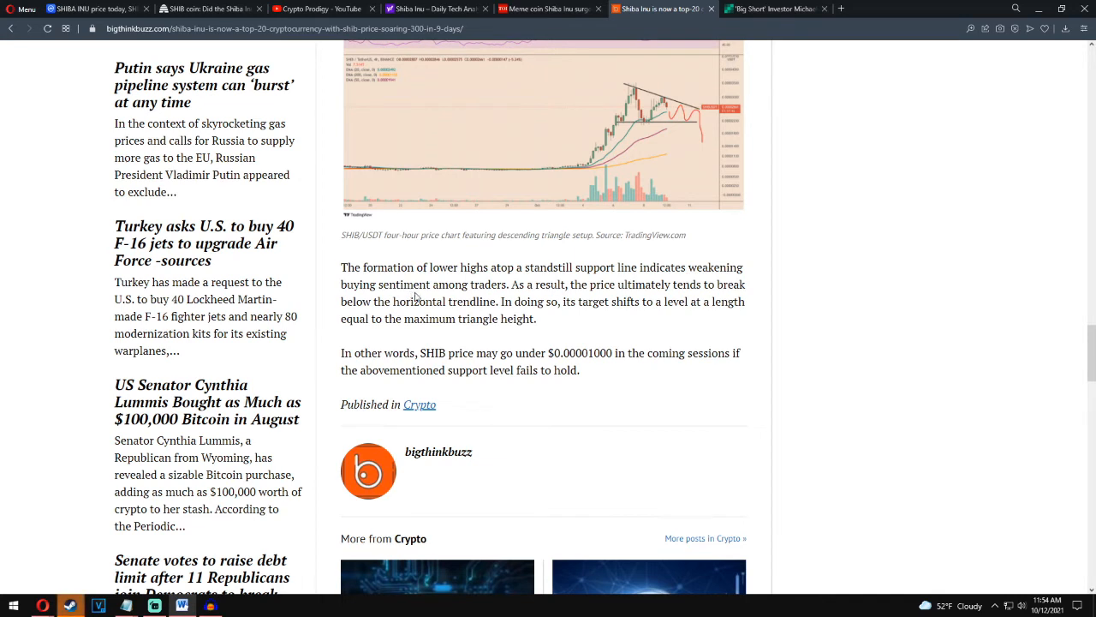
mouse_move(576, 296)
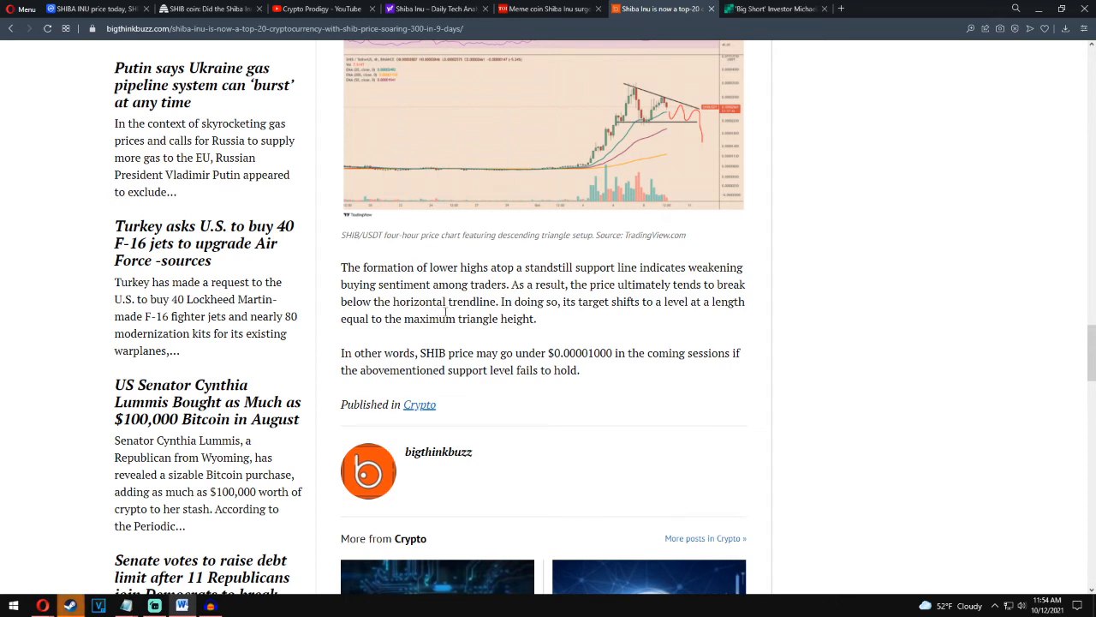
mouse_move(649, 318)
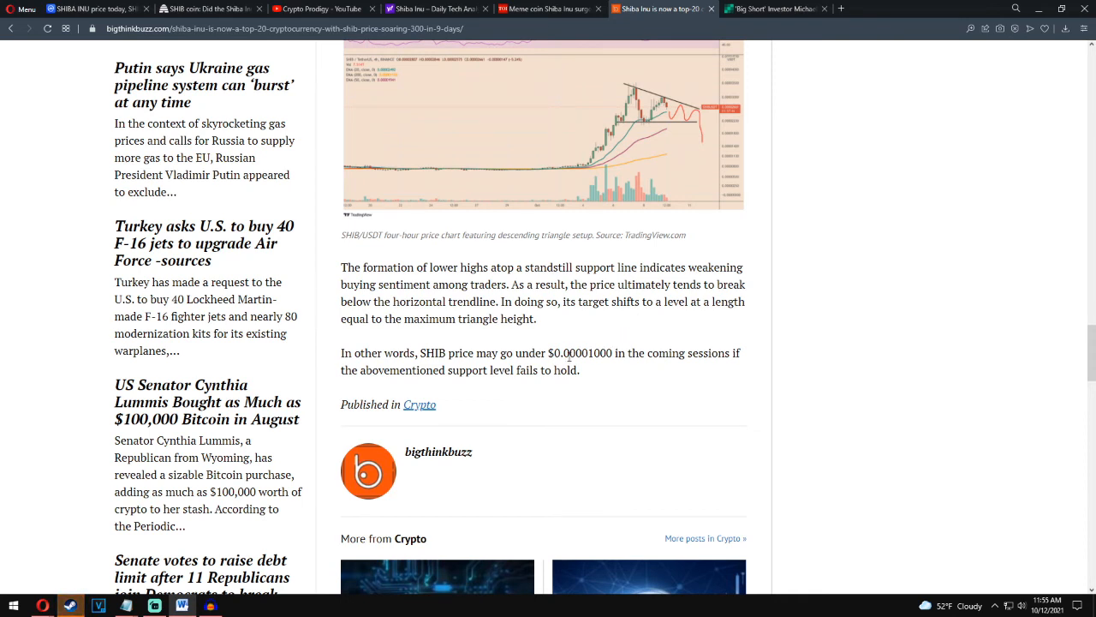
mouse_move(595, 338)
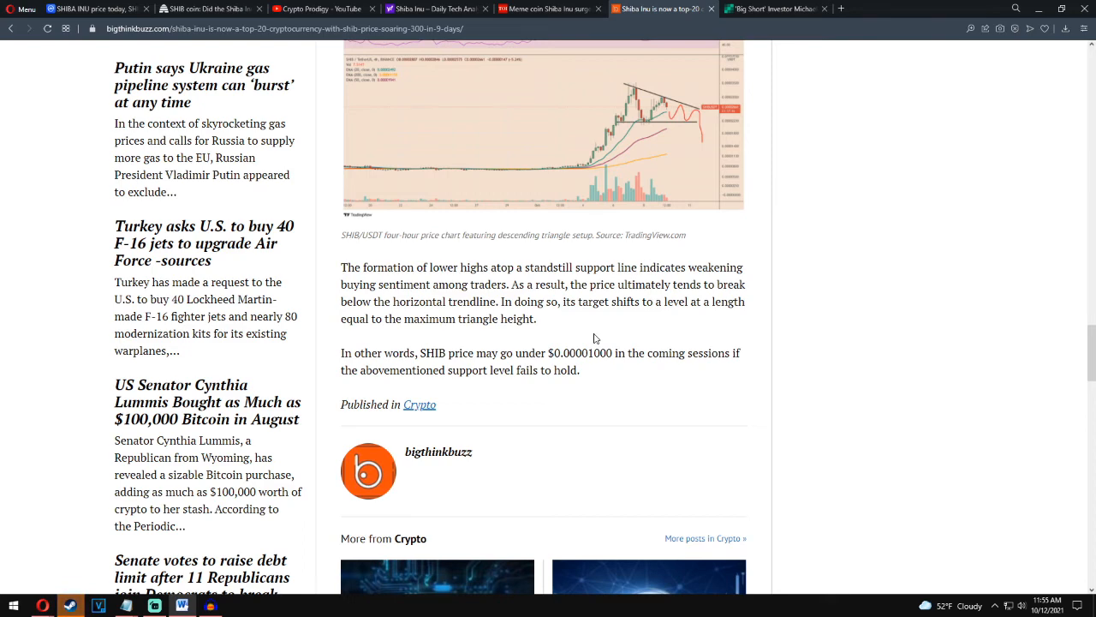
- Return to the CoinMarketCap Shiba Inu tab and scroll to the top, showing $0.00002956
left_click(776, 9)
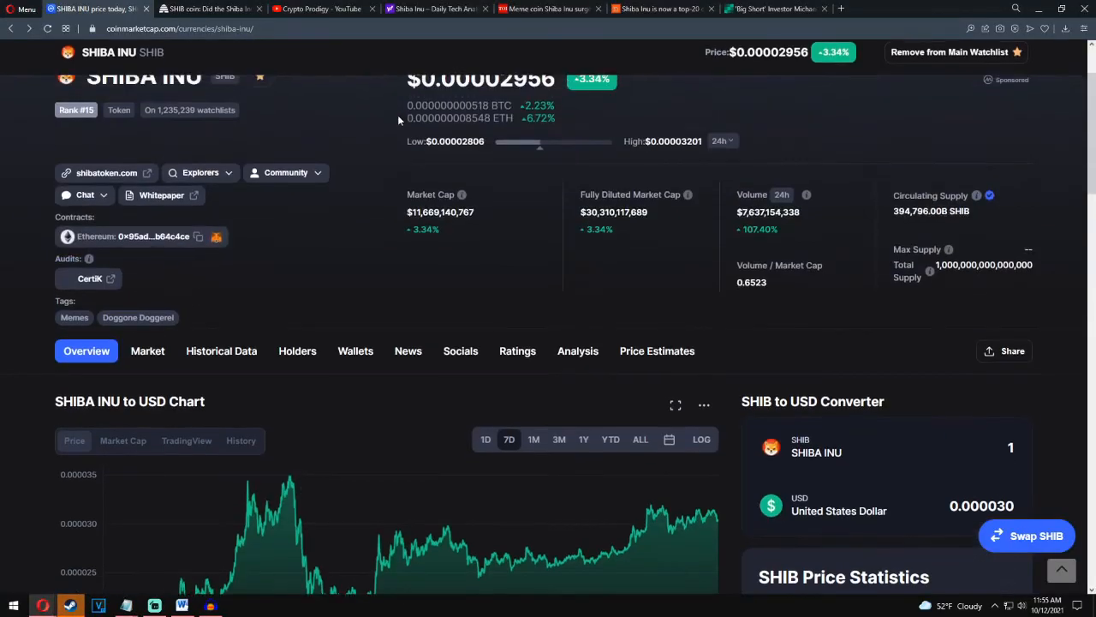
scroll("up", 3)
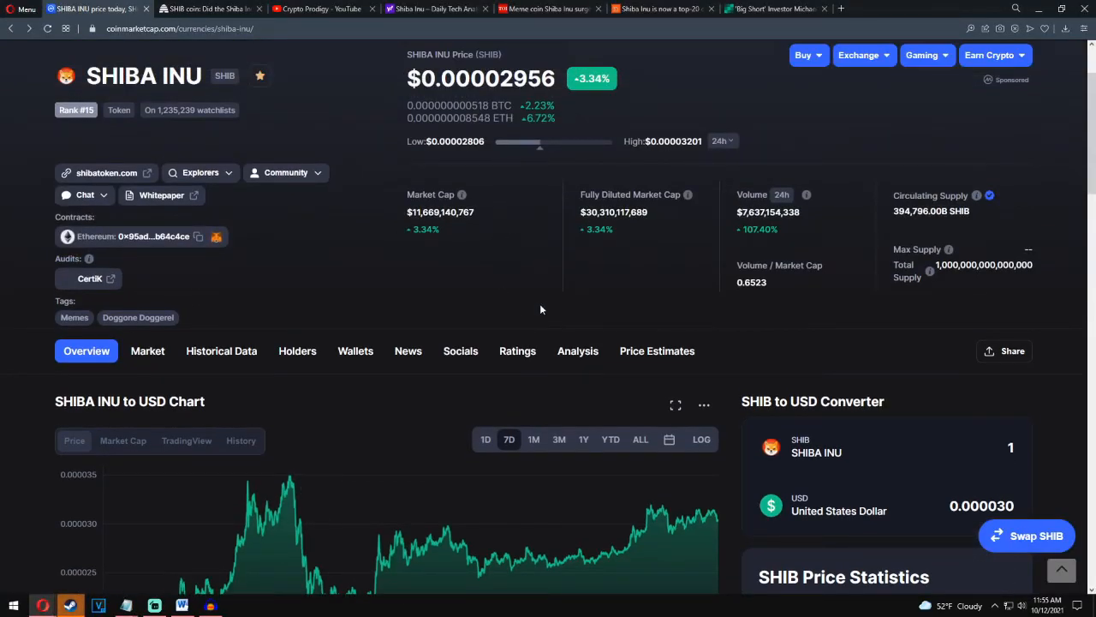
scroll("up", 3)
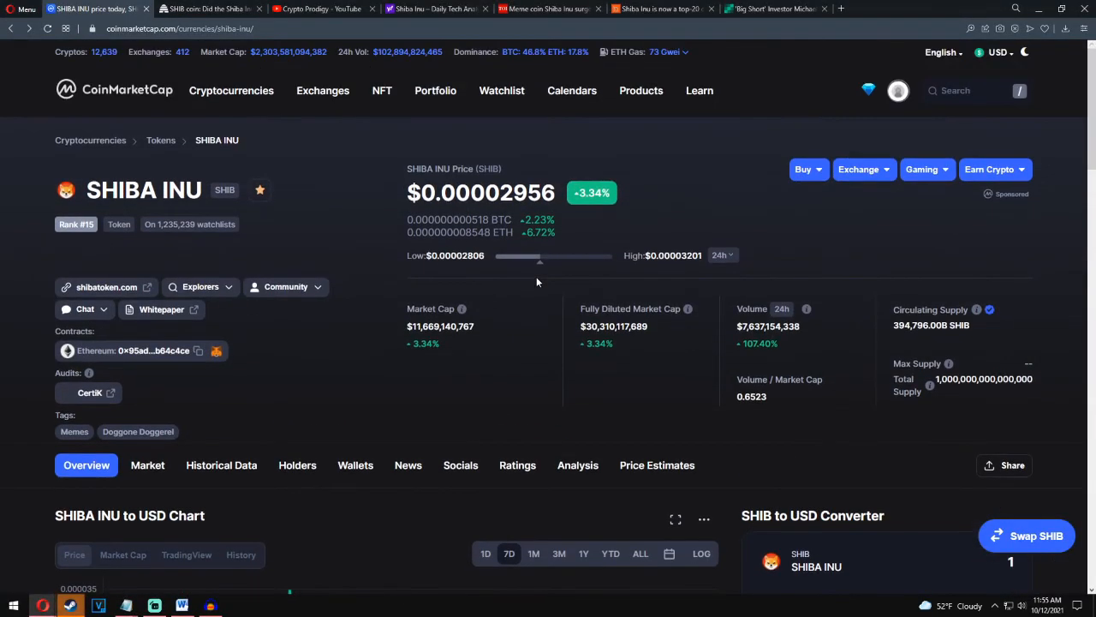
mouse_move(392, 280)
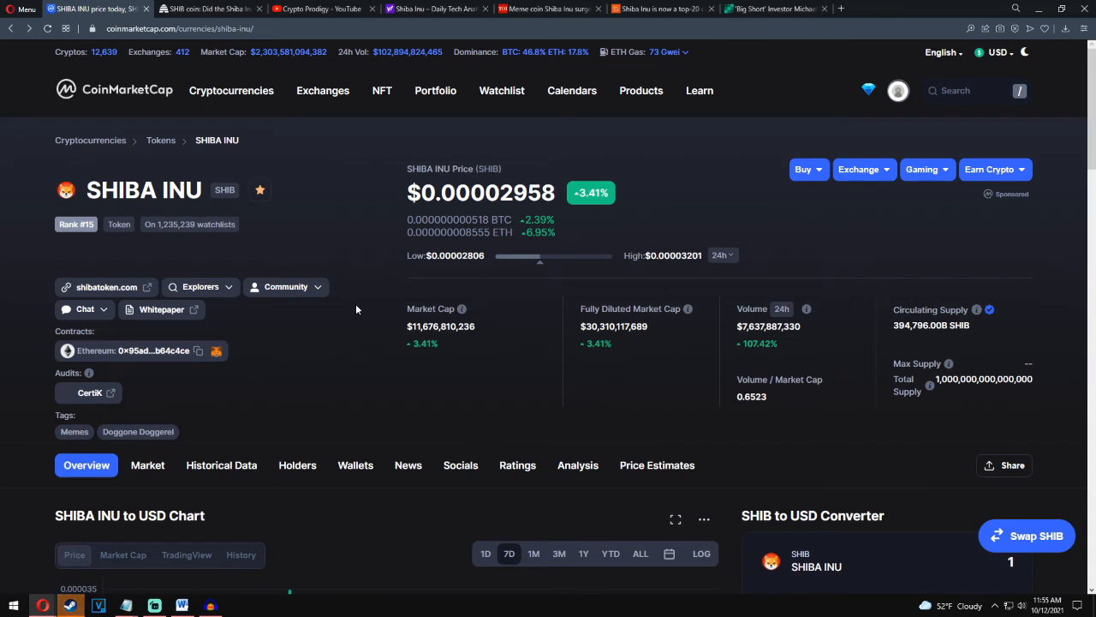
mouse_move(344, 312)
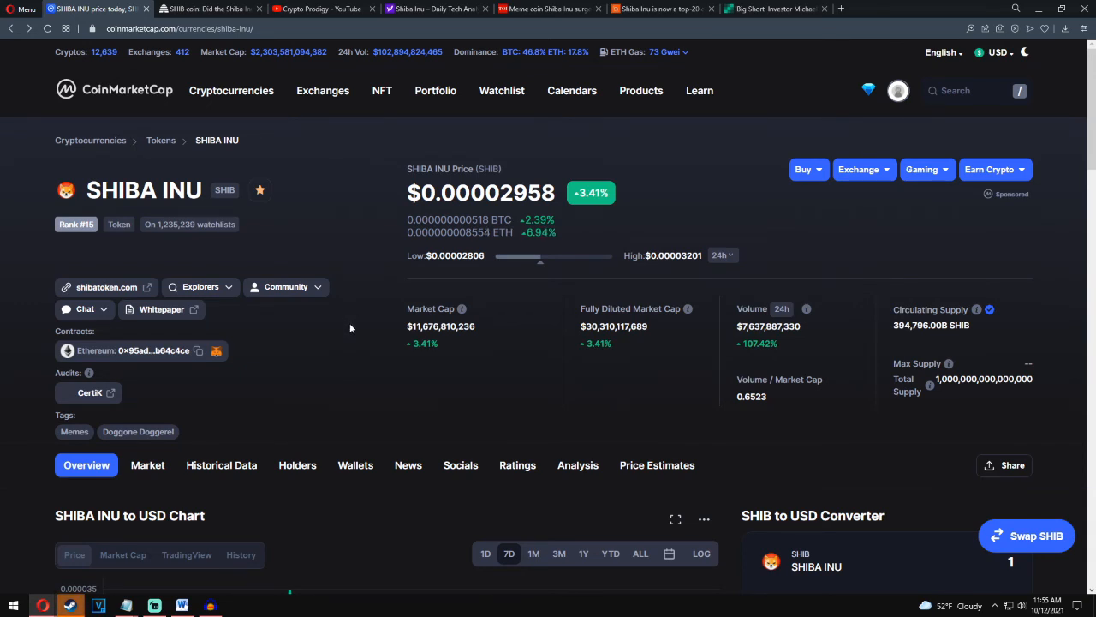
mouse_move(332, 352)
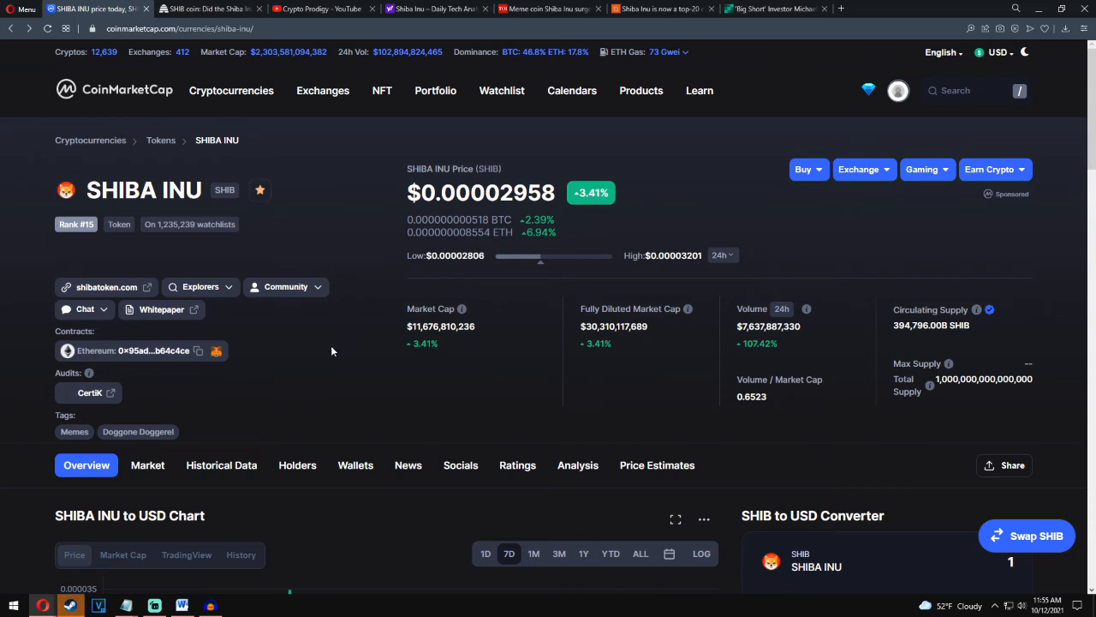
mouse_move(357, 154)
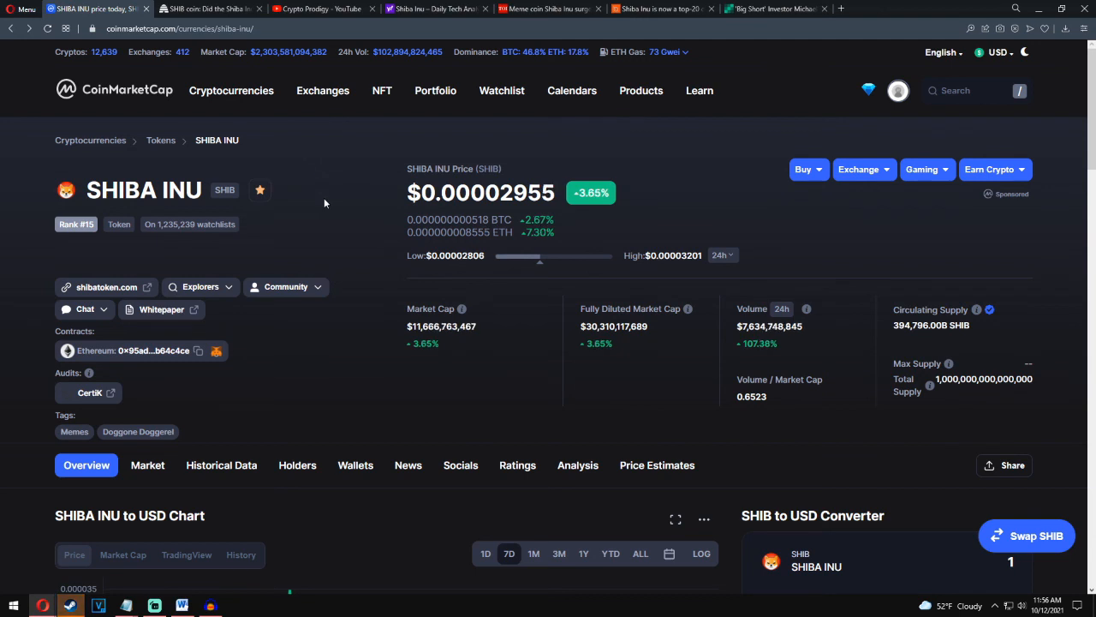
mouse_move(360, 204)
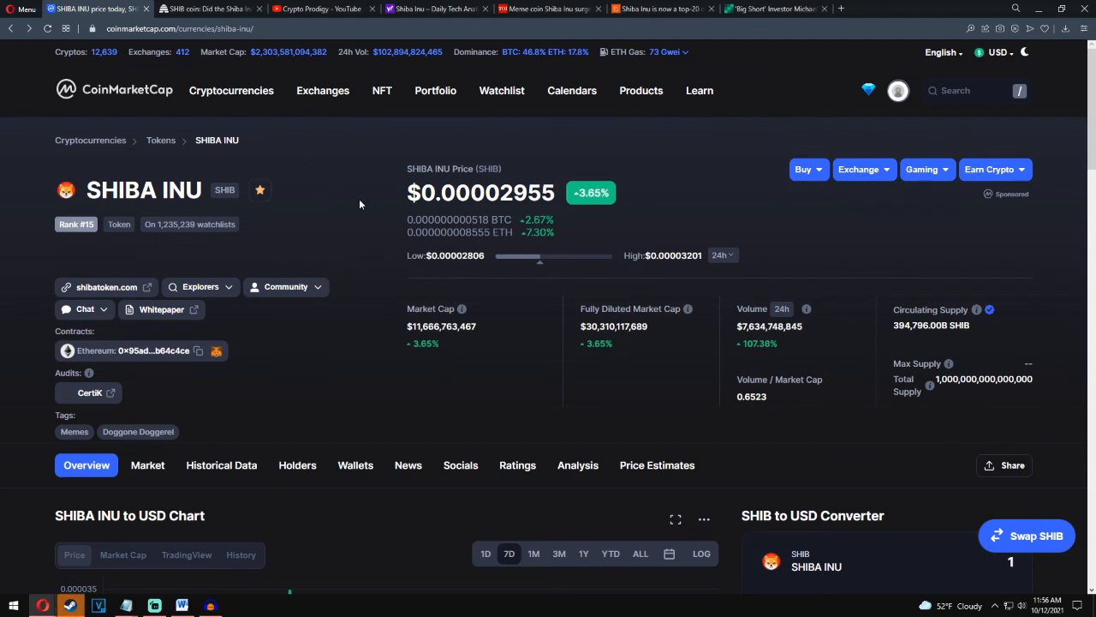